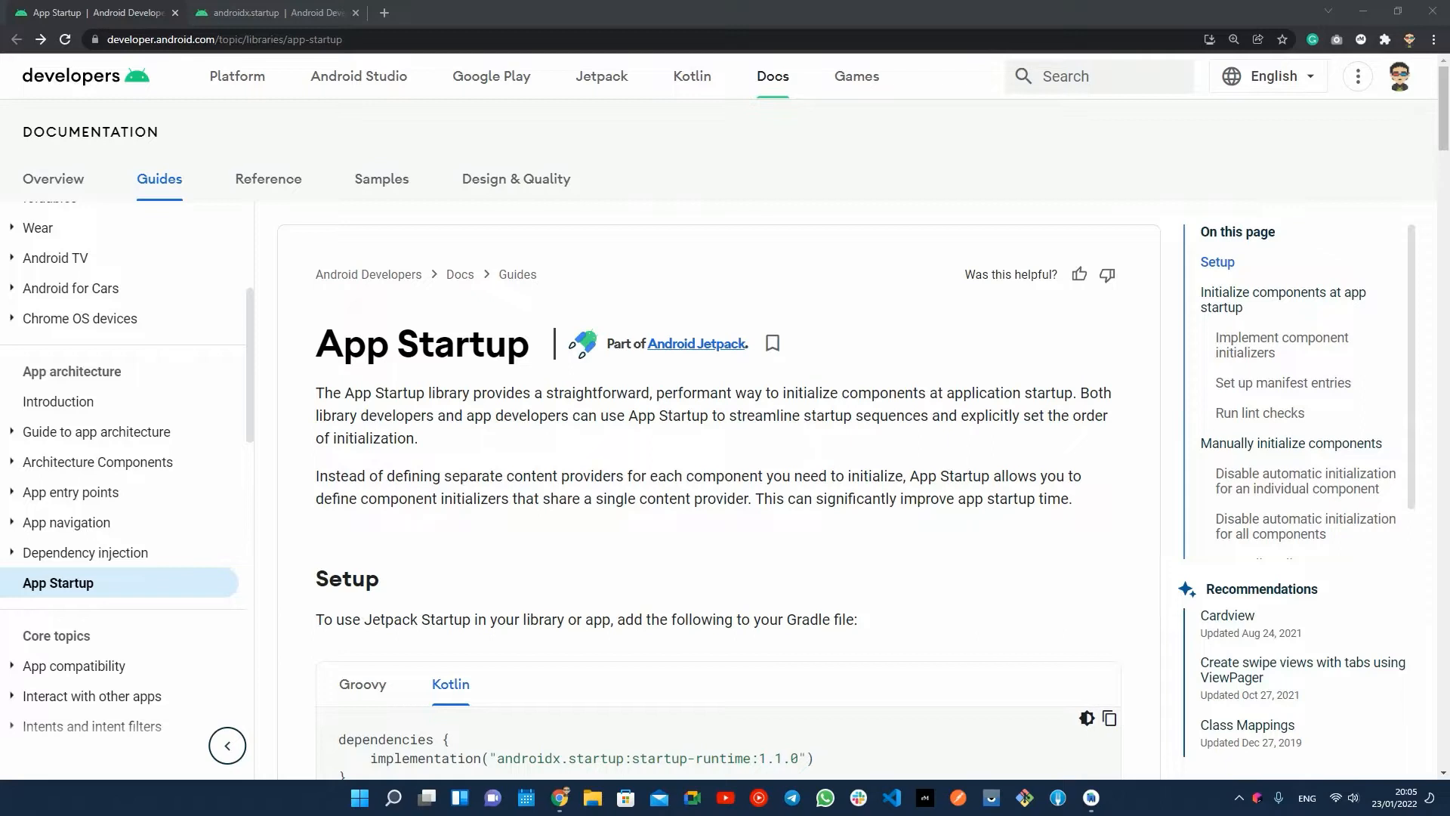
{"action": "mouse_move", "coordinate": [1082, 493]}
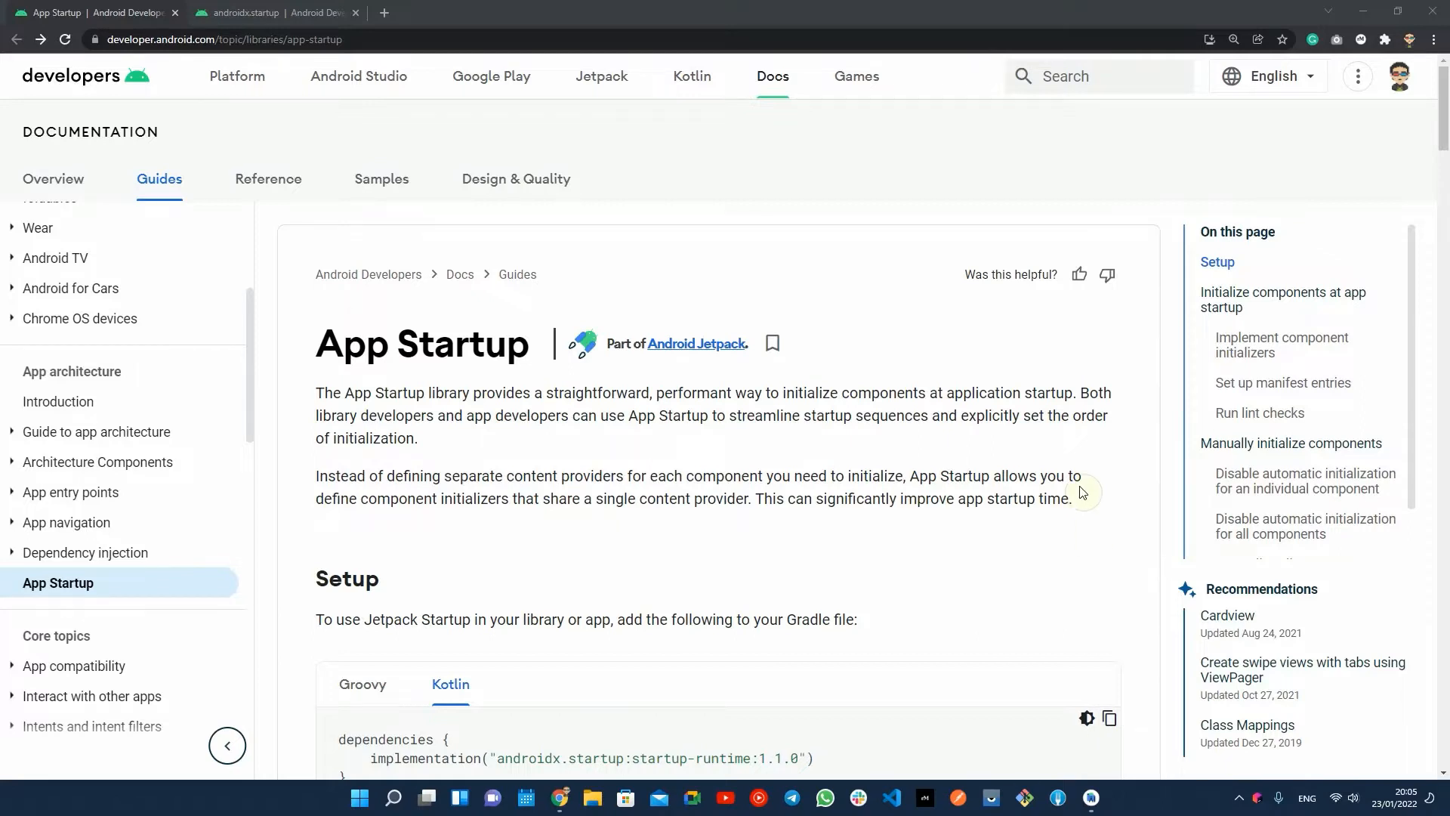
Scroll the App Startup guide from the introduction through Setup to the WorkManagerInitializer Kotlin sample
{"action": "scroll", "scroll_direction": "down", "scroll_amount": 3}
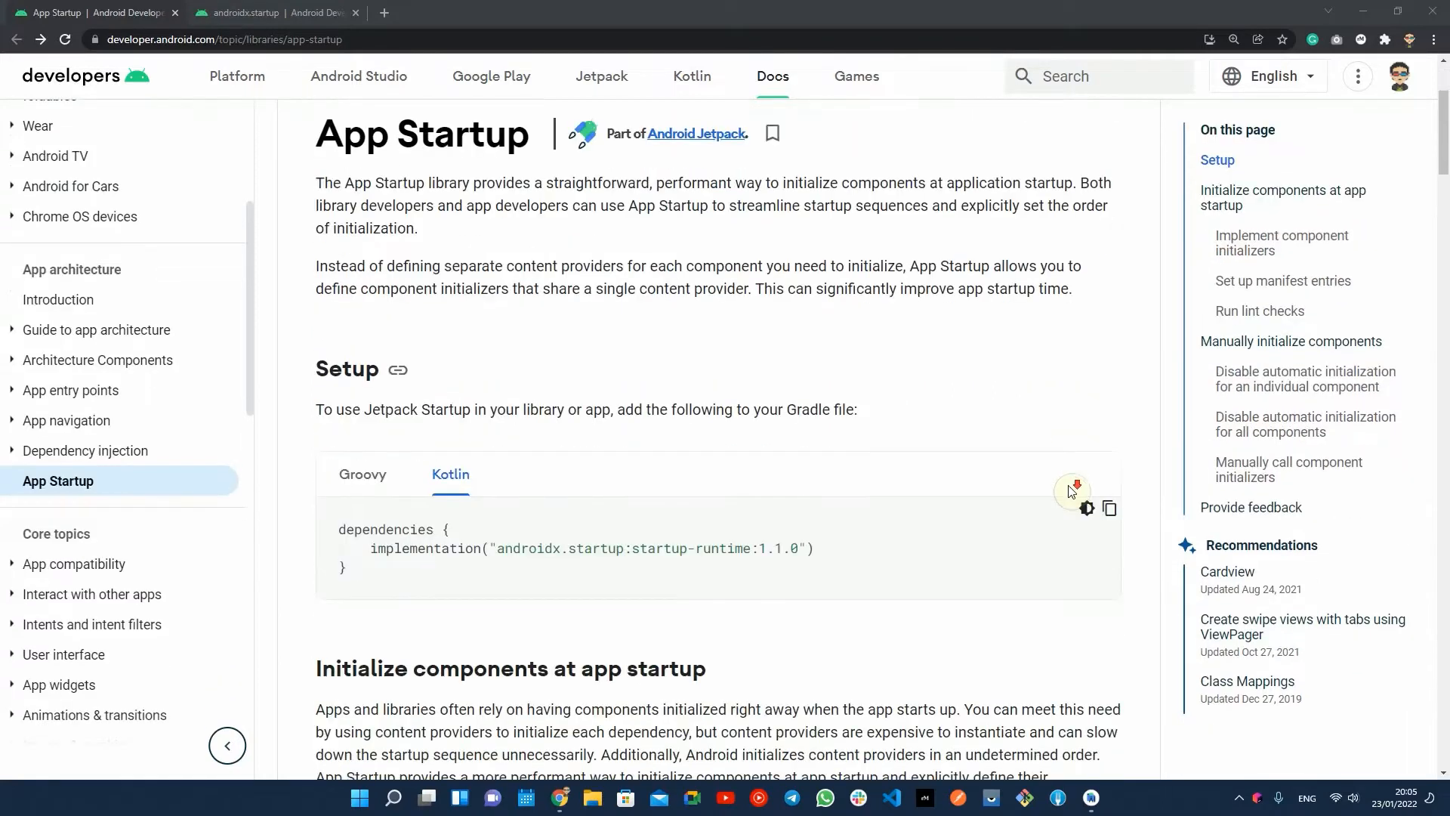
{"action": "scroll", "scroll_direction": "down", "scroll_amount": 3}
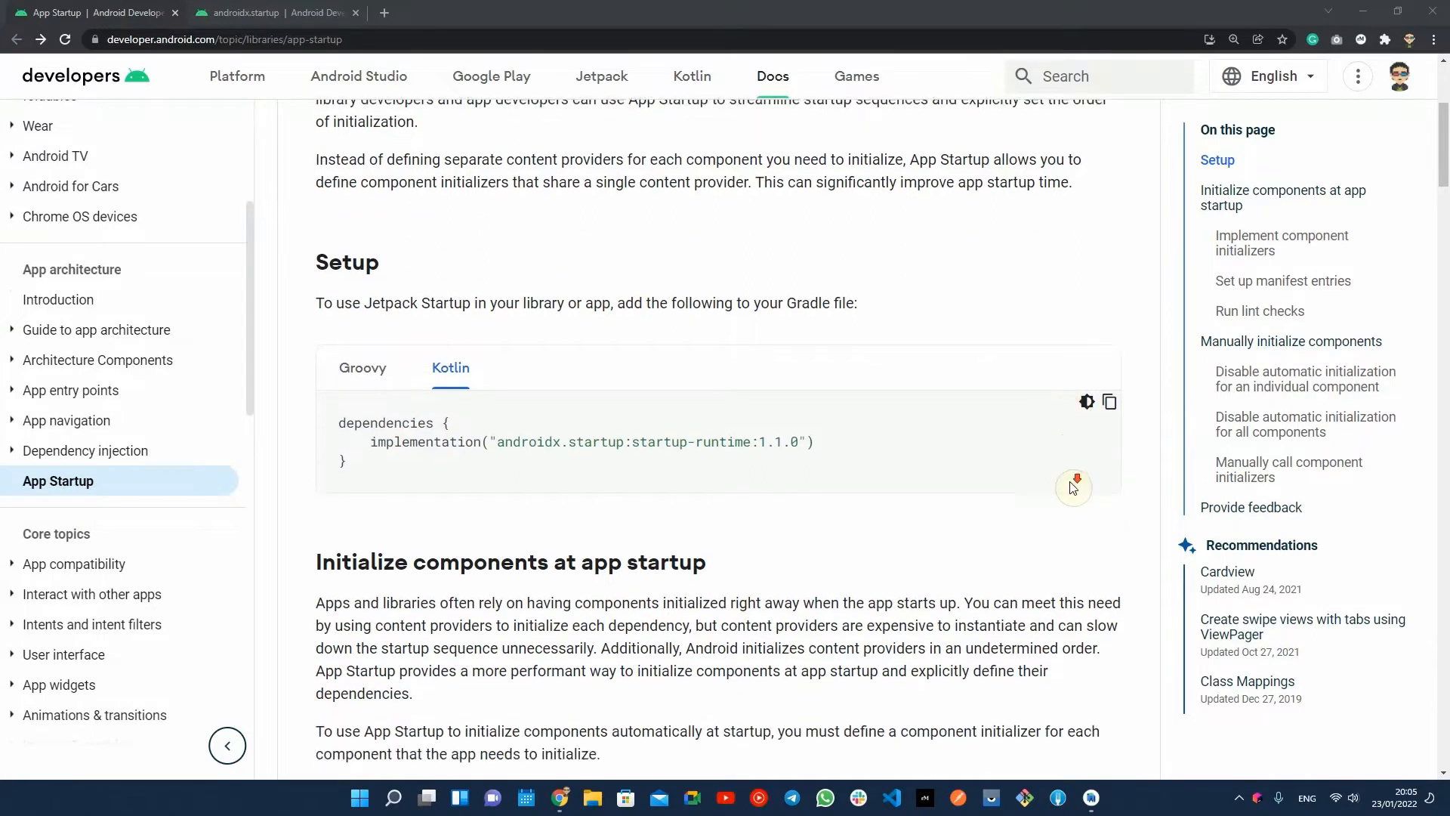
{"action": "scroll", "scroll_direction": "down", "scroll_amount": 3}
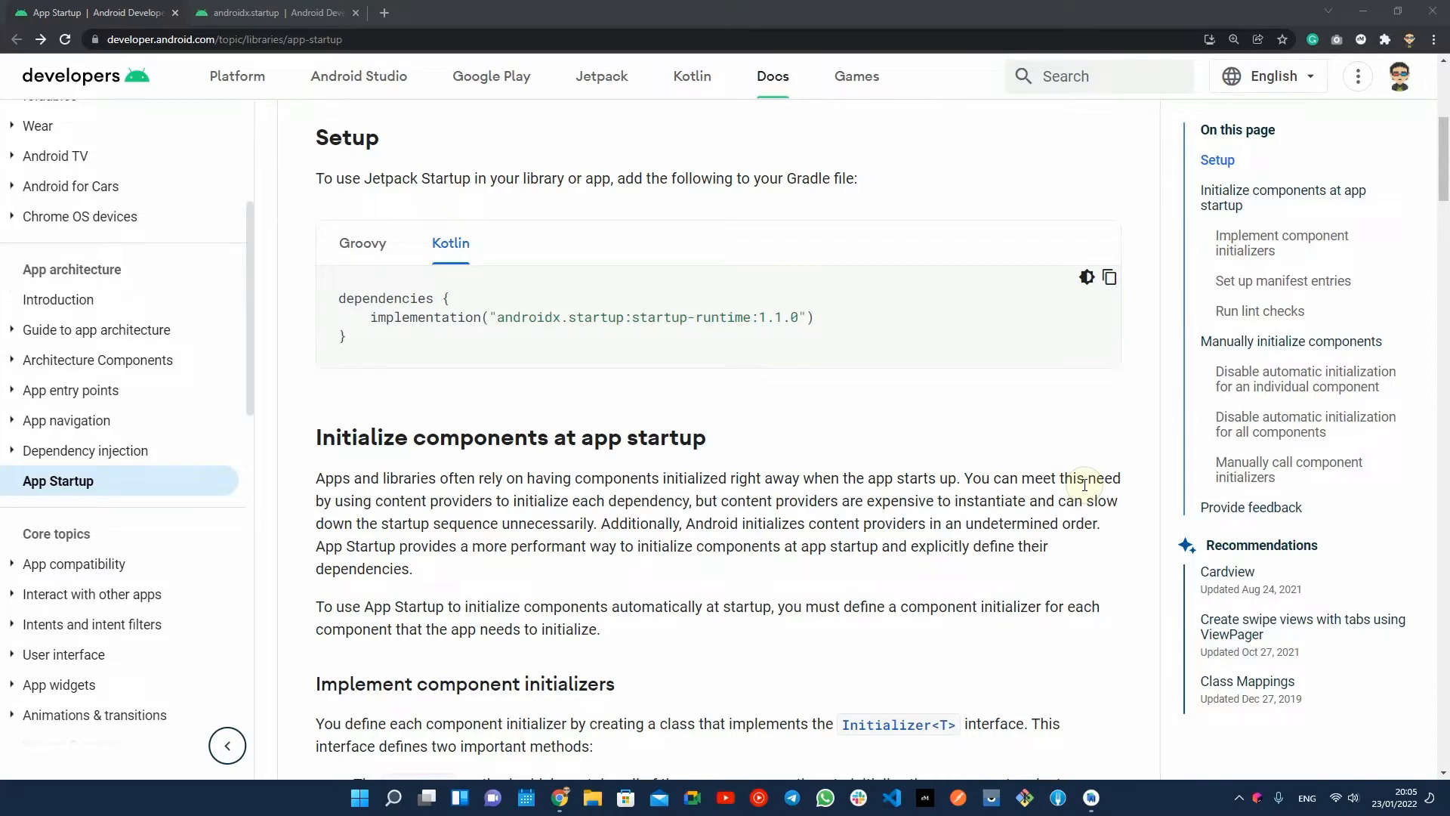
{"action": "scroll", "scroll_direction": "down", "scroll_amount": 3}
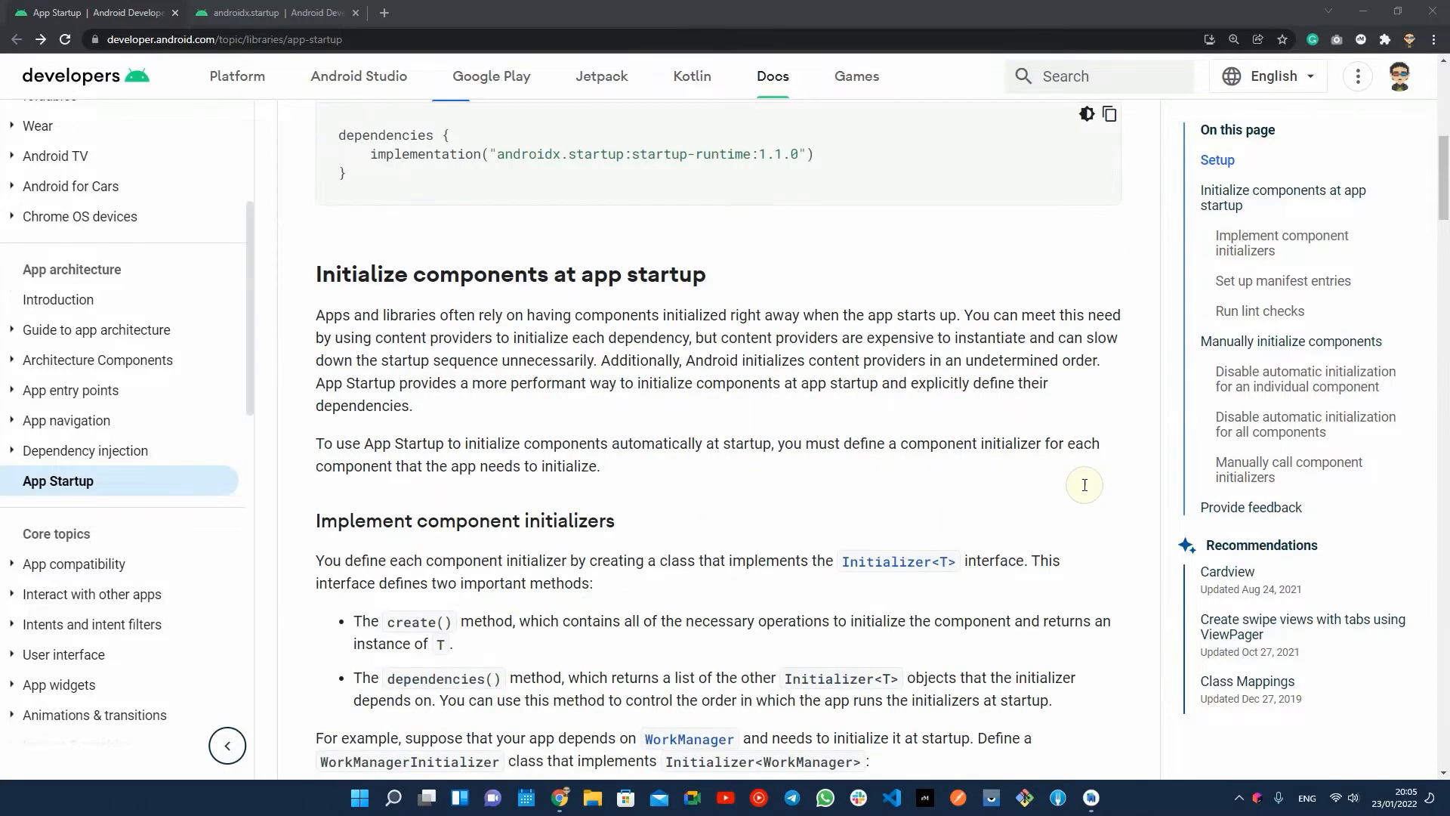
{"action": "scroll", "scroll_direction": "down", "scroll_amount": 3}
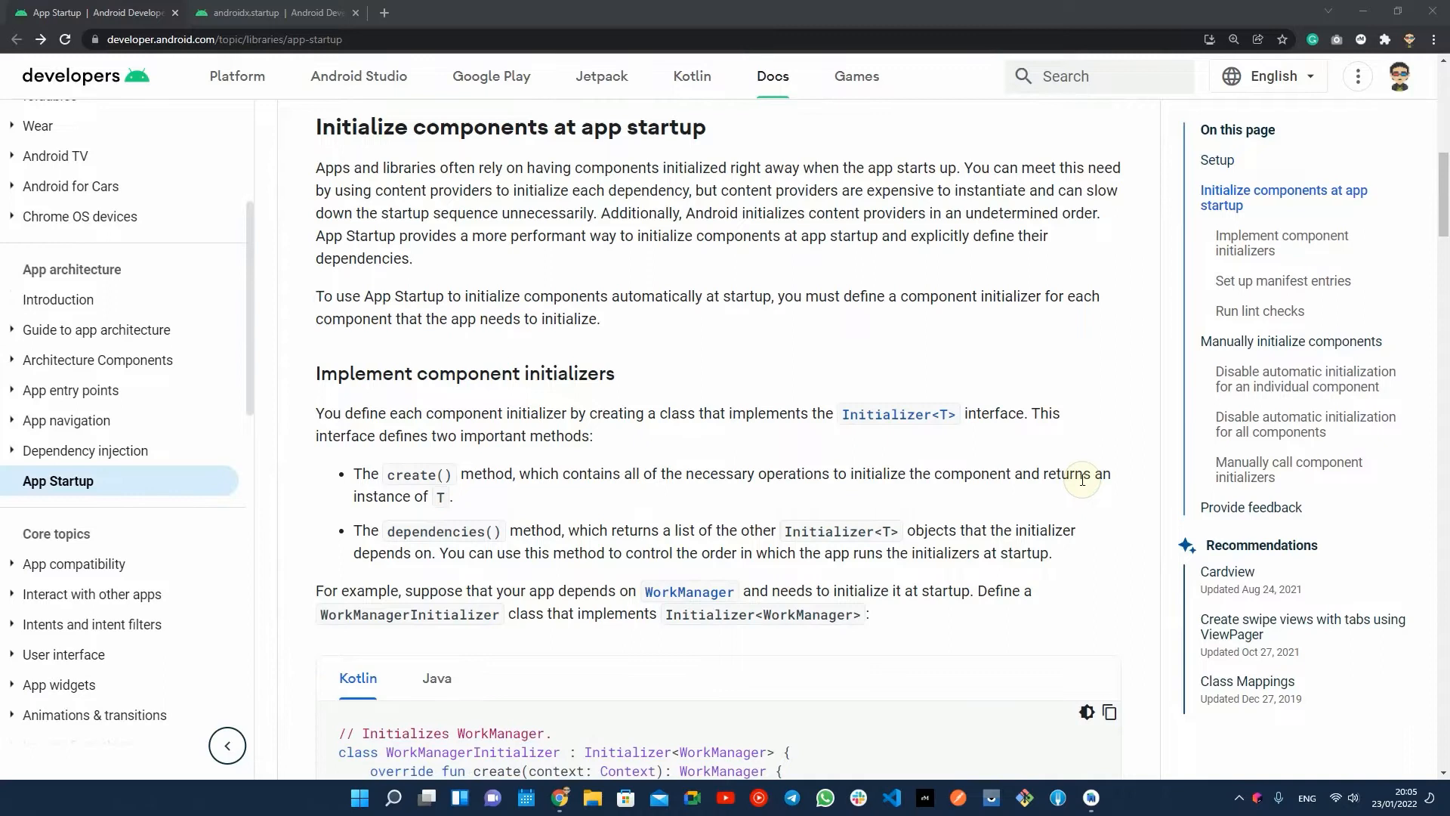
{"action": "scroll", "scroll_direction": "down", "scroll_amount": 3}
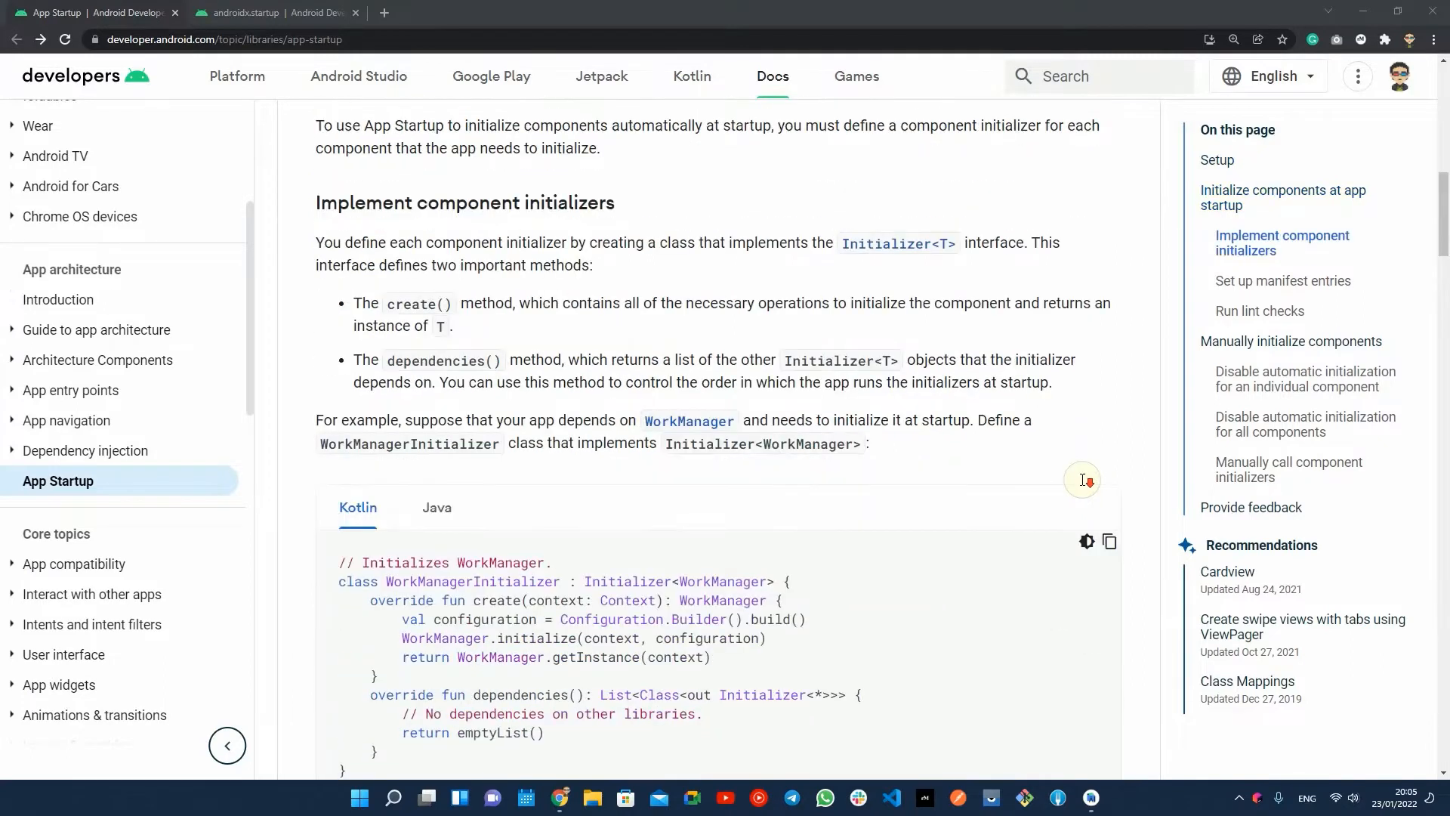
{"action": "scroll", "scroll_direction": "down", "scroll_amount": 3}
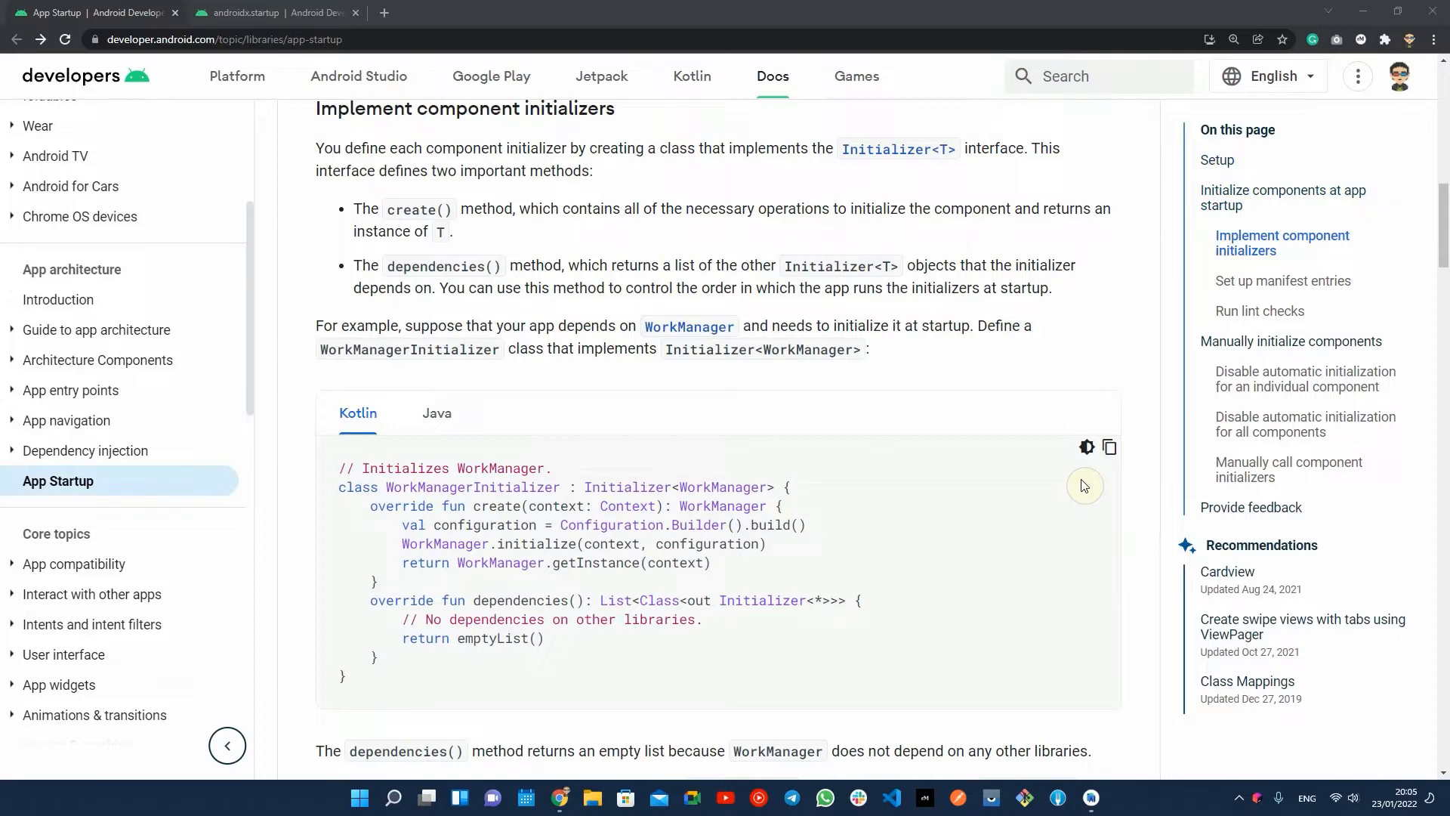
{"action": "scroll", "scroll_direction": "down", "scroll_amount": 3}
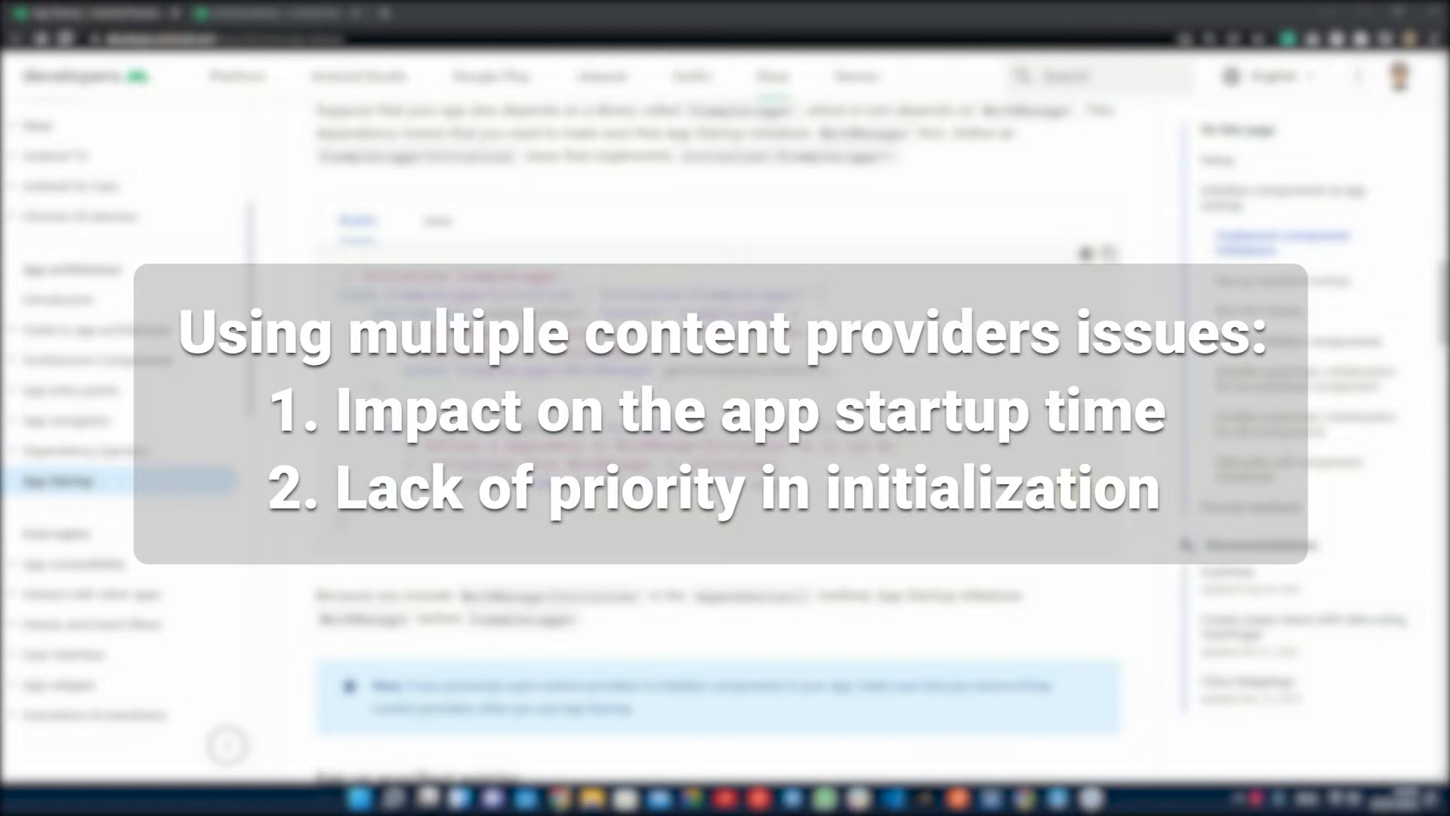
Scroll on to the Set up manifest entries section with its InitializationProvider XML sample
{"action": "scroll", "scroll_direction": "down", "scroll_amount": 3}
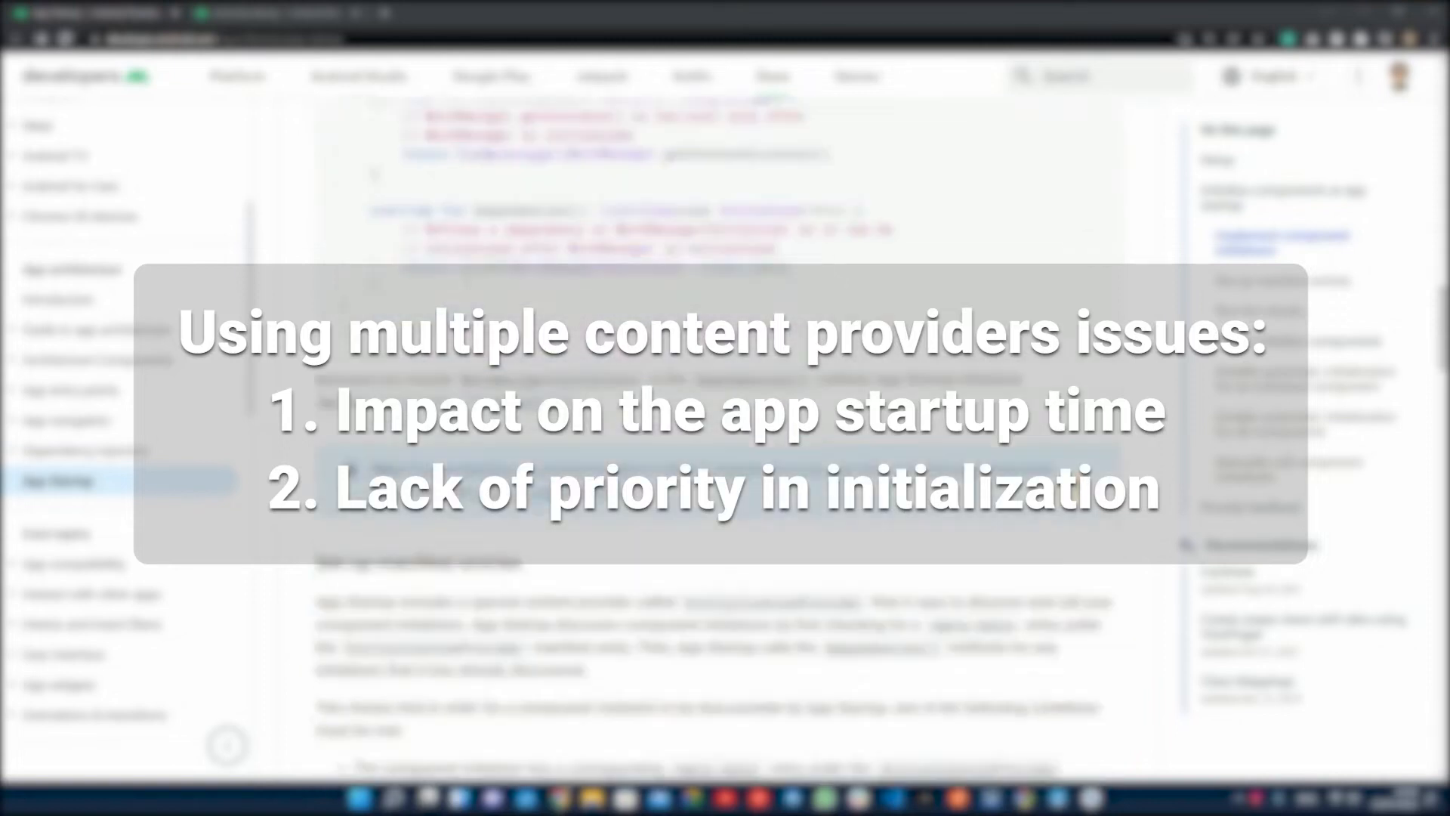
{"action": "scroll", "scroll_direction": "down", "scroll_amount": 3}
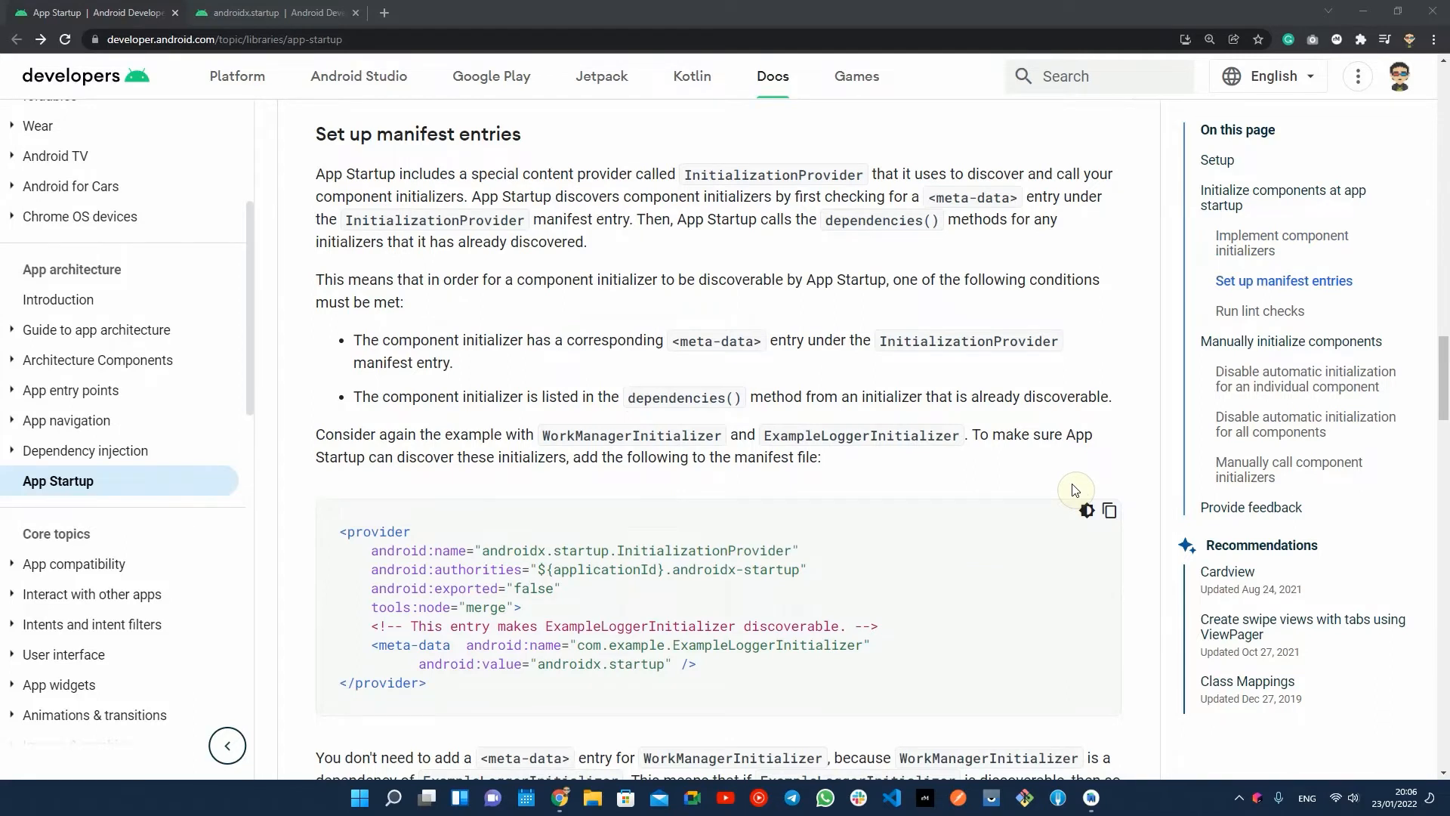
Read Manually initialize components through Provide feedback, then show the androidx.startup package reference
{"action": "scroll", "scroll_direction": "down", "scroll_amount": 3}
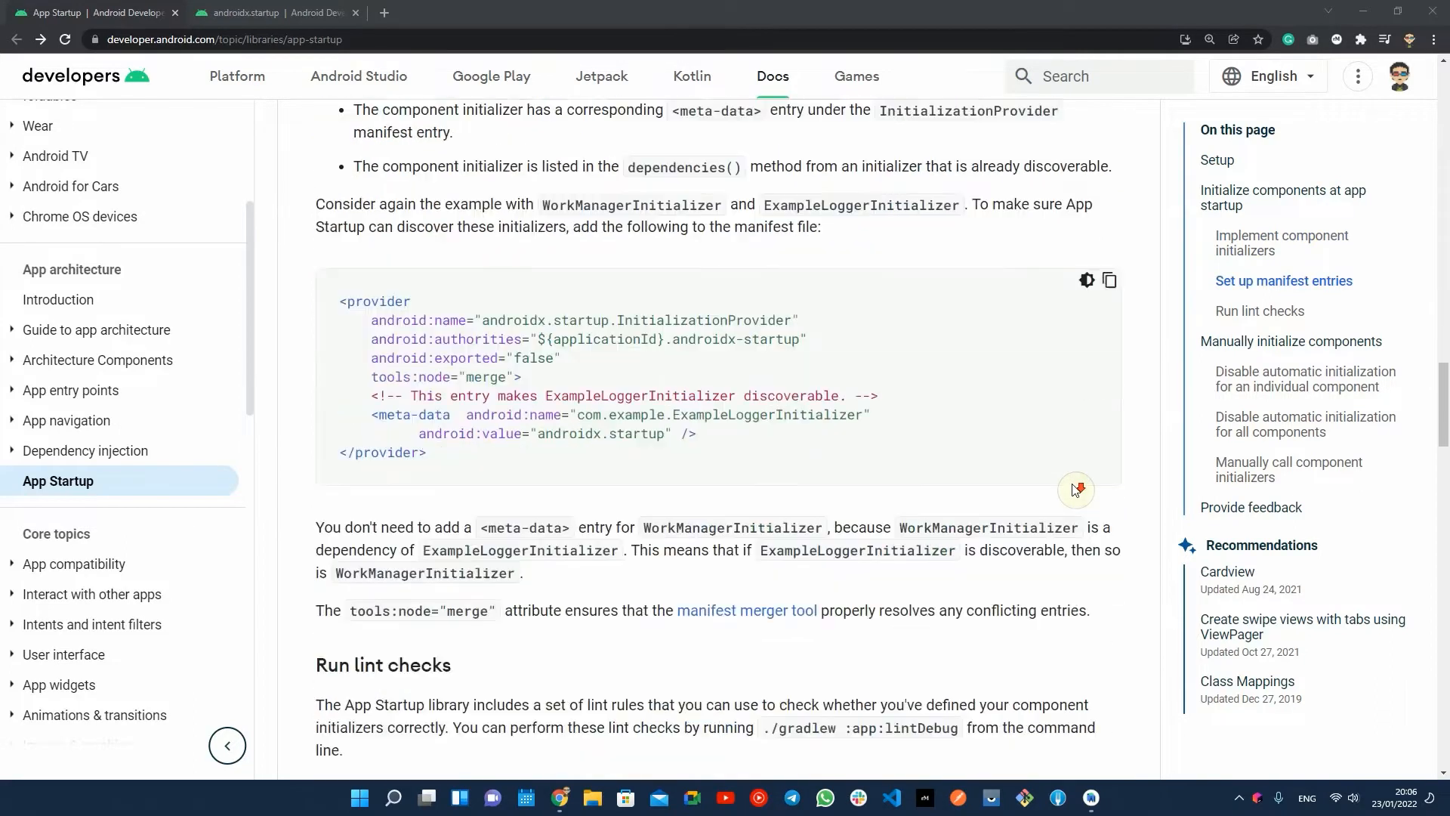
{"action": "scroll", "scroll_direction": "down", "scroll_amount": 3}
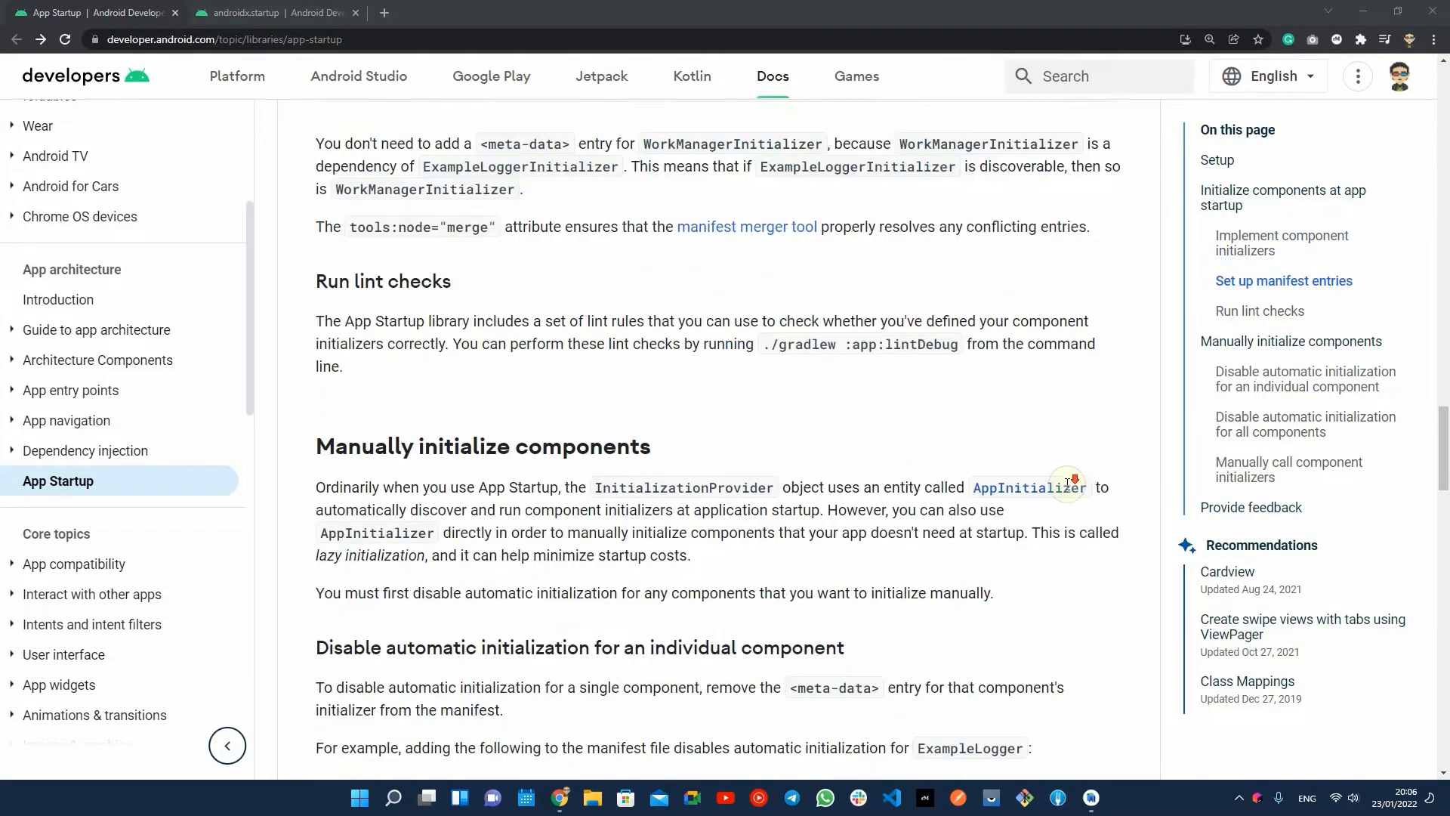
{"action": "scroll", "scroll_direction": "down", "scroll_amount": 3}
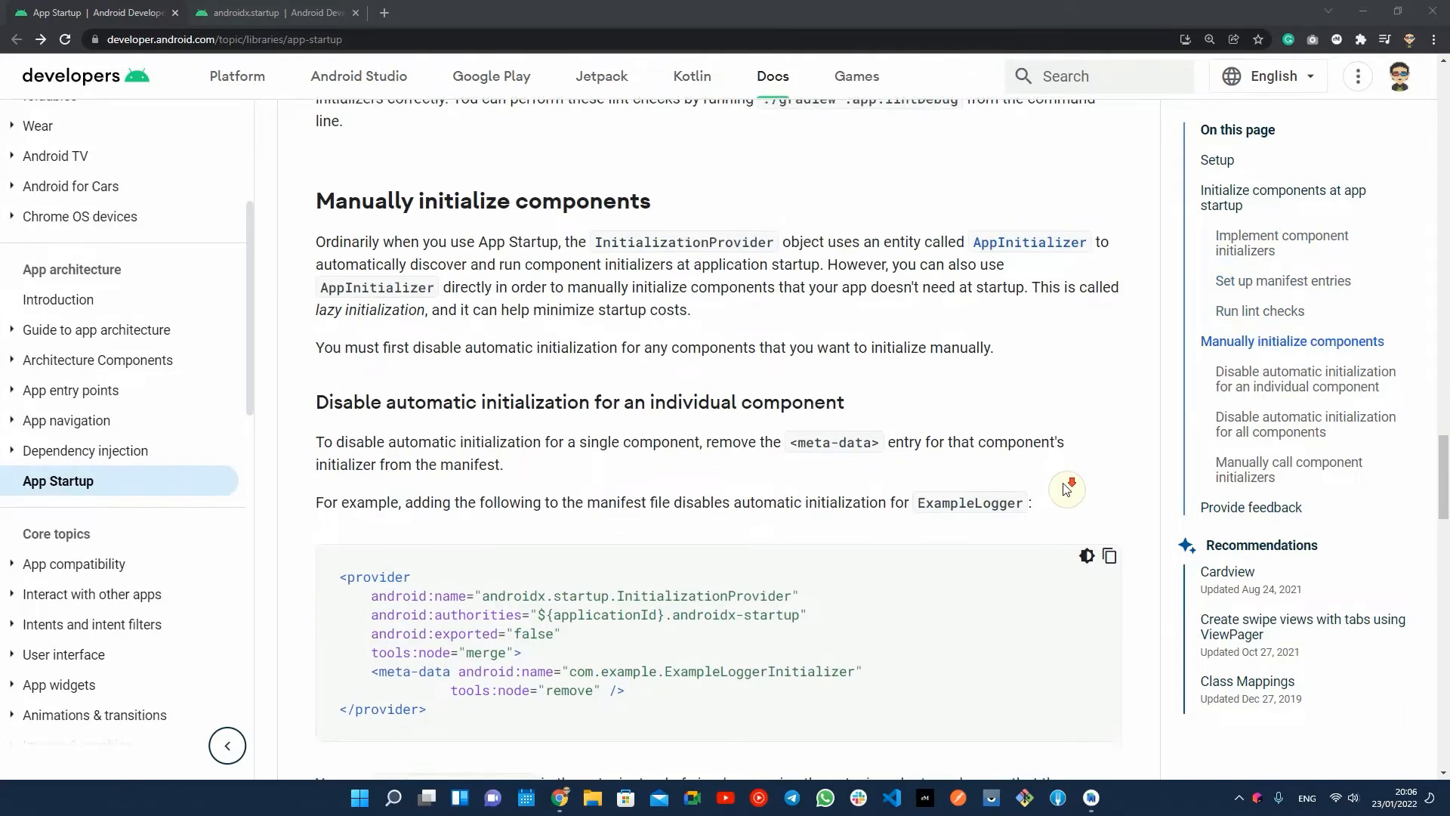
{"action": "scroll", "scroll_direction": "down", "scroll_amount": 3}
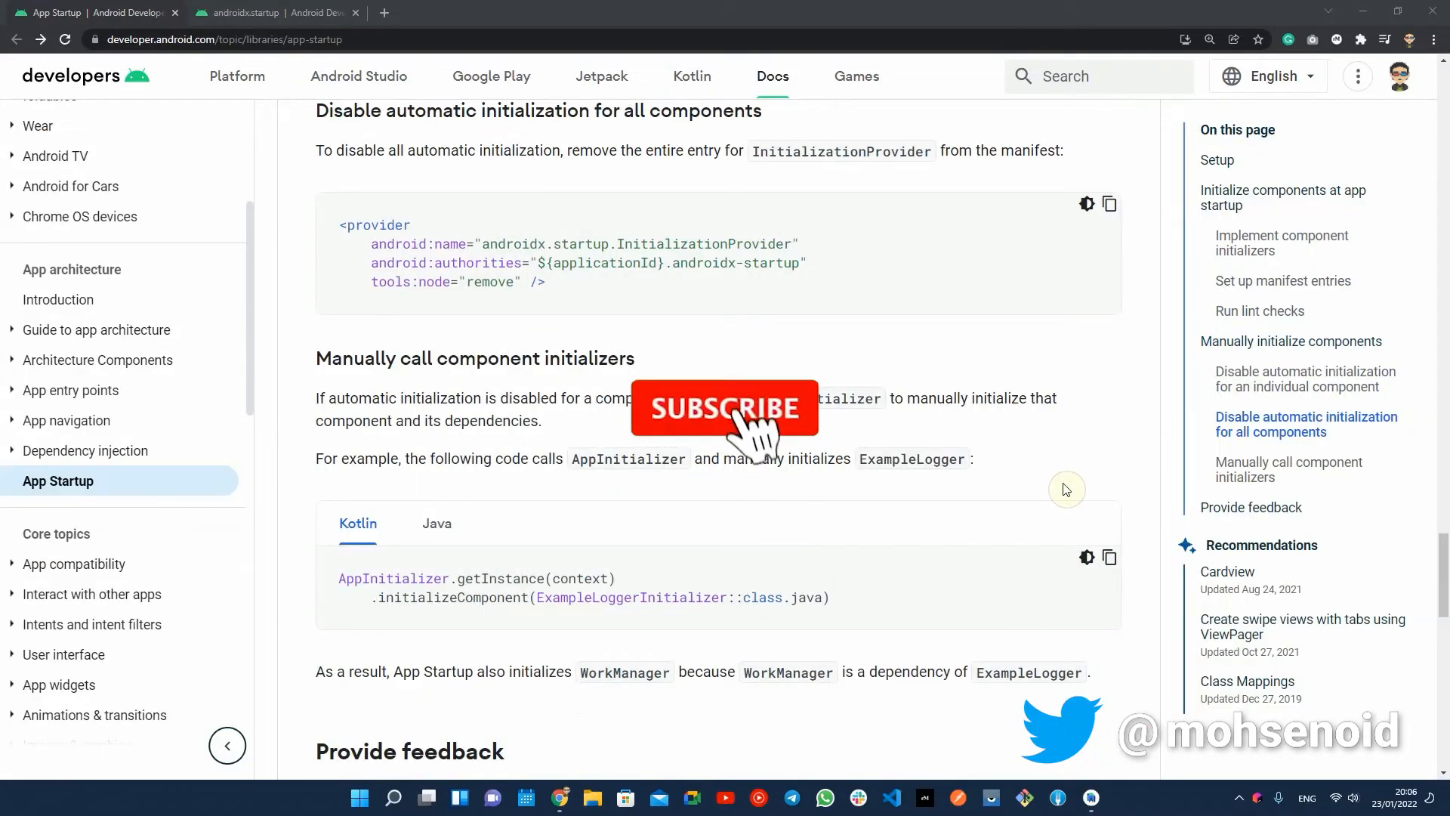
{"action": "left_click", "coordinate": [724, 408]}
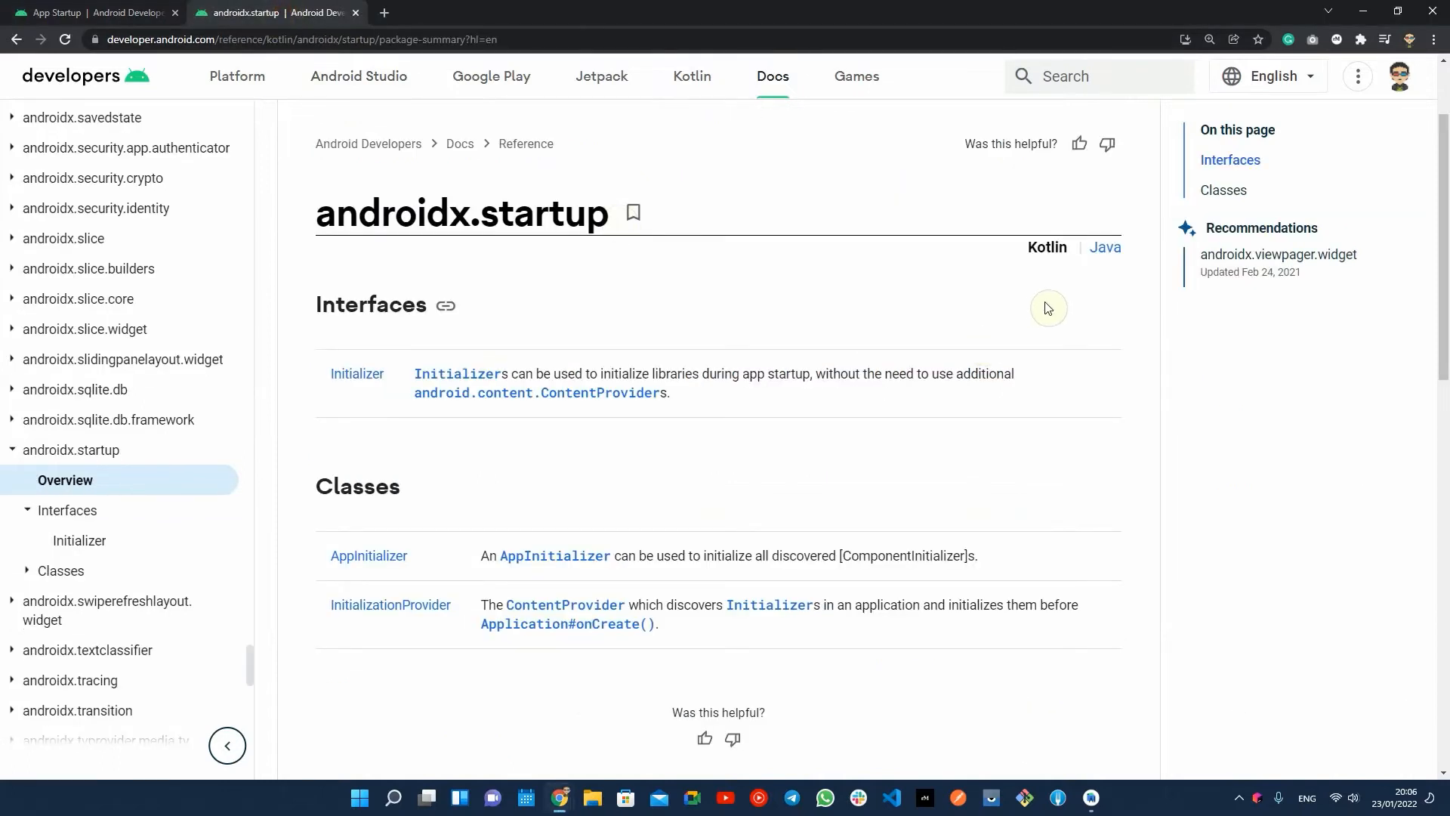
{"action": "mouse_move", "coordinate": [1045, 343]}
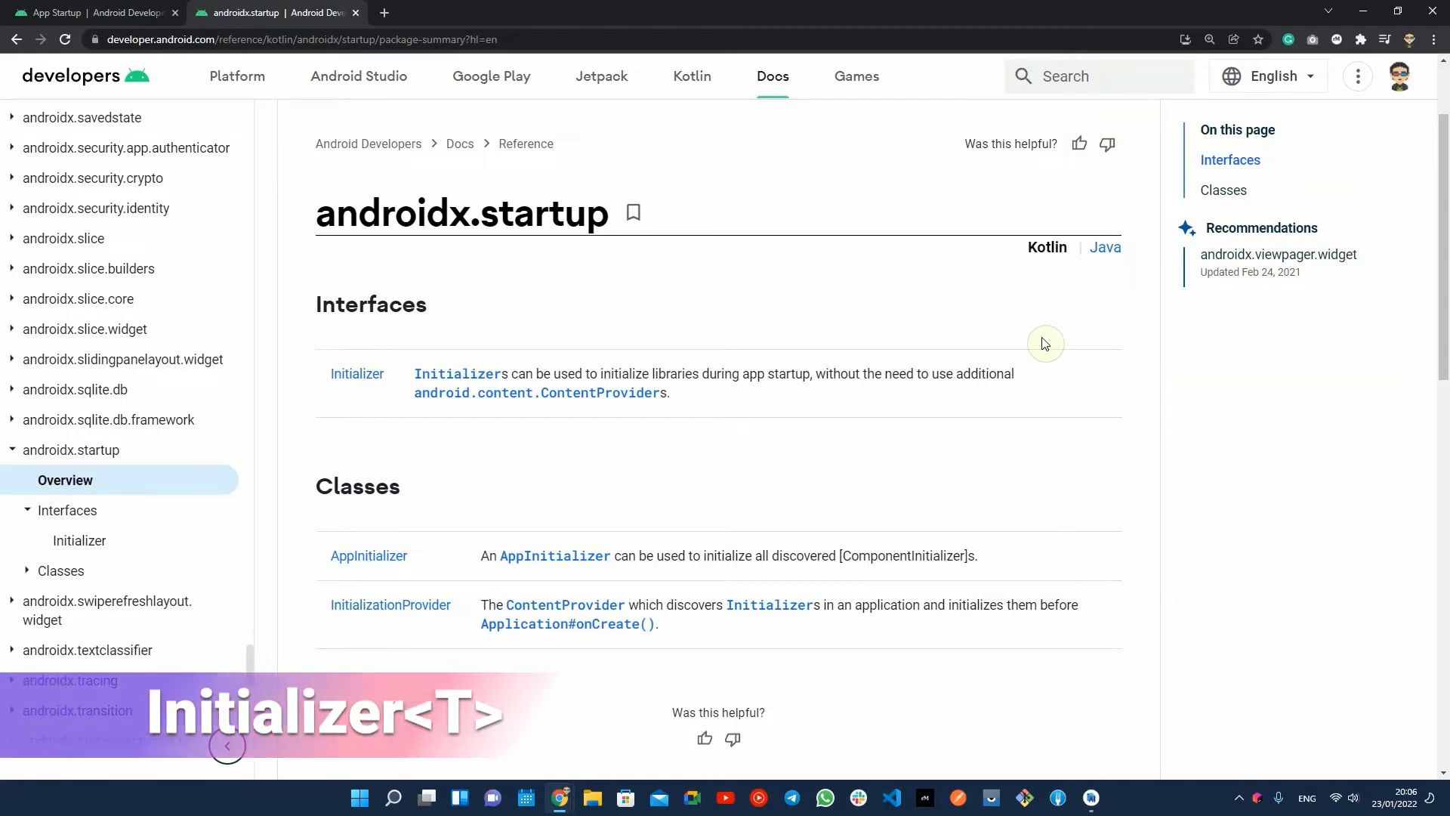
View the Initializer interface reference, scrolling through its Summary and the create and dependencies methods
{"action": "left_click", "coordinate": [357, 355]}
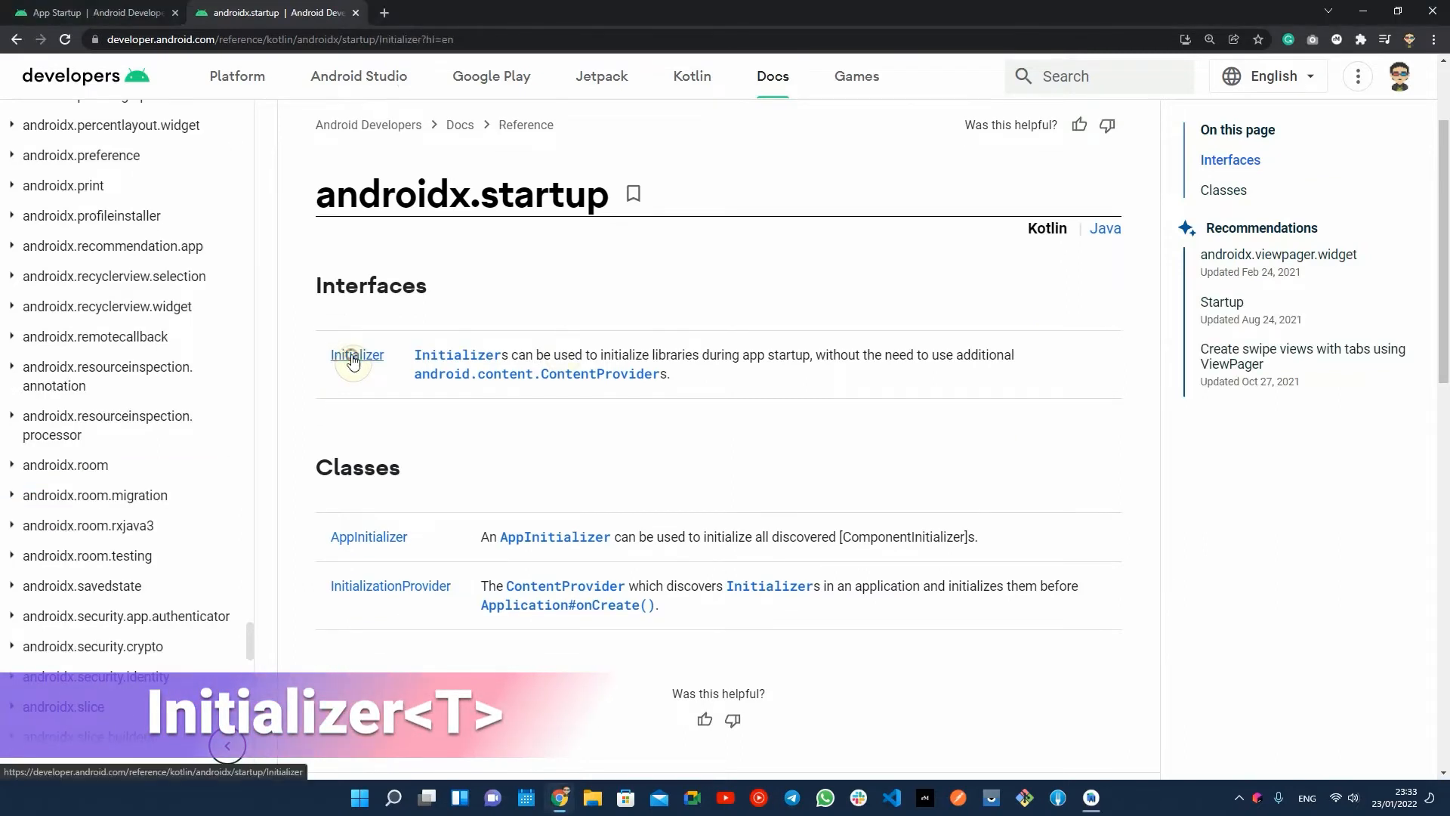
{"action": "left_click", "coordinate": [356, 355]}
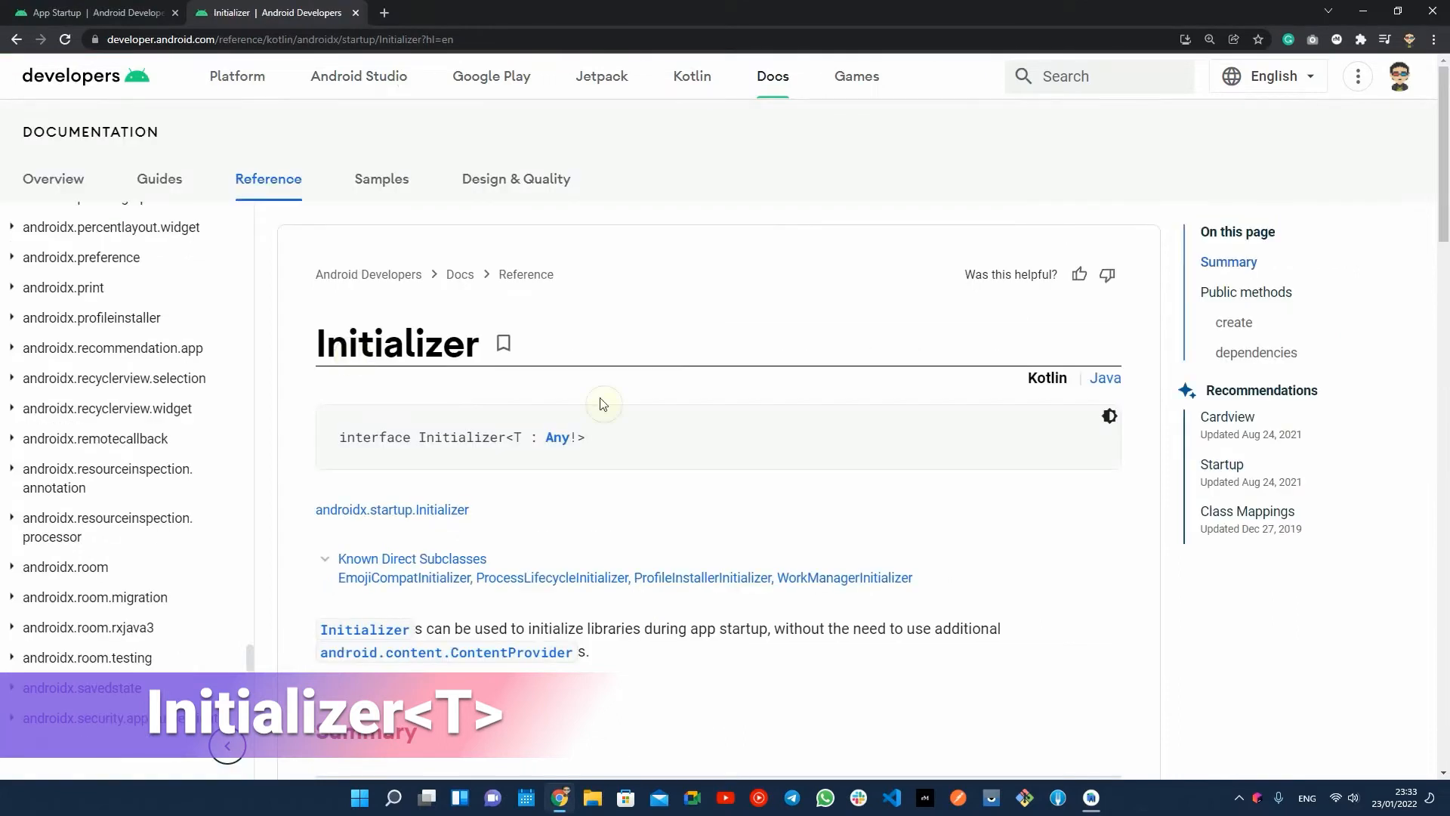
{"action": "scroll", "scroll_direction": "down", "scroll_amount": 3}
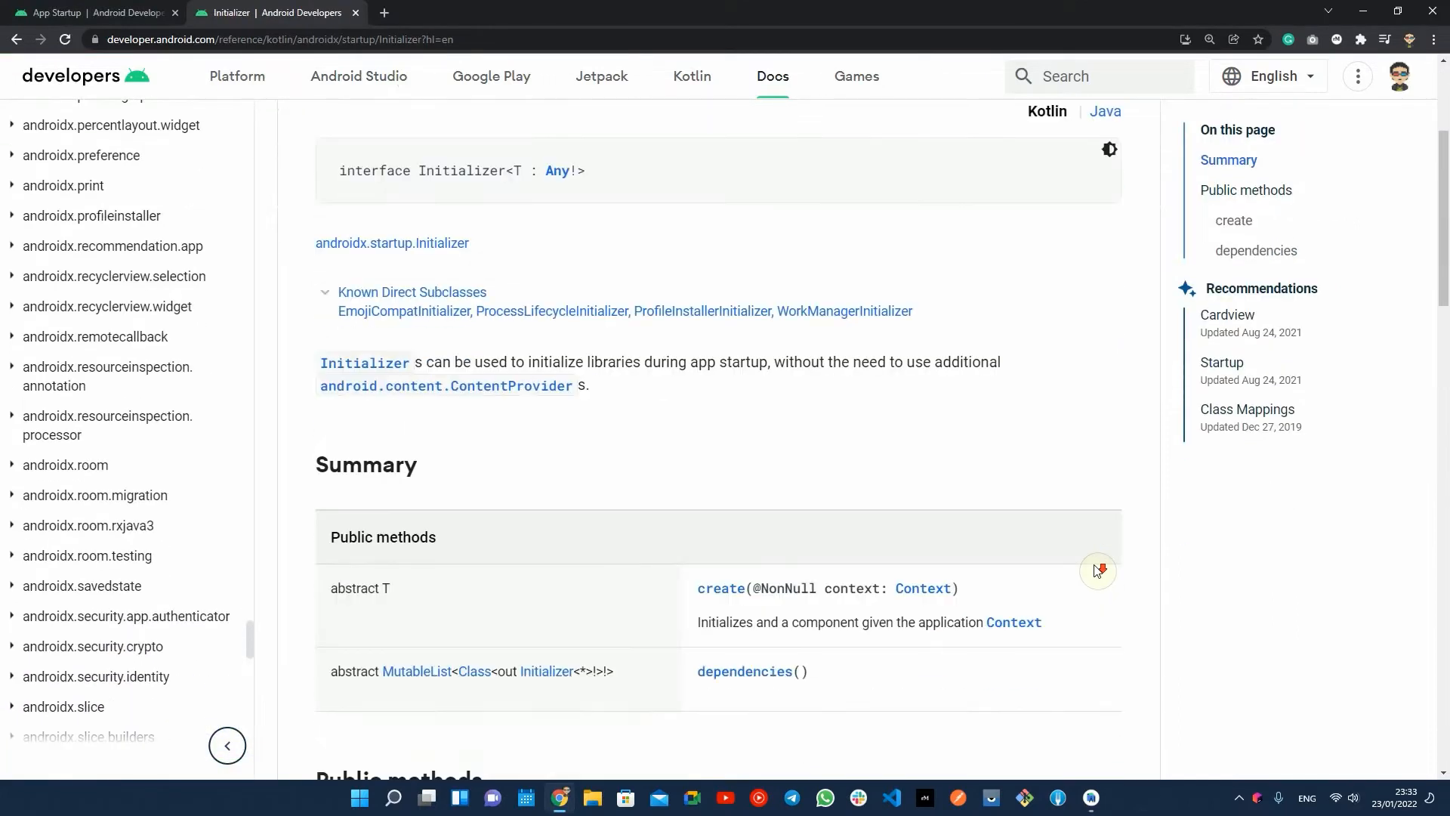
{"action": "scroll", "scroll_direction": "down", "scroll_amount": 3}
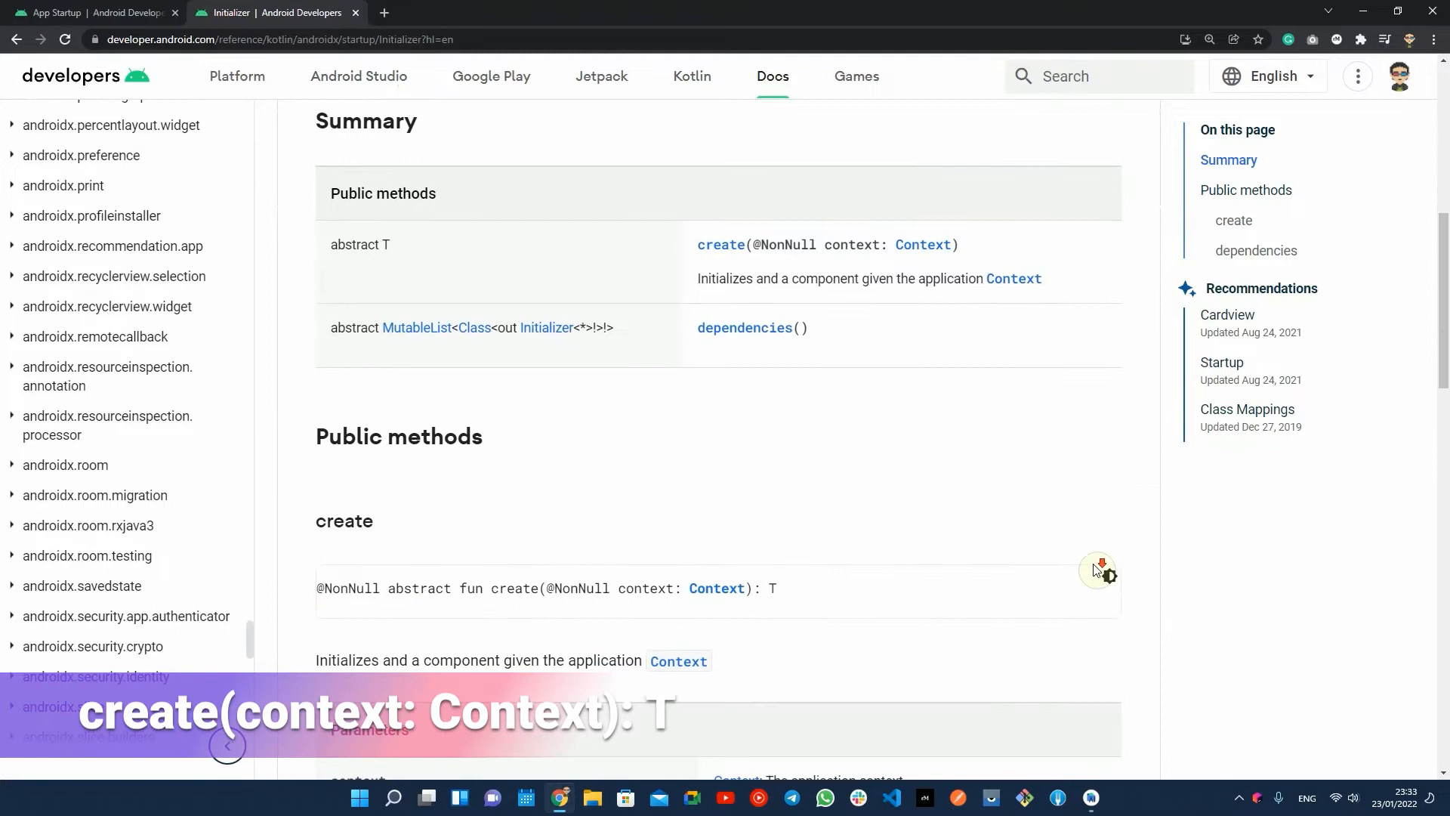
{"action": "scroll", "scroll_direction": "down", "scroll_amount": 3}
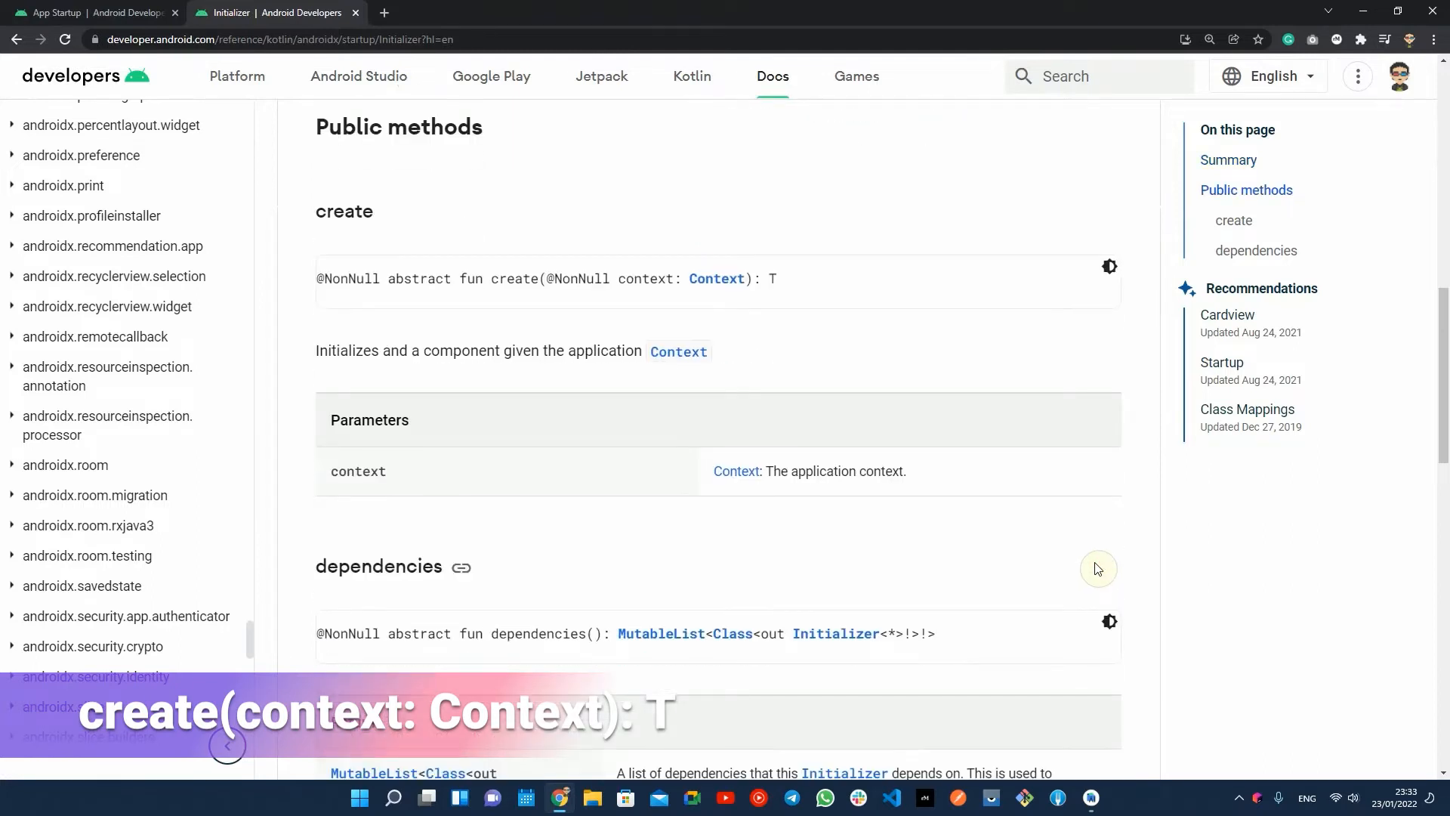
{"action": "scroll", "scroll_direction": "down", "scroll_amount": 3}
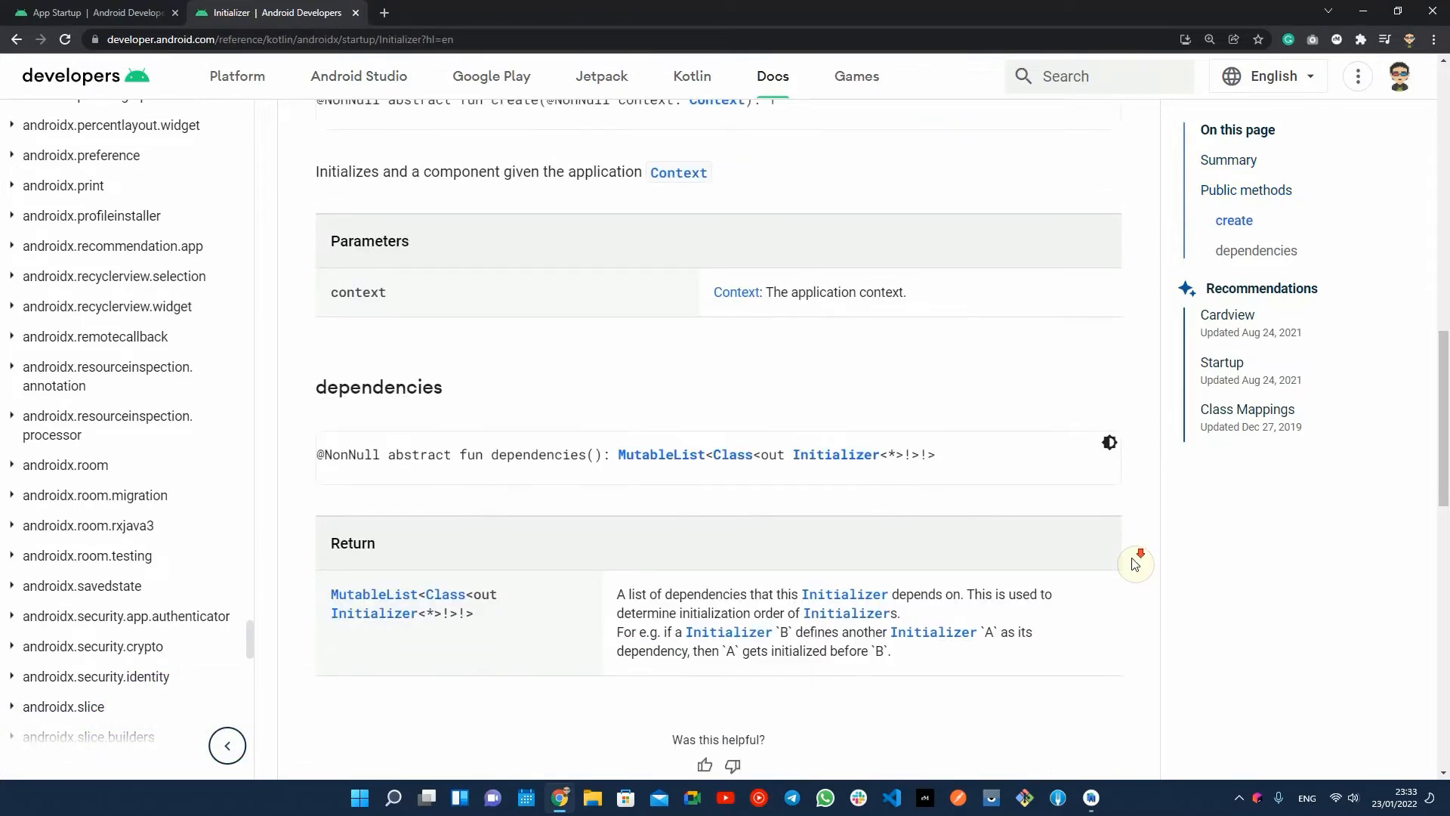
{"action": "scroll", "scroll_direction": "down", "scroll_amount": 3}
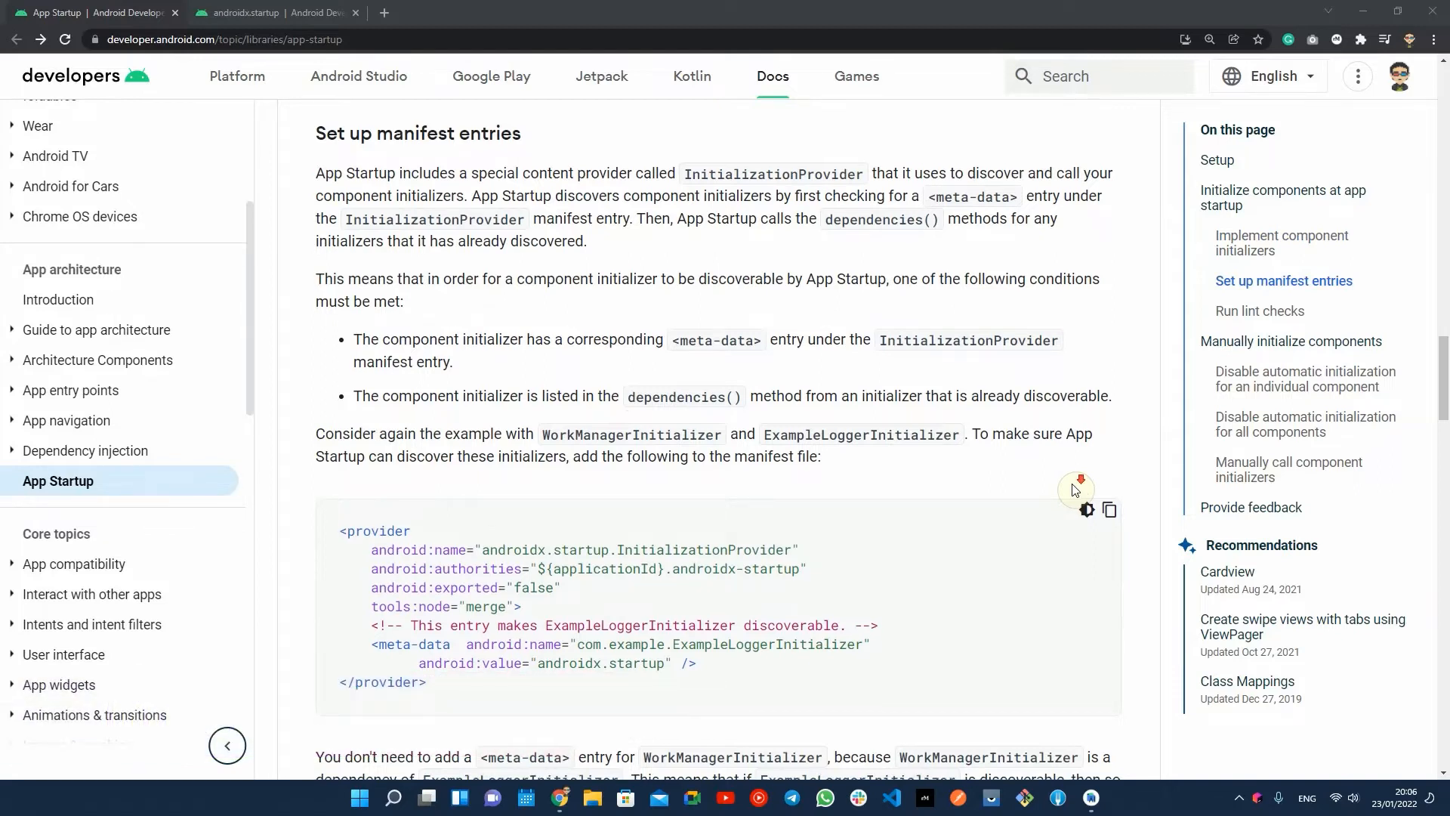
Scroll through the manifest entry samples, then return to RickAndMortyApplication in Android Studio
{"action": "scroll", "scroll_direction": "down", "scroll_amount": 3}
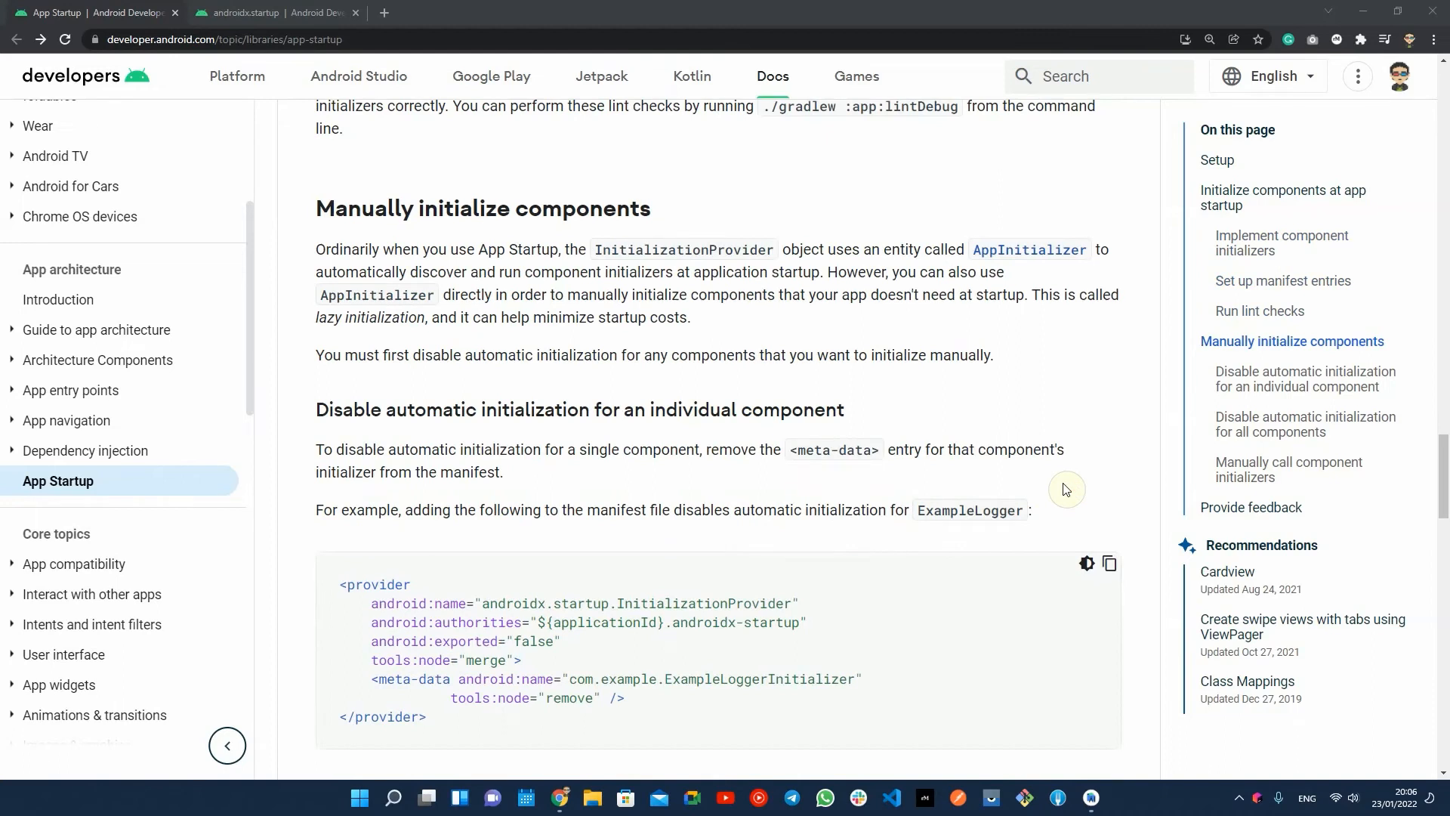
{"action": "scroll", "scroll_direction": "down", "scroll_amount": 3}
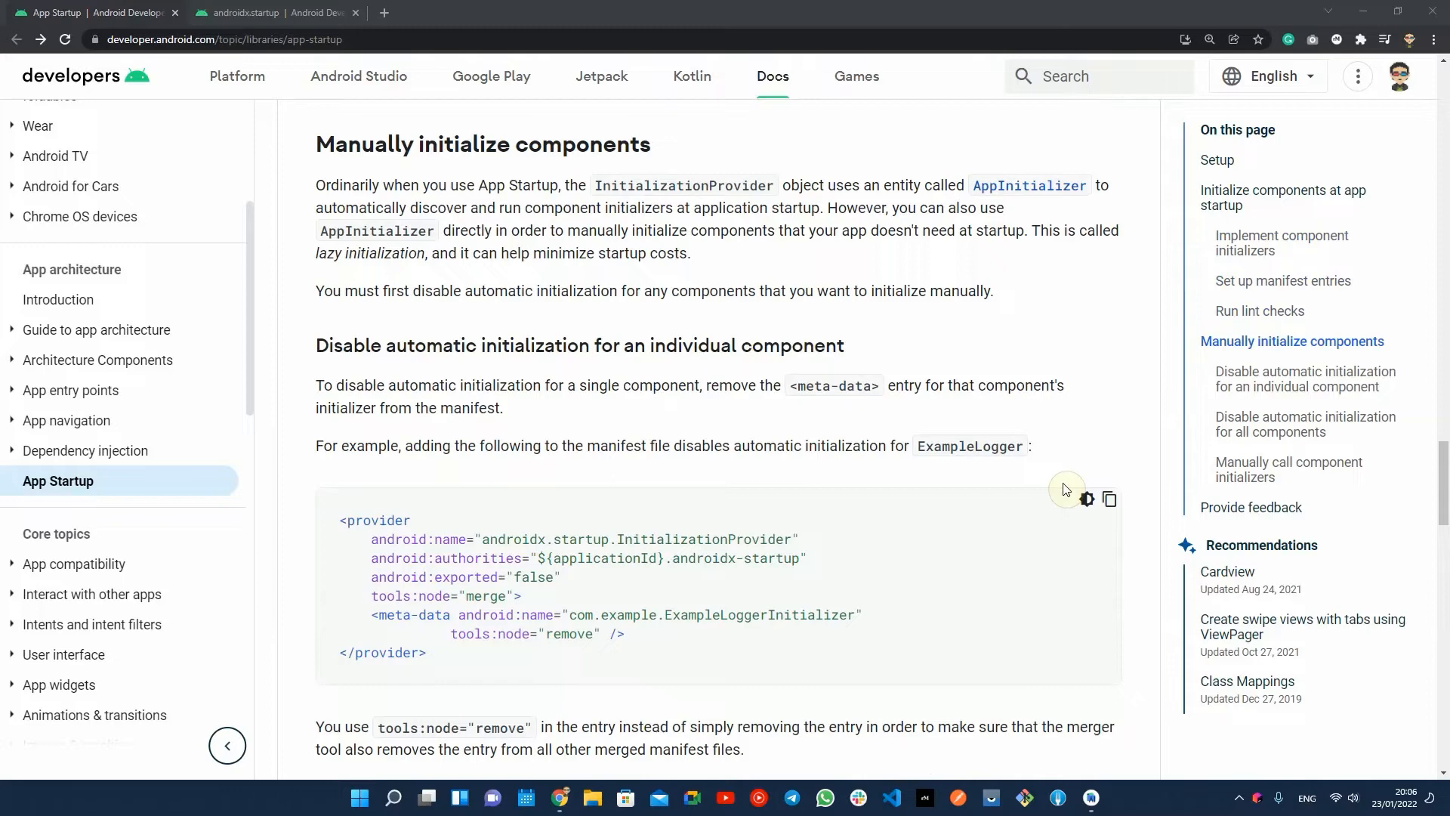
{"action": "left_click", "coordinate": [1088, 798]}
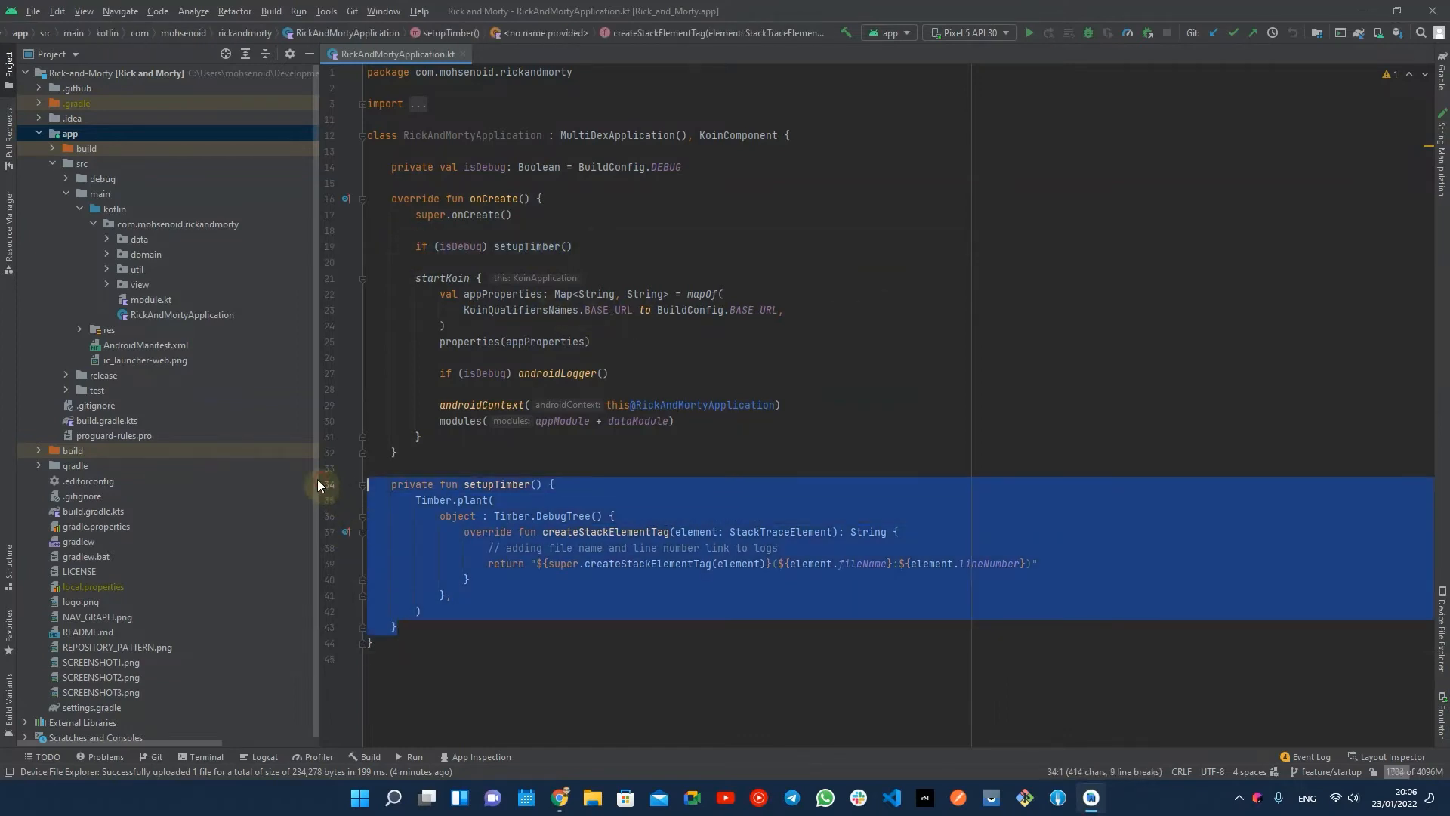
Add implementation("androidx.startup:startup-runtime:1.1.0") under a // Startup comment in app/build.gradle.kts
{"action": "left_click", "coordinate": [98, 420]}
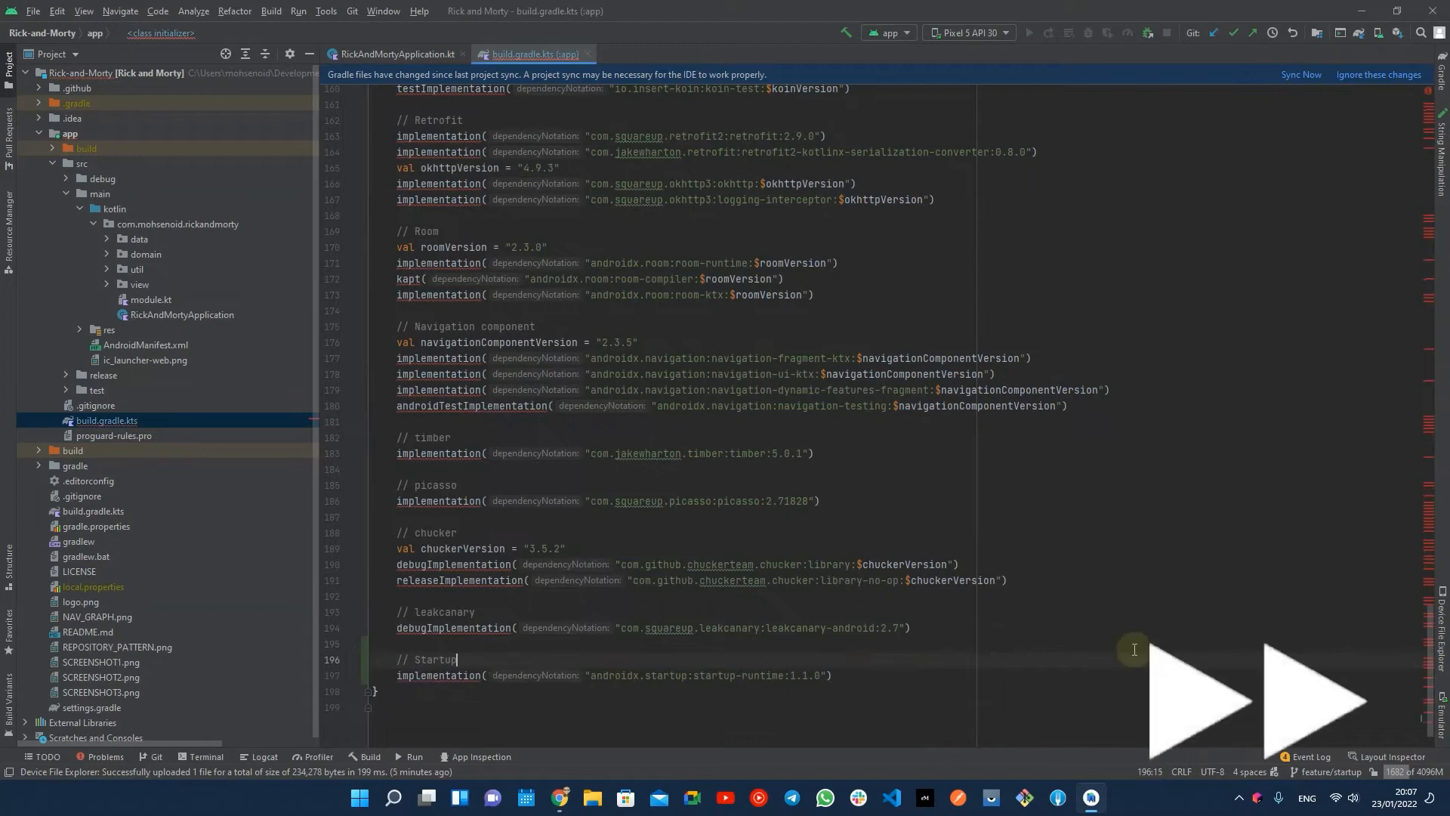
{"action": "left_click", "coordinate": [1301, 74]}
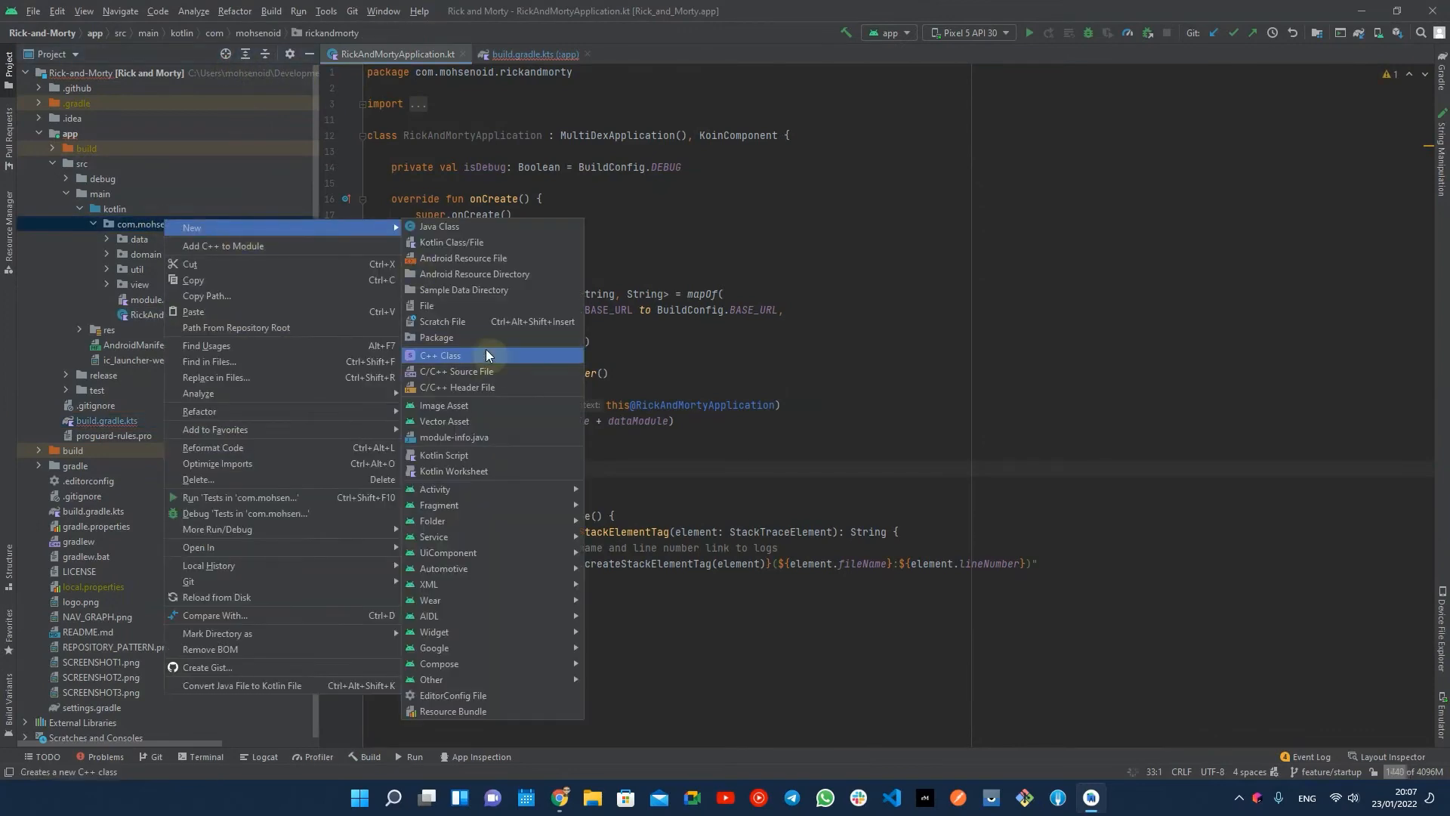
Create the com.mohsenoid.rickandmorty.startup package and select it
{"action": "left_click", "coordinate": [437, 337]}
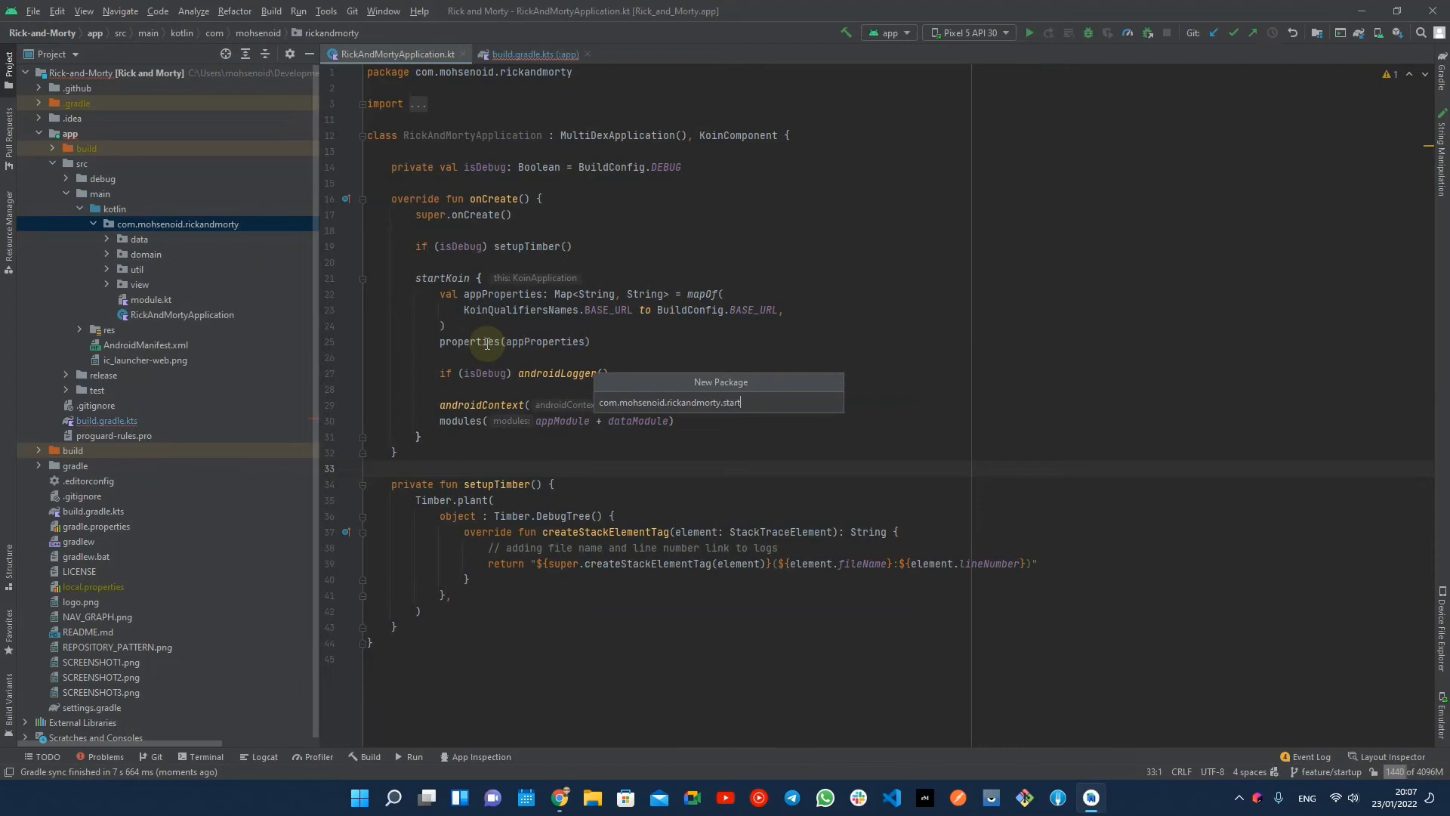
{"action": "key", "text": "Enter"}
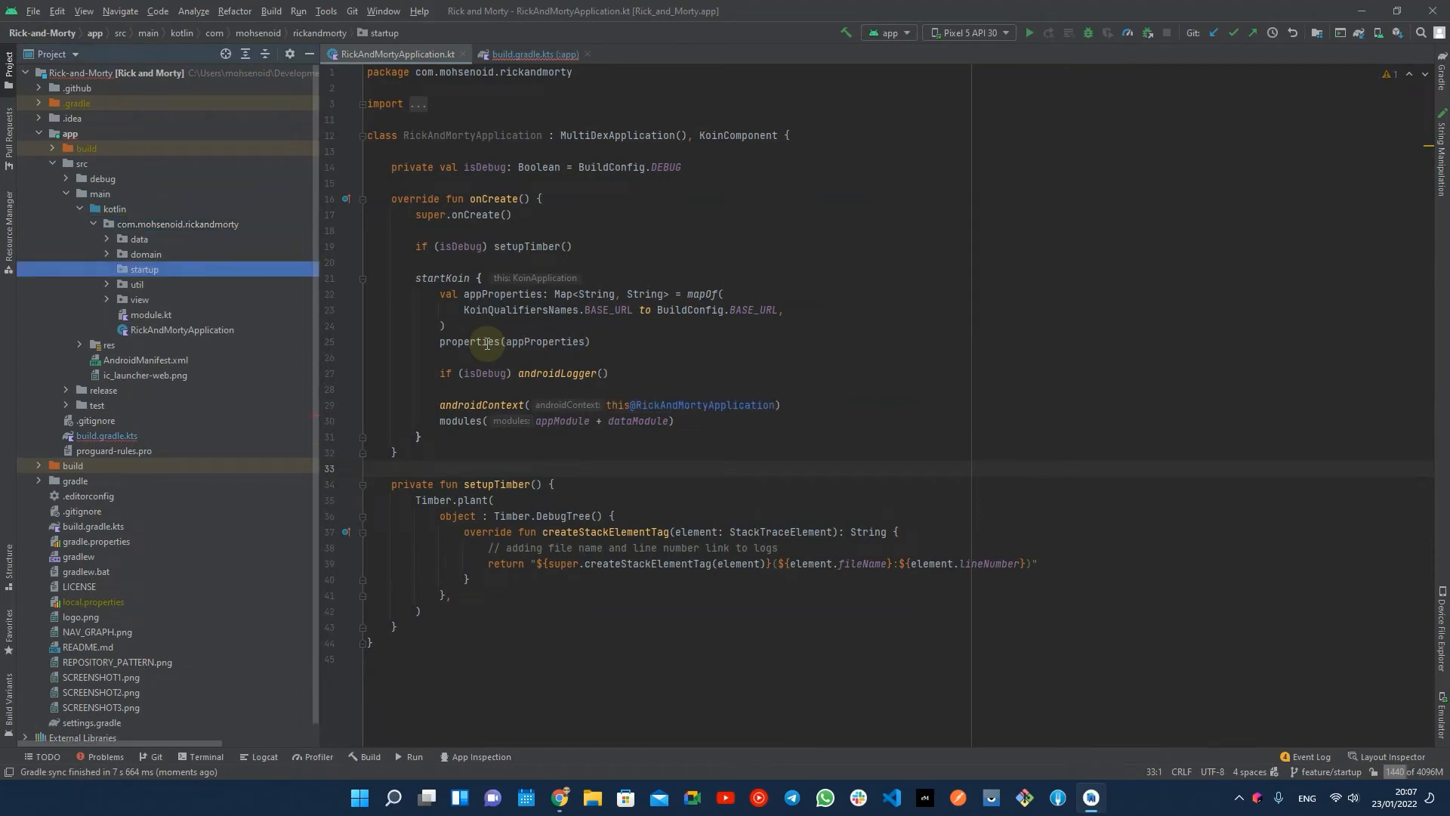
{"action": "left_click", "coordinate": [145, 269]}
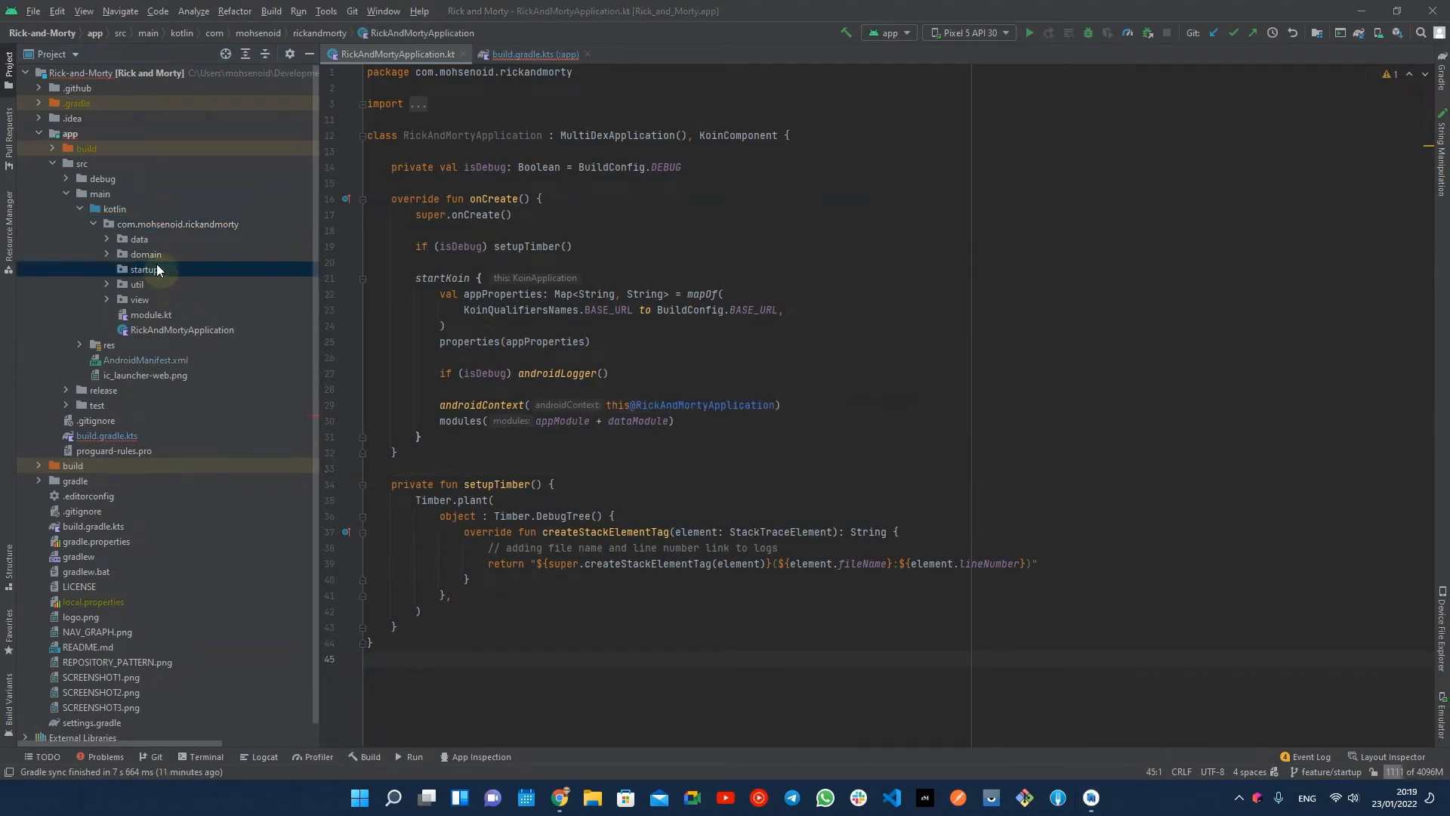
Create a TimberInitializer Kotlin class in the startup package and enter presentation mode
{"action": "right_click", "coordinate": [145, 268]}
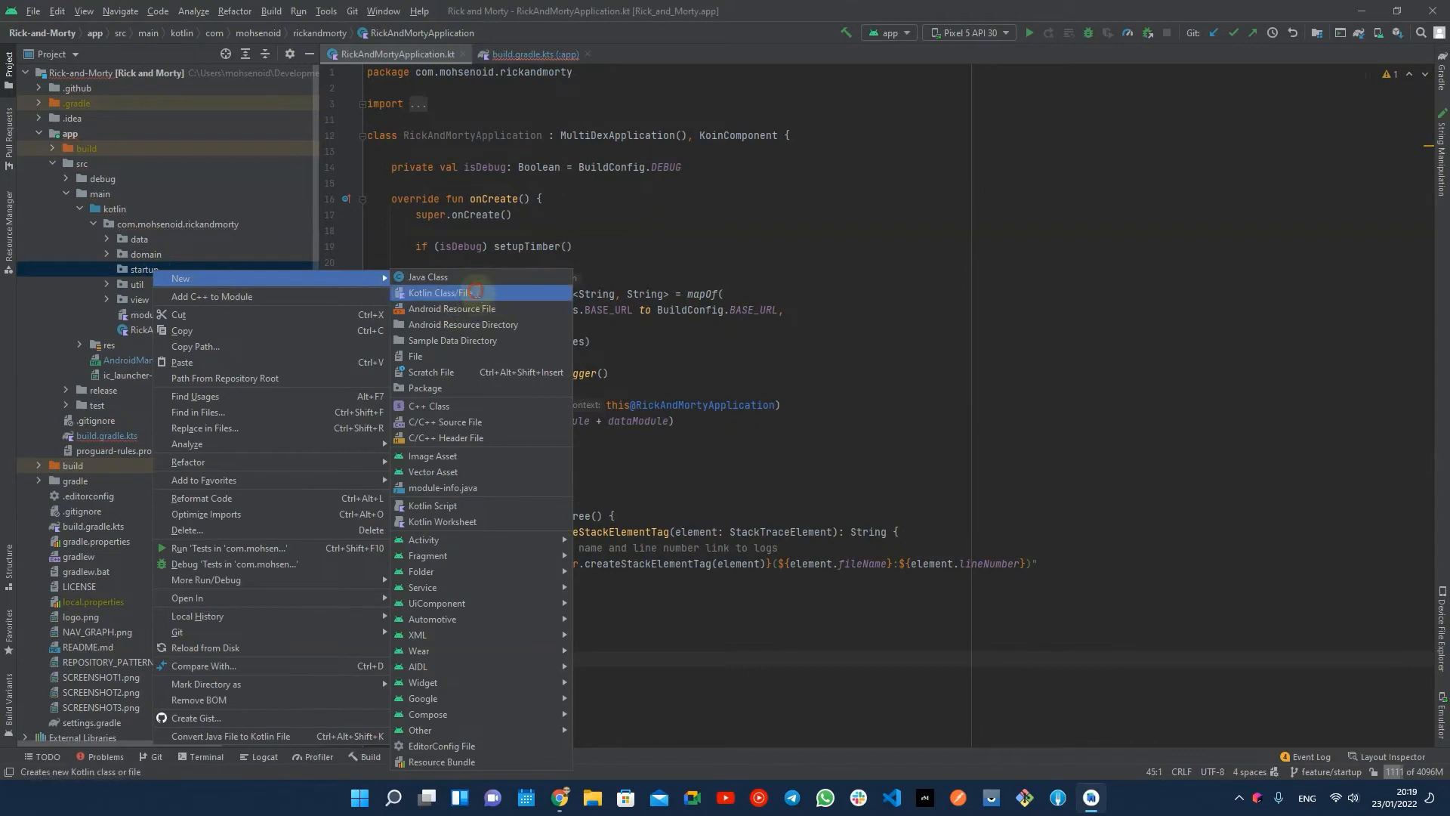
{"action": "left_click", "coordinate": [441, 292]}
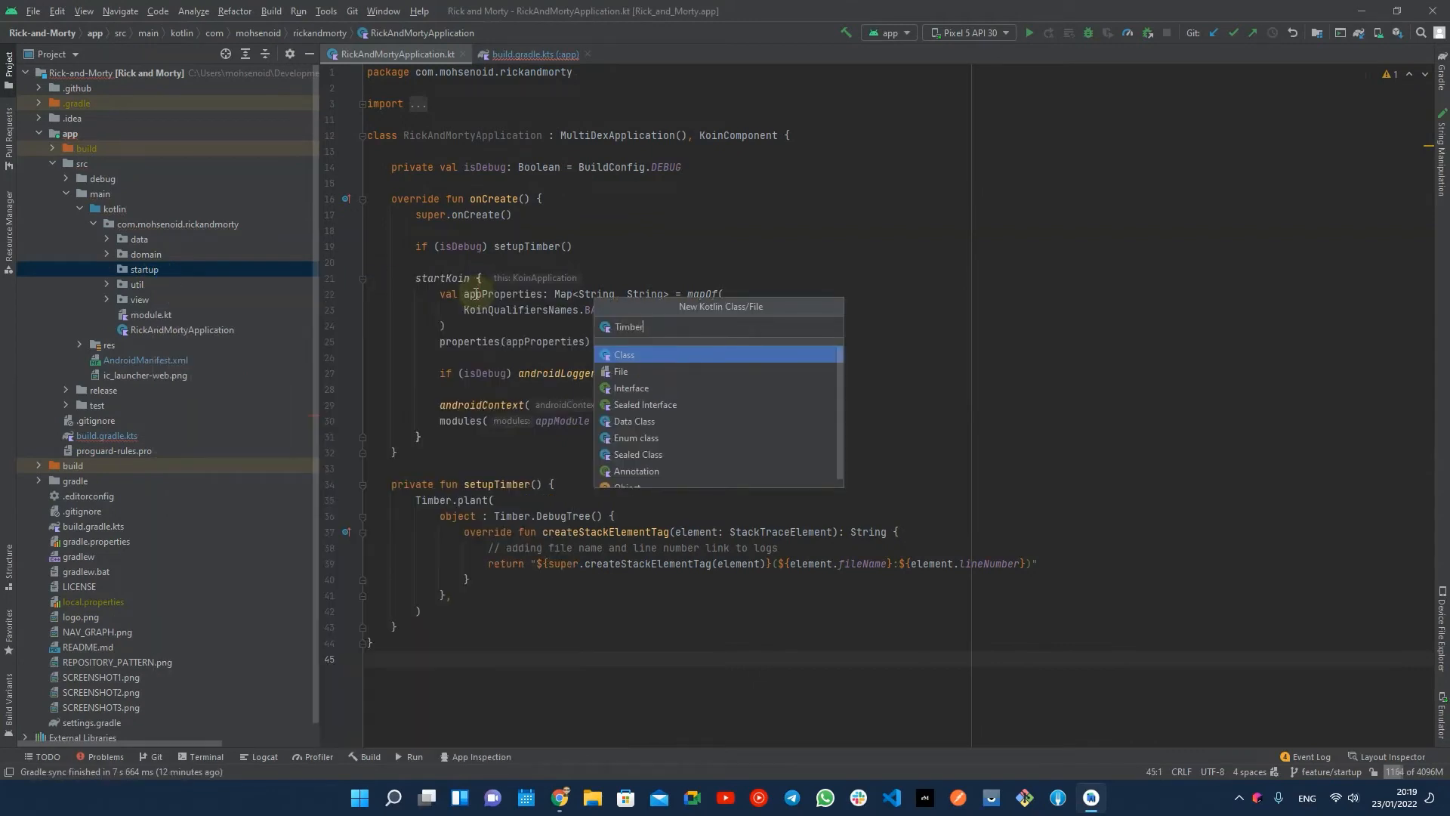
{"action": "type", "text": "Initializer"}
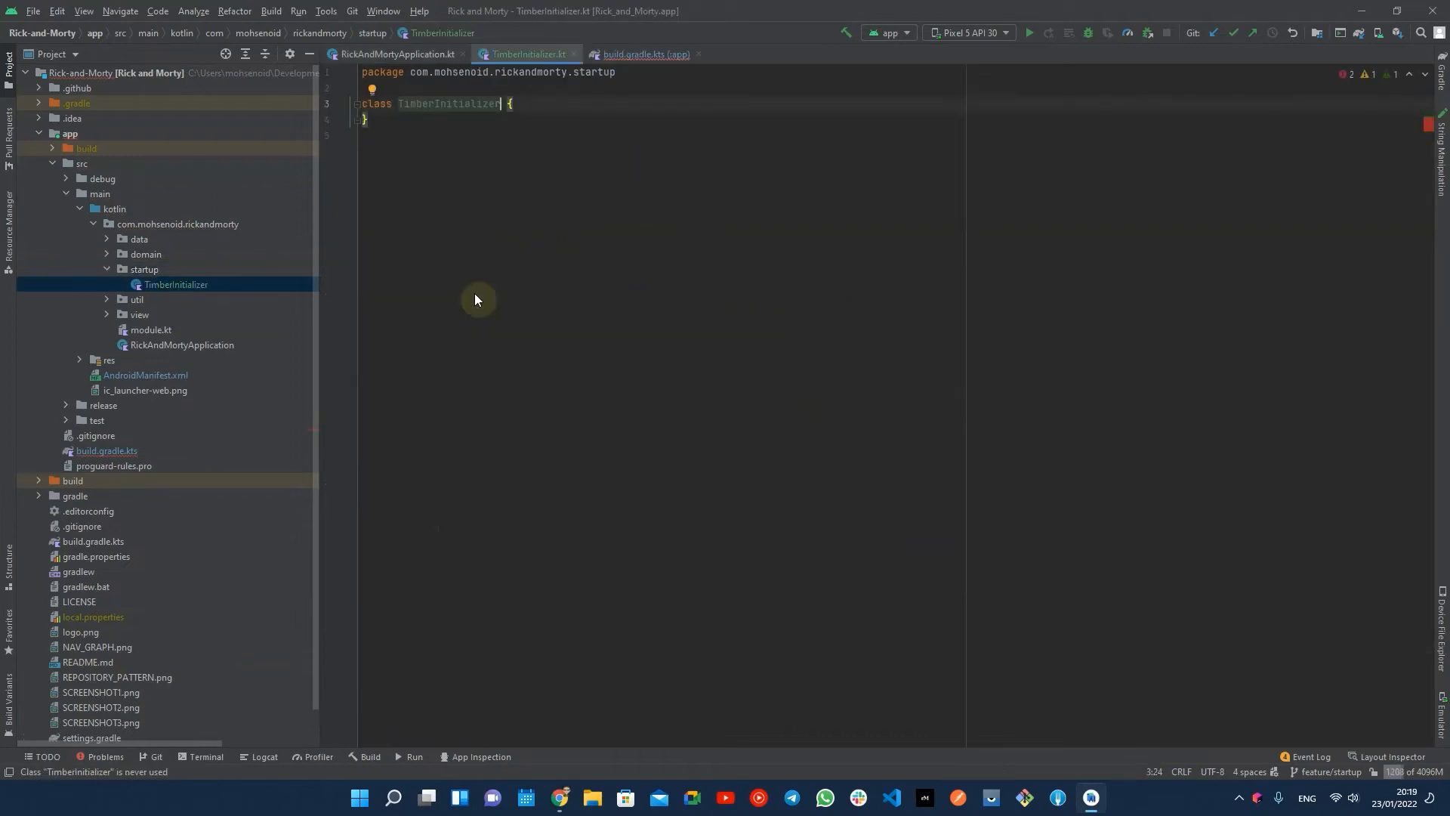
{"action": "key", "text": "Ctrl+Shift+A"}
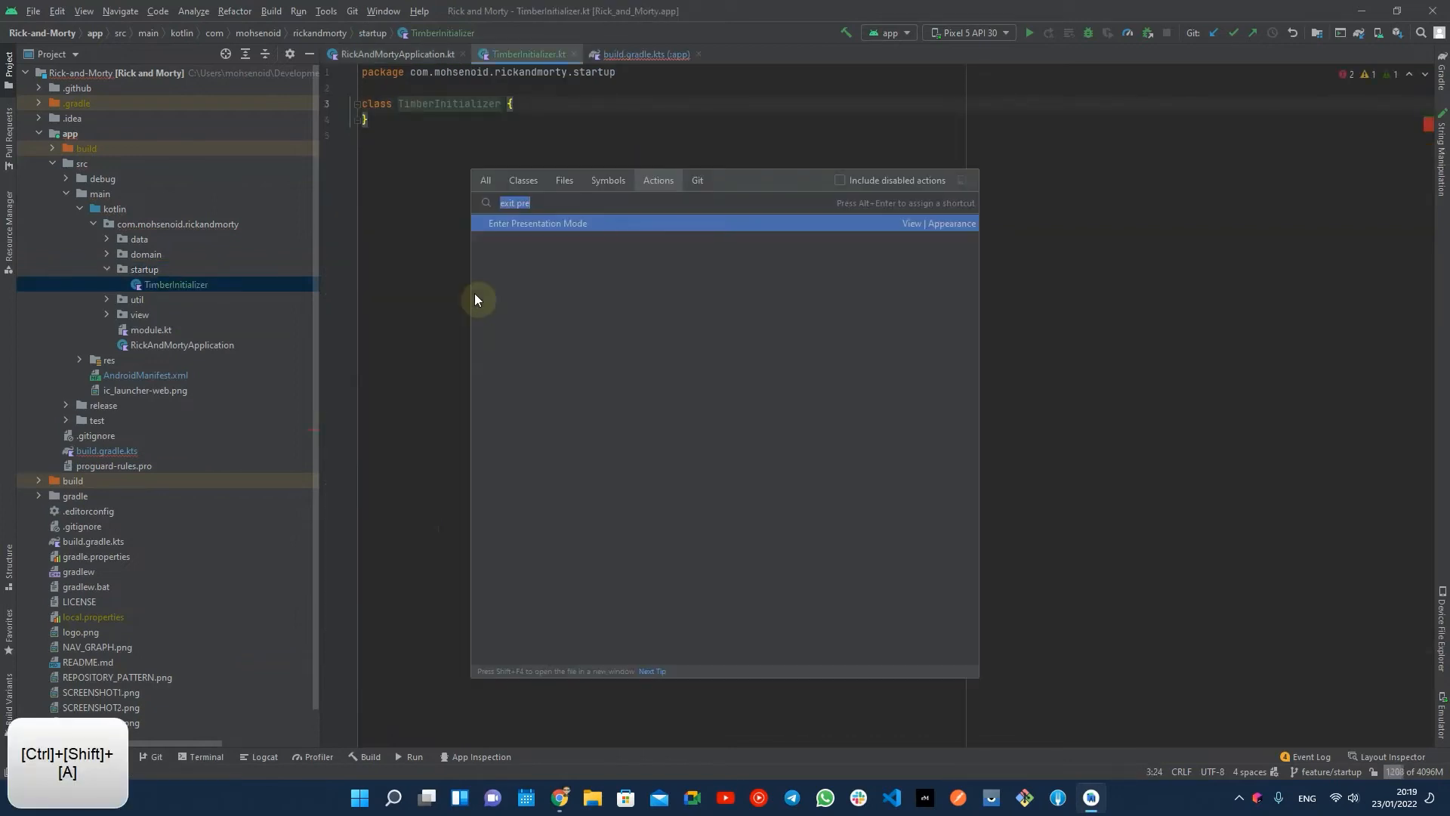
{"action": "left_click", "coordinate": [538, 223]}
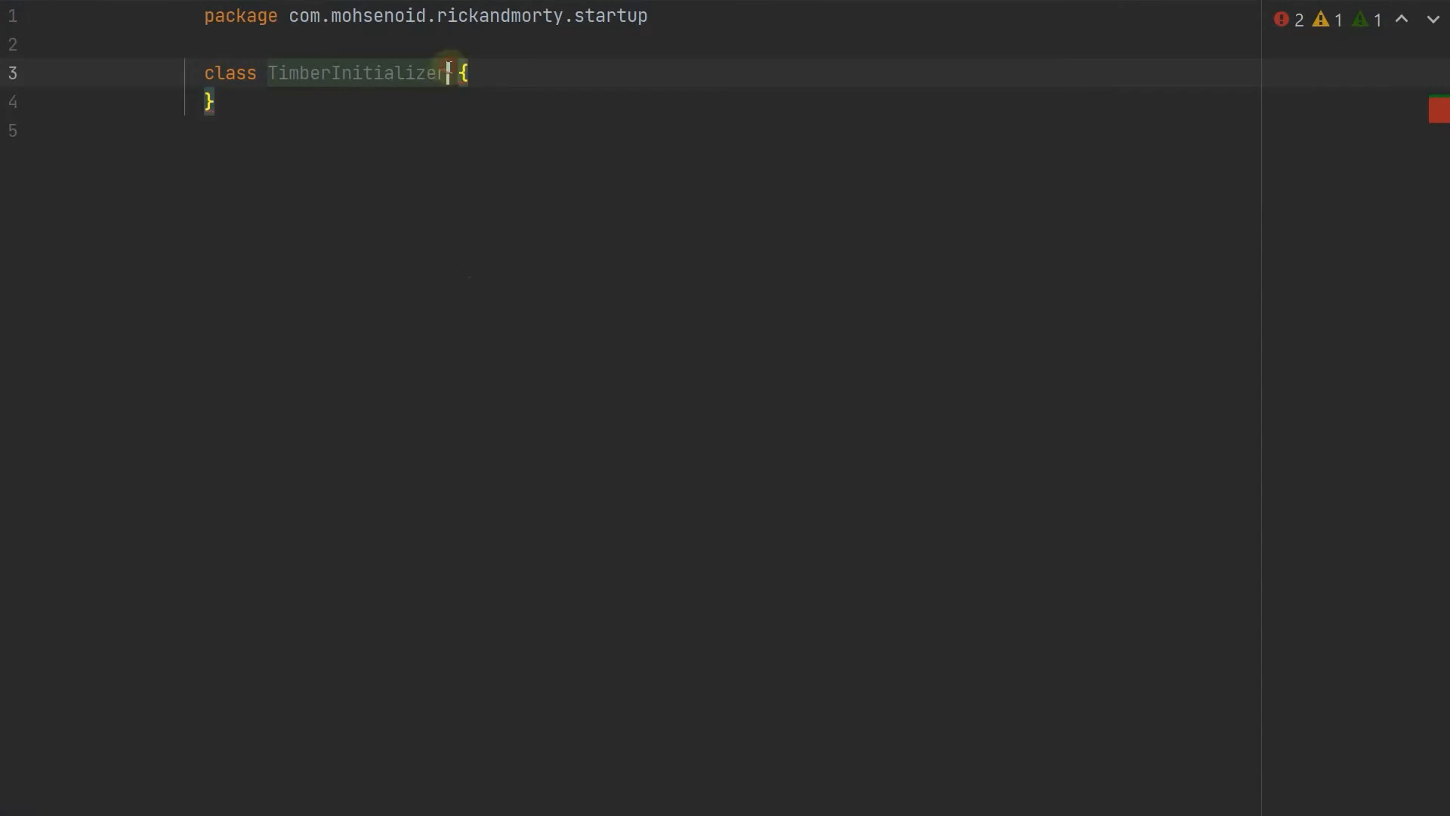
Make TimberInitializer implement Initializer<Unit> with dependencies = mutableListOf()
{"action": "type", "text": ":Initi"}
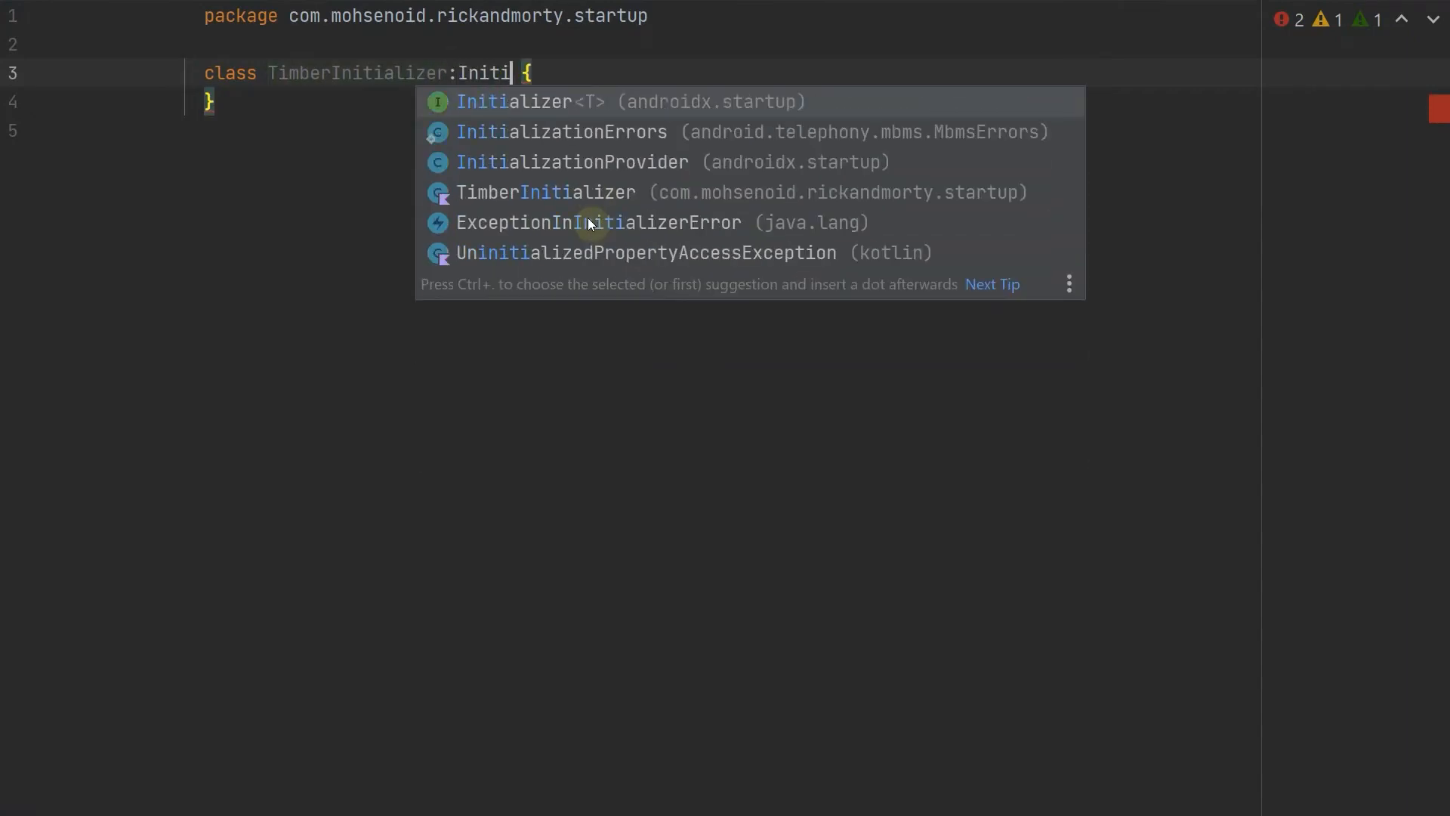
{"action": "left_click", "coordinate": [512, 101]}
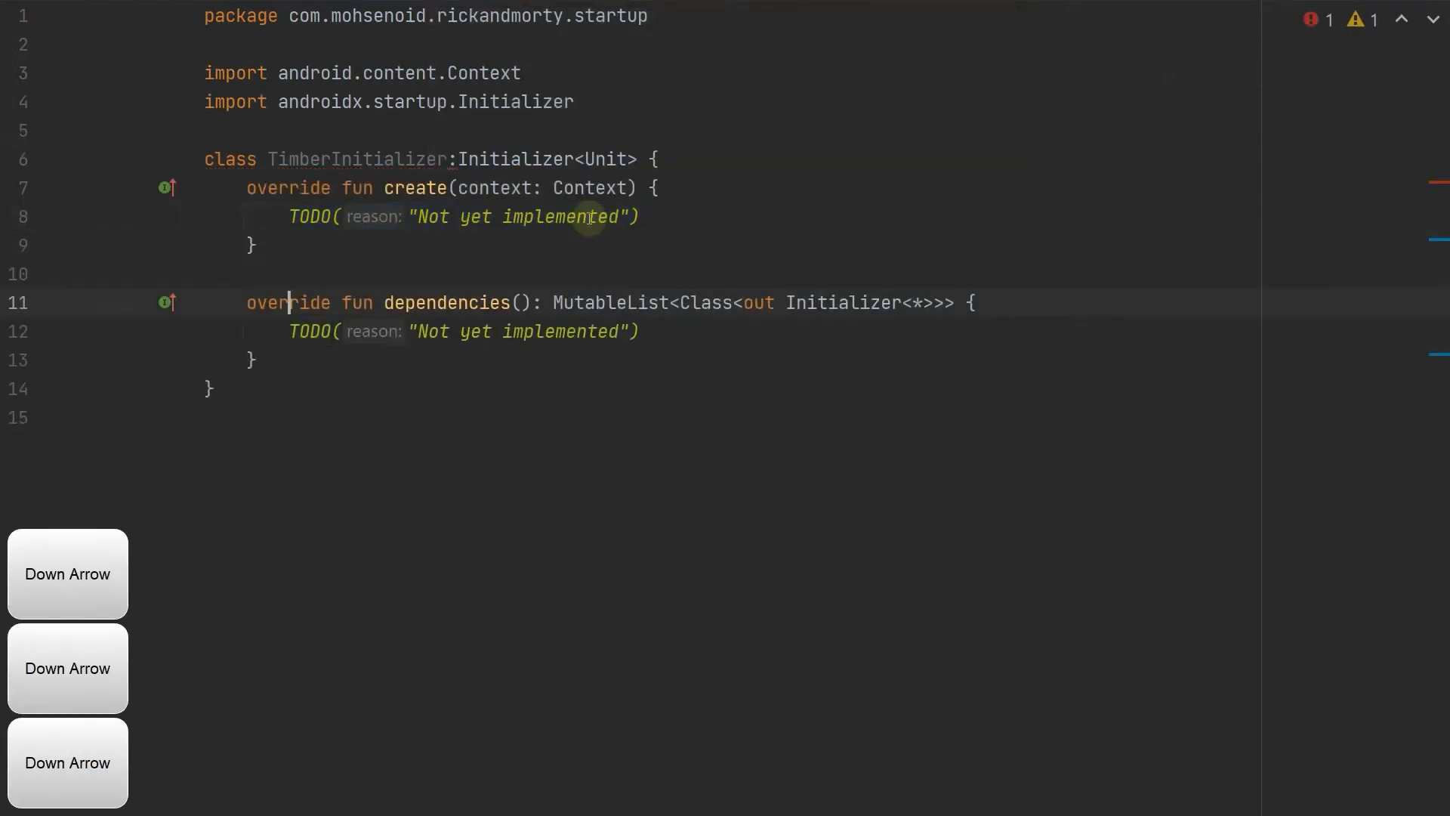
{"action": "key", "text": "Shift+Down"}
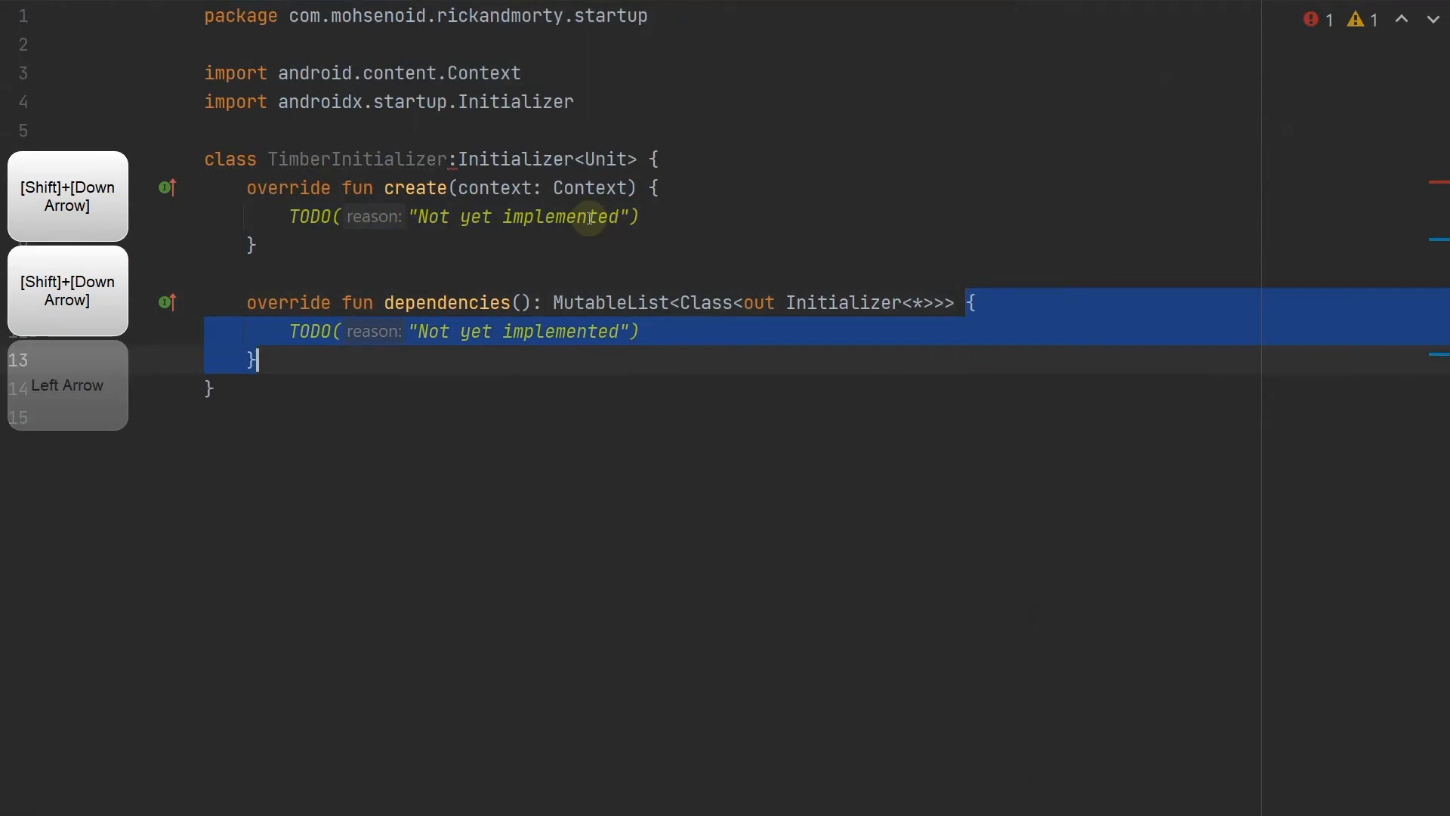
{"action": "type", "text": "=mu"}
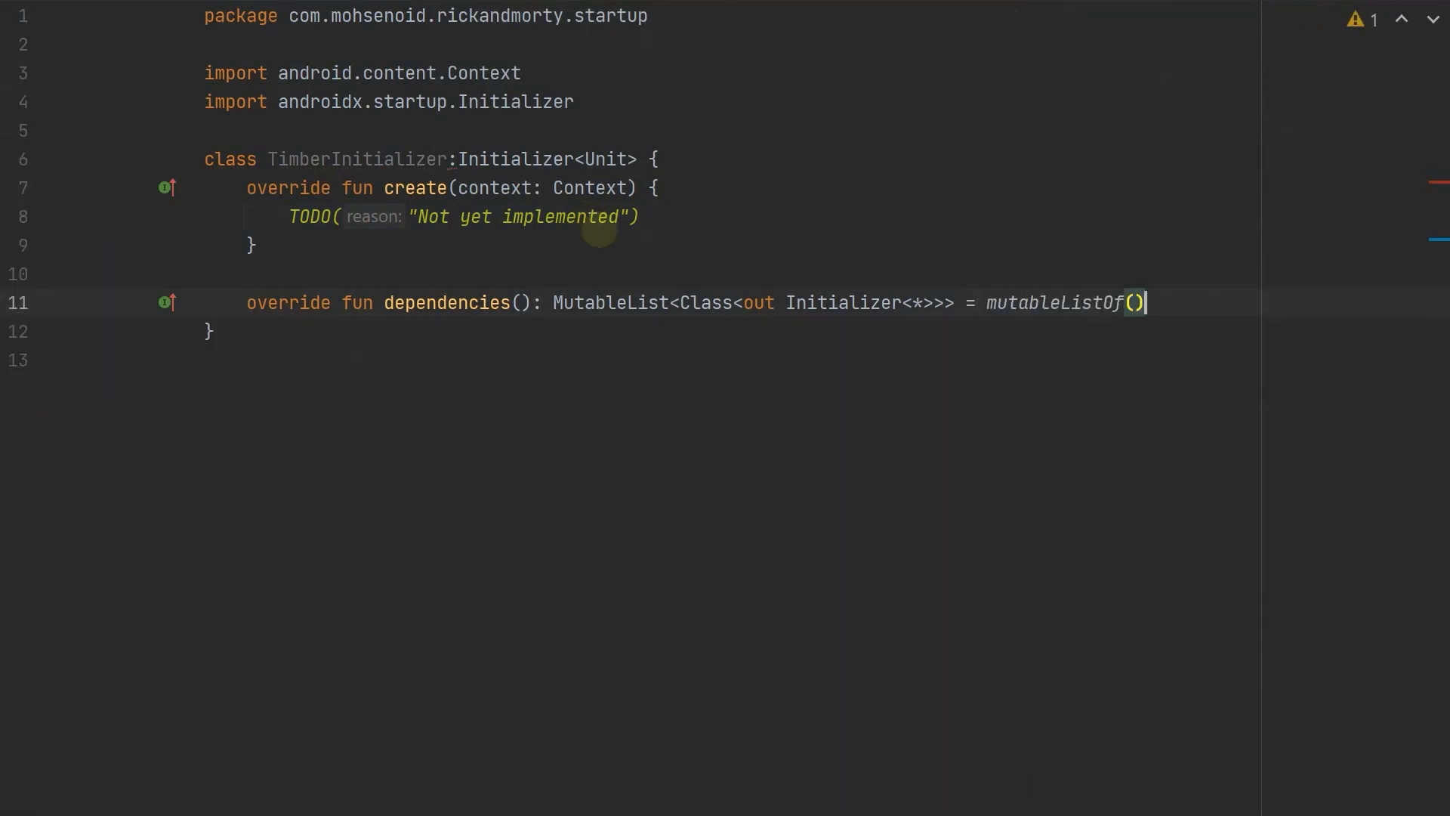
{"action": "key", "text": "Backspace"}
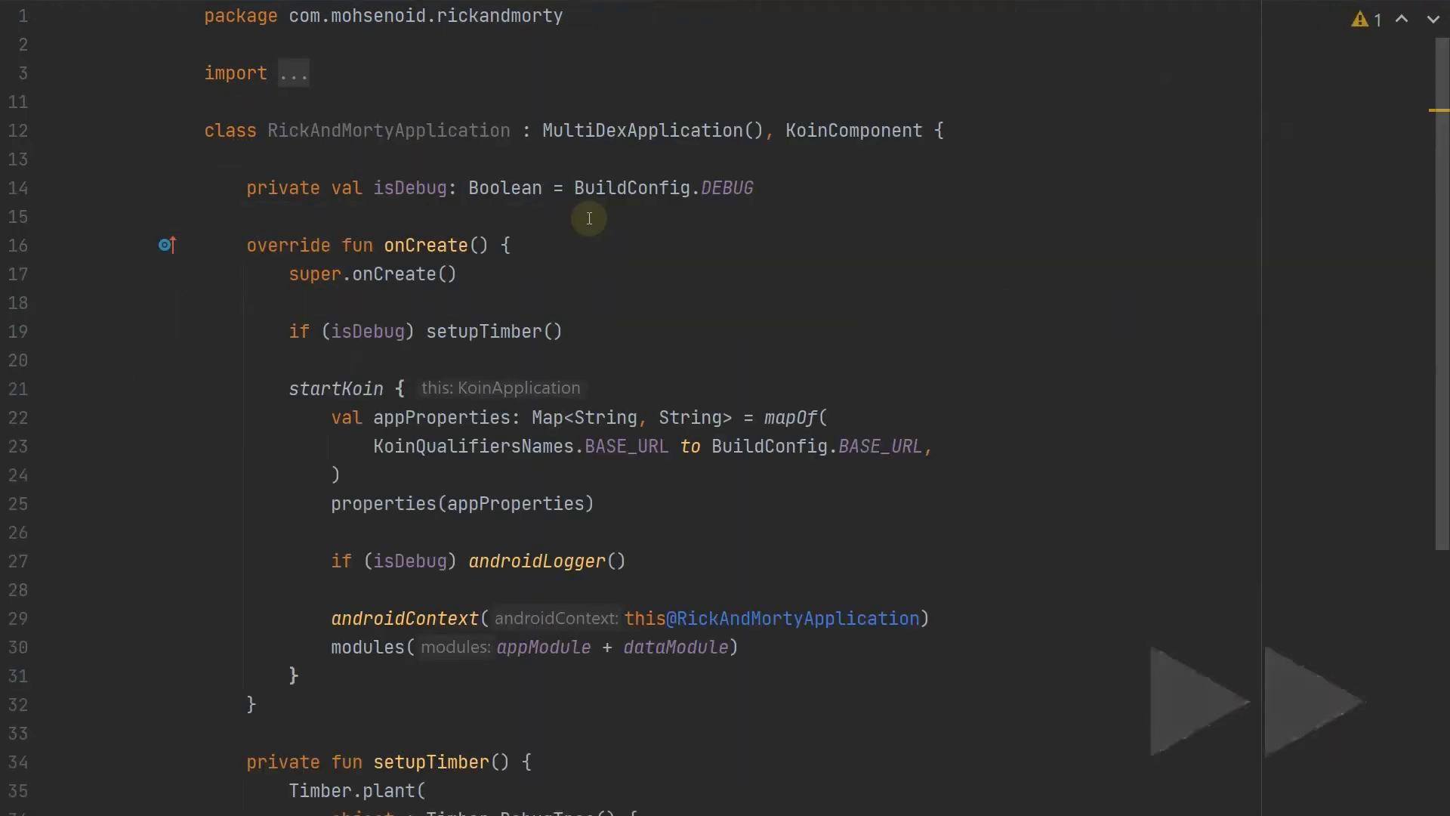
Paste setupTimber into TimberInitializer and have create run if (isDebug) setupTimber()
{"action": "scroll", "scroll_direction": "down", "scroll_amount": 3}
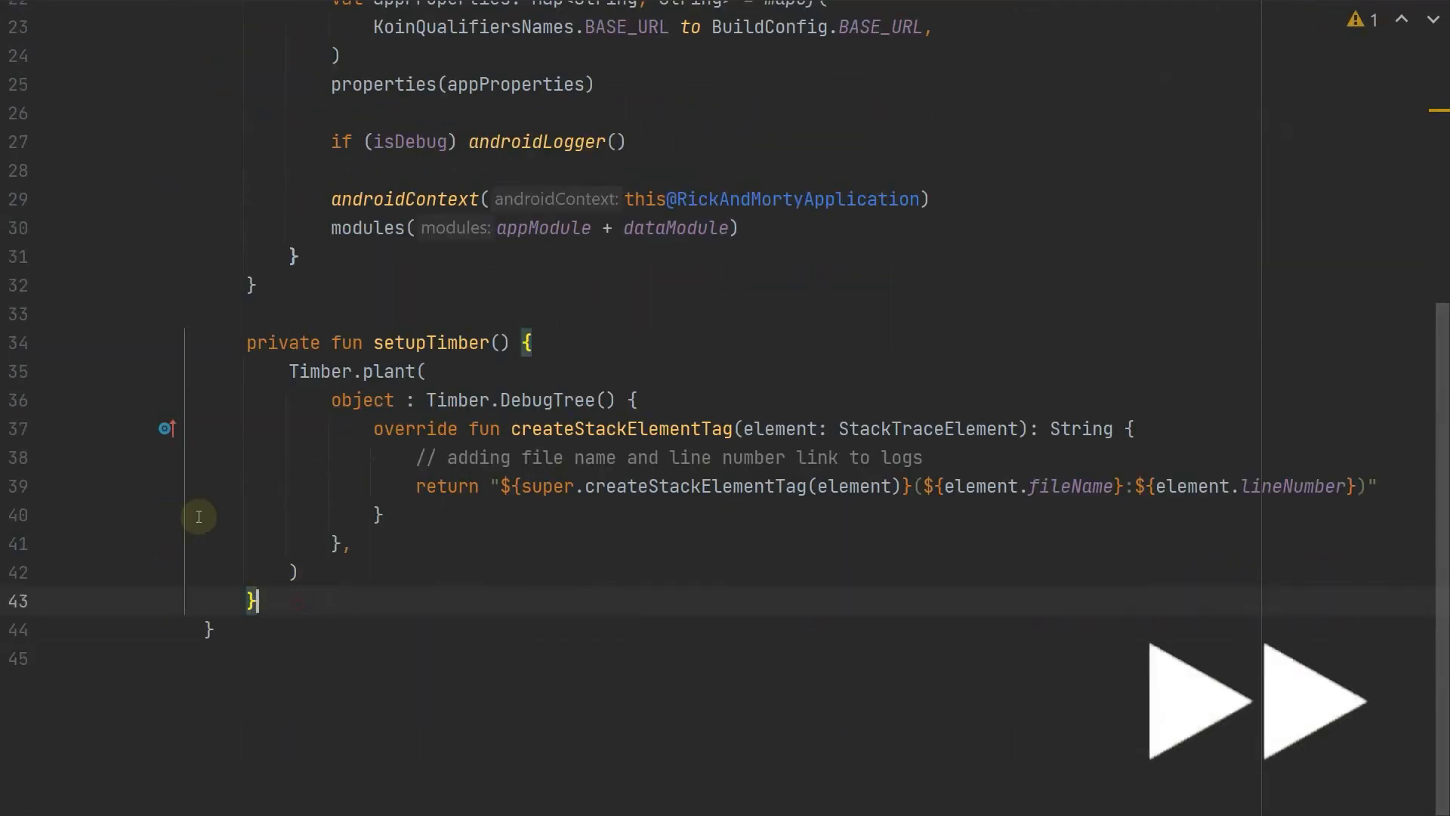
{"action": "key", "text": "Ctrl+Tab"}
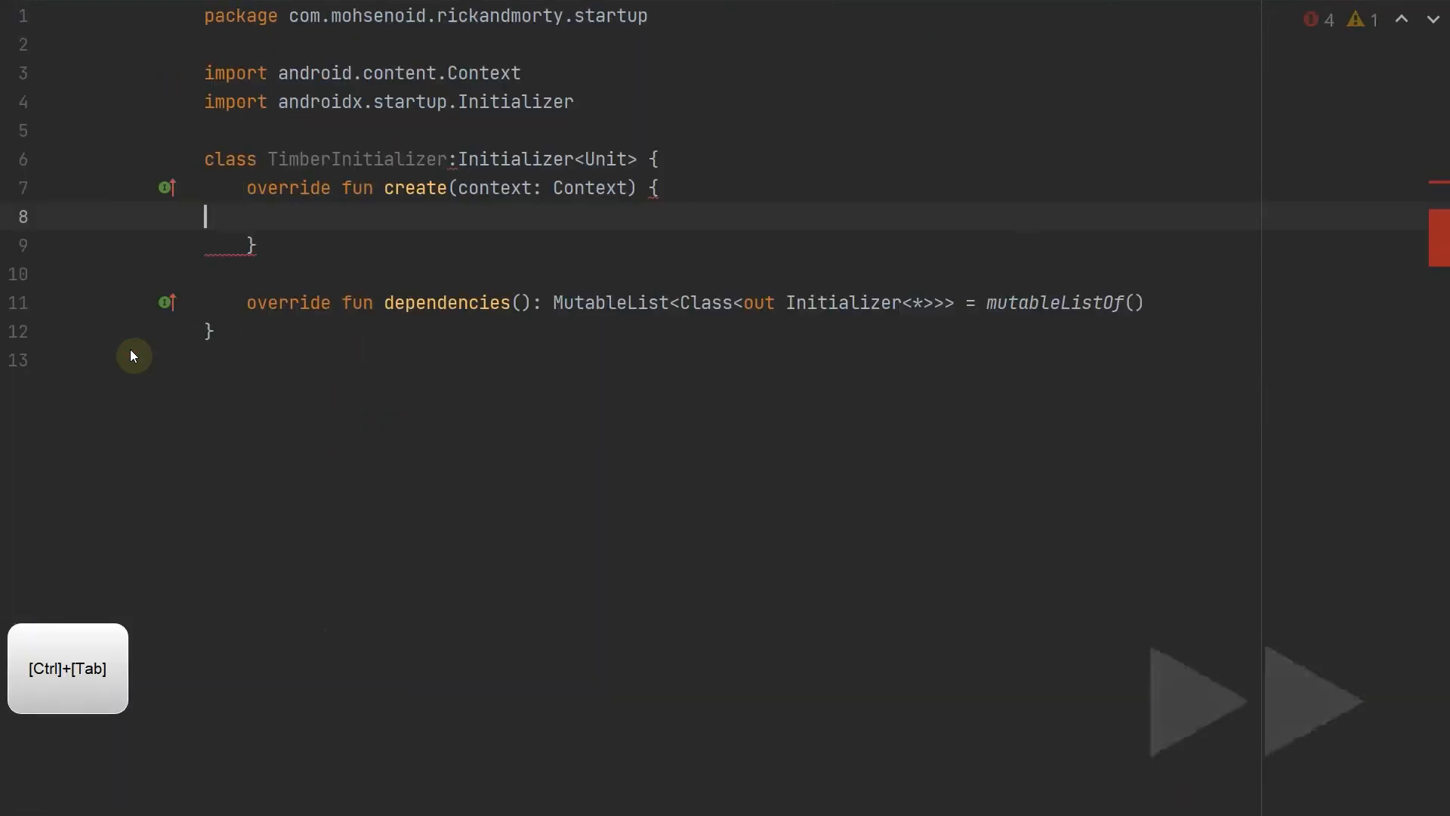
{"action": "key", "text": "Ctrl+V"}
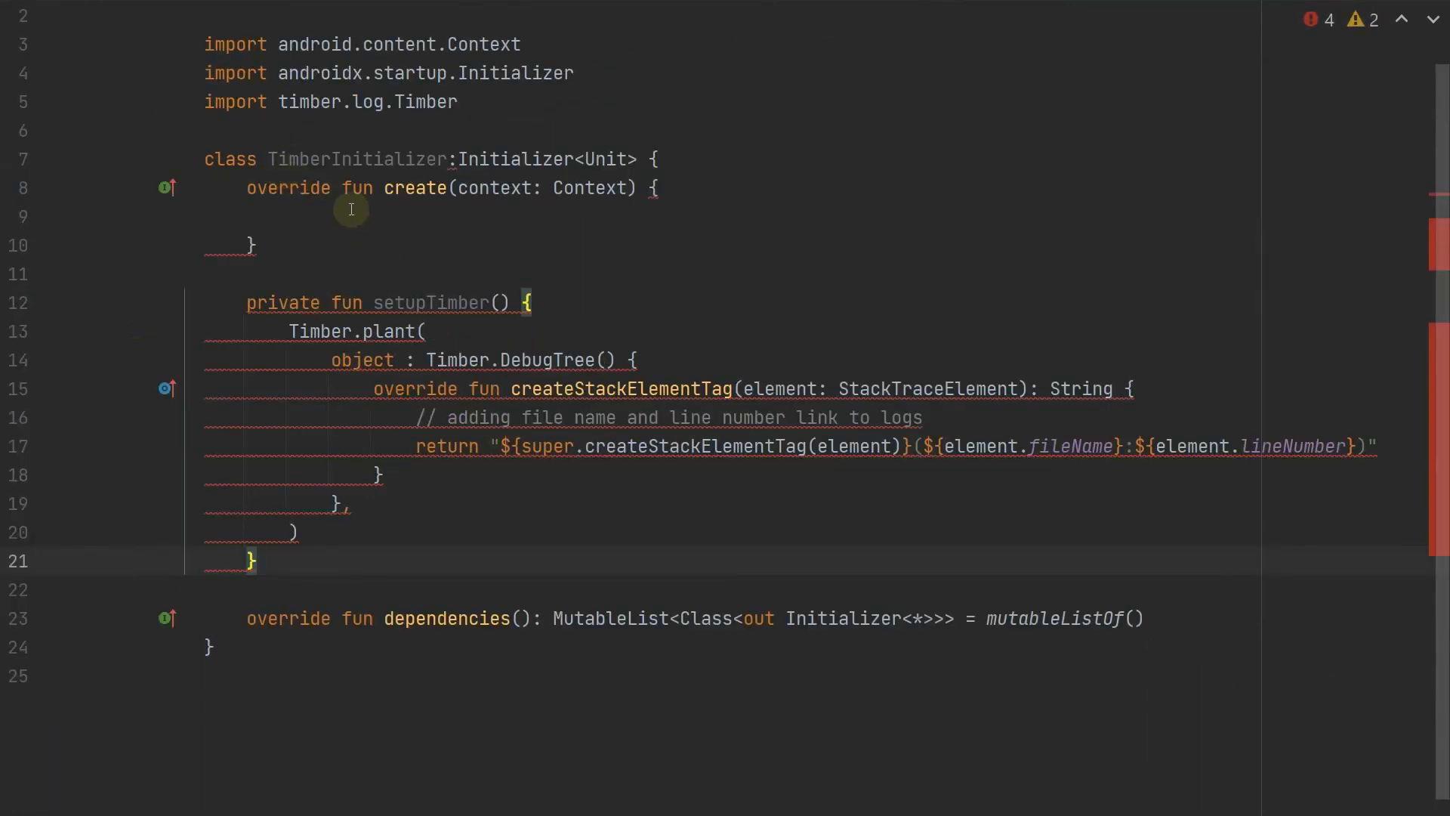
{"action": "type", "text": "if (isDebug) setupTimber()"}
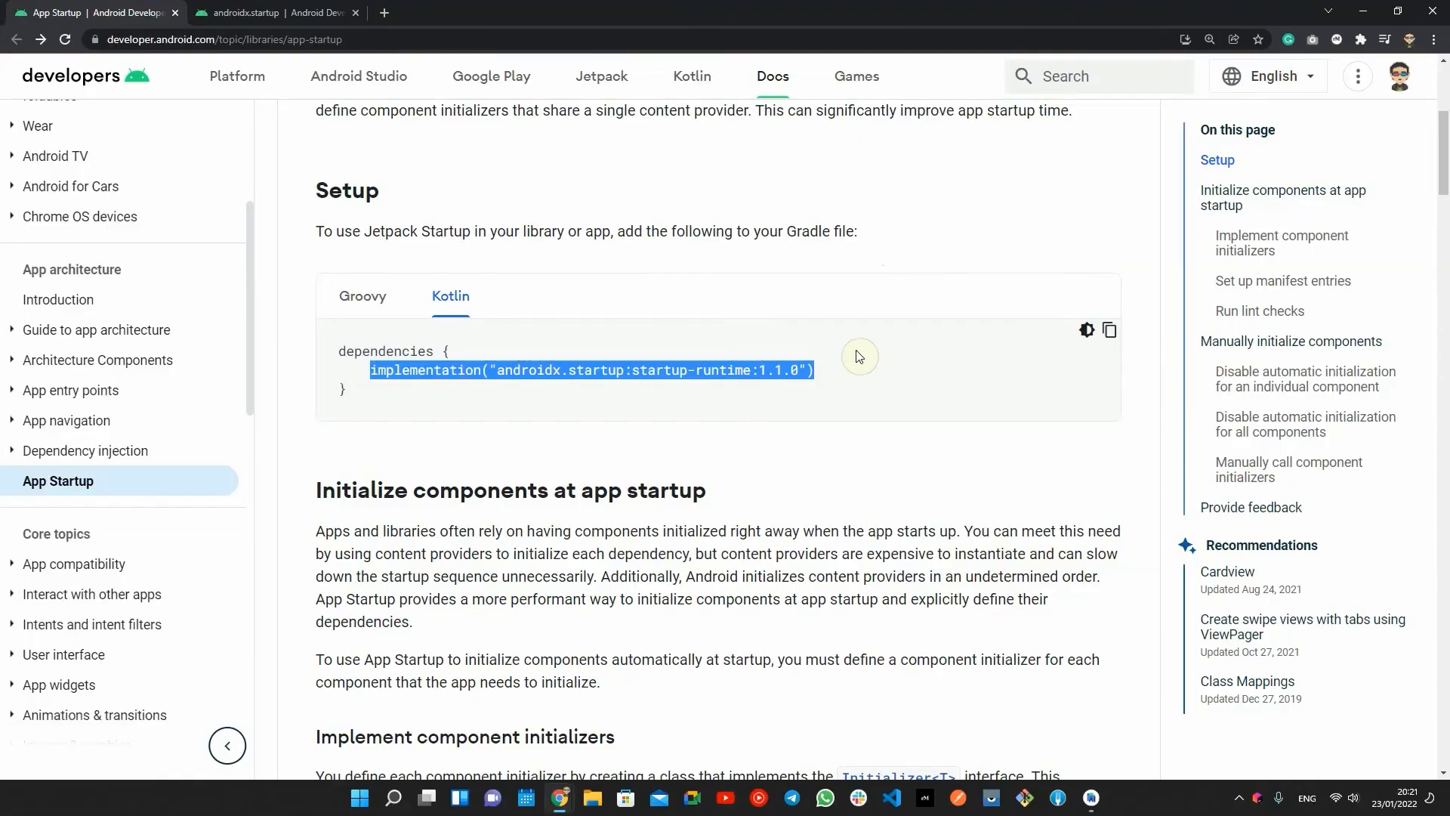
Scroll to the 'Set up manifest entries' section, then switch back to Android Studio
{"action": "scroll", "scroll_direction": "down", "scroll_amount": 3}
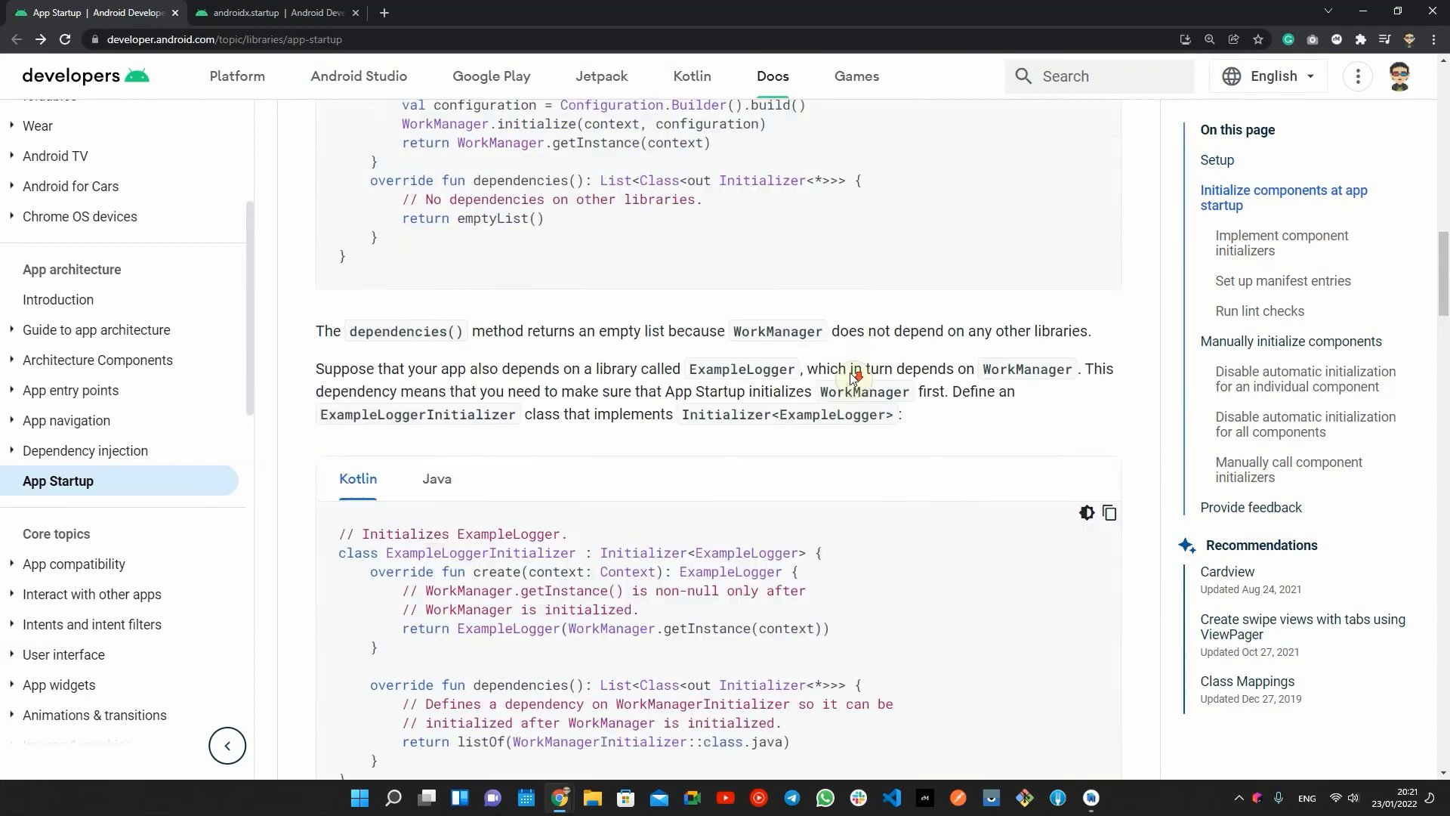
{"action": "scroll", "scroll_direction": "down", "scroll_amount": 3}
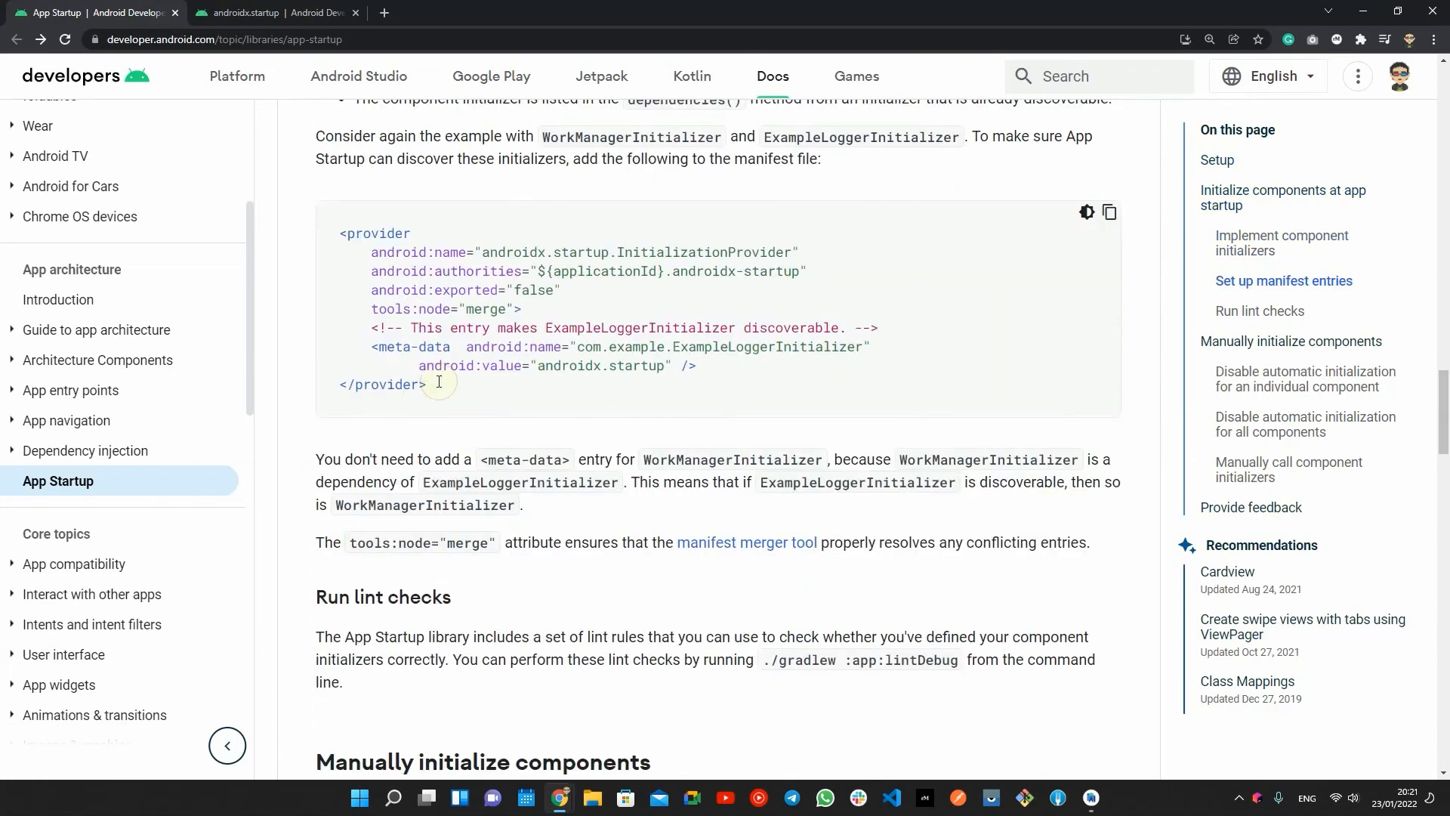
{"action": "key", "text": "Alt+Tab"}
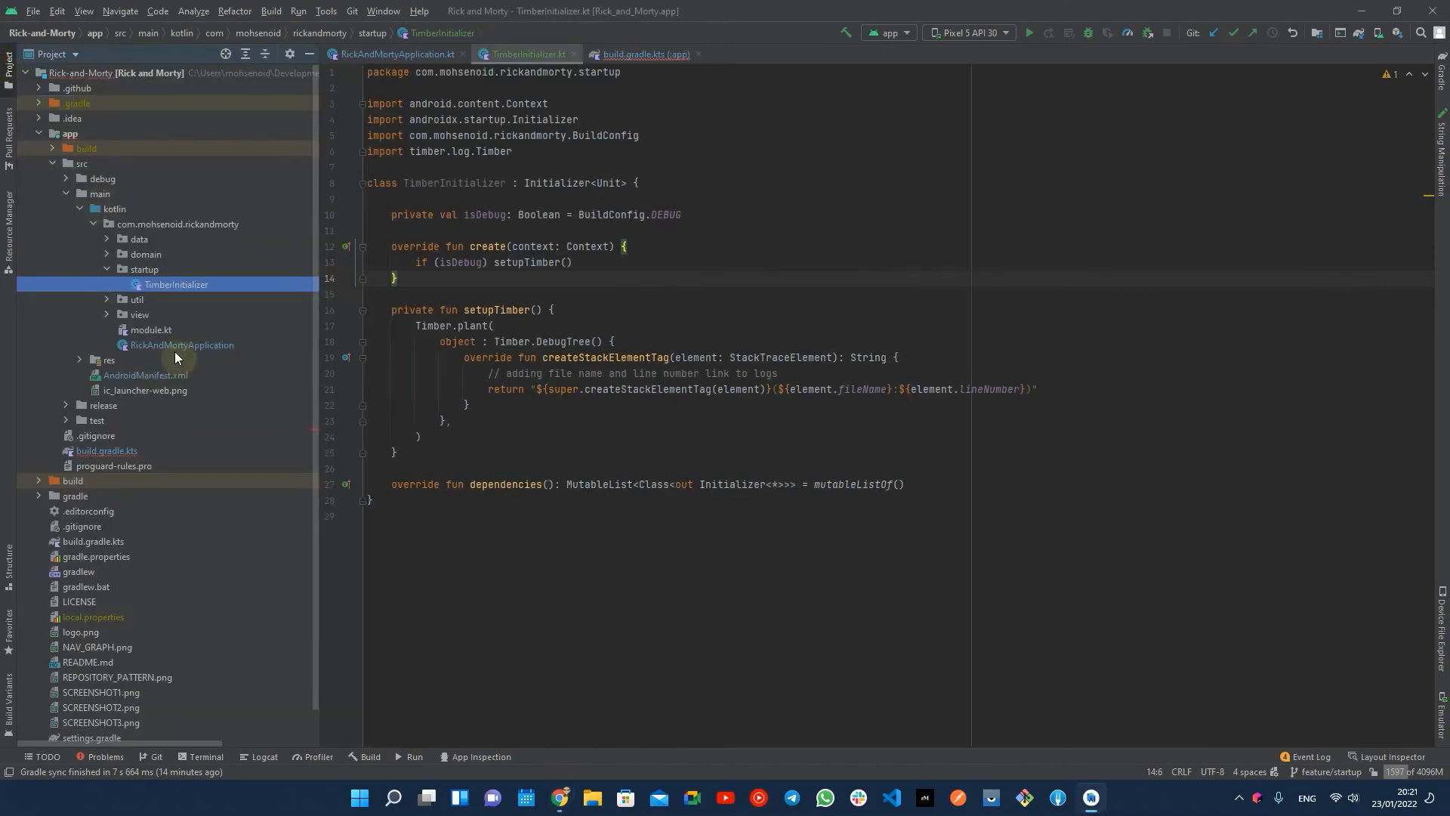
Set the manifest meta-data name to com.mohsenoid.rickandmorty.startup.TimberInitializer and remove the example comment
{"action": "double_click", "coordinate": [145, 375]}
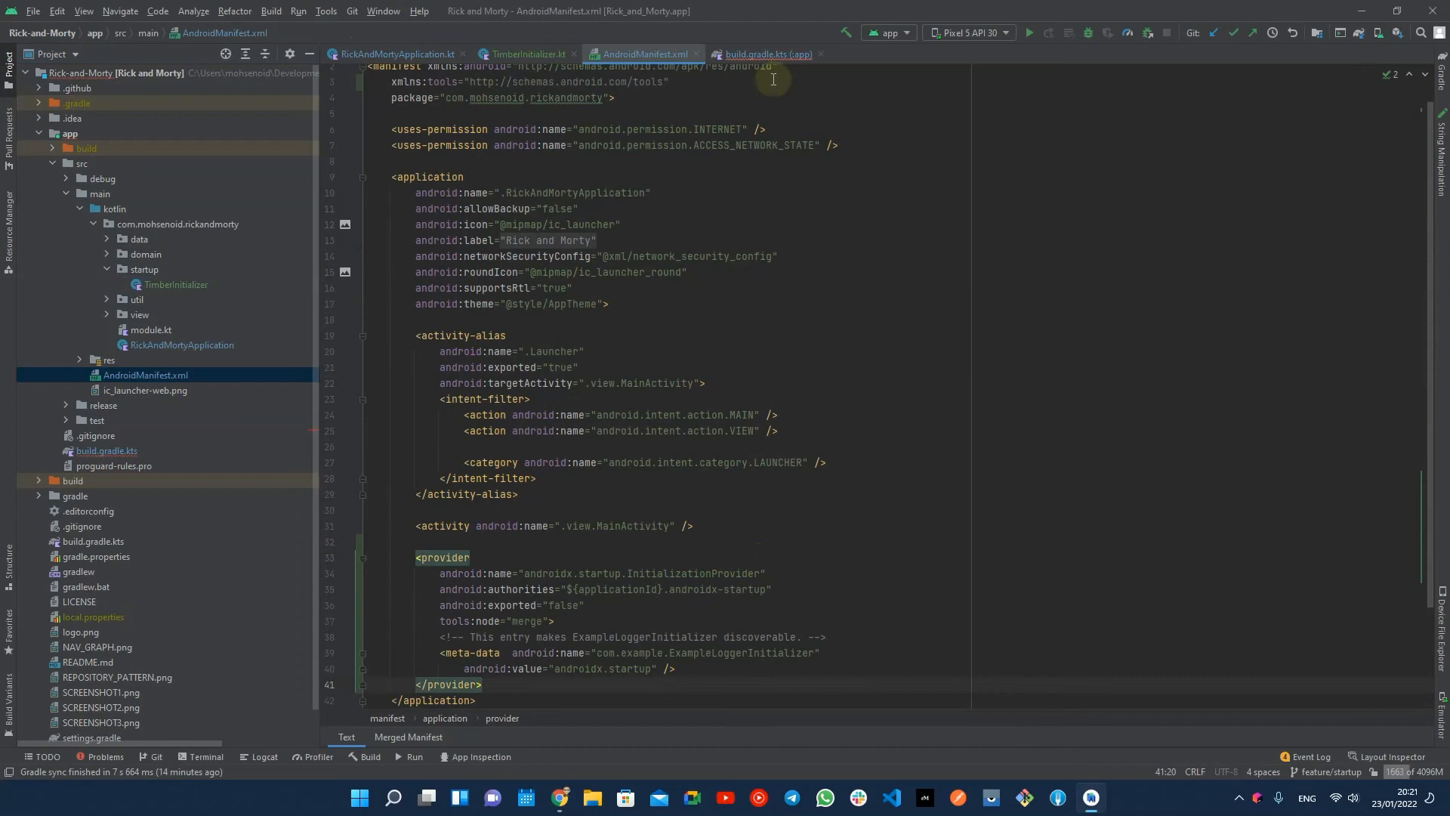
{"action": "left_click", "coordinate": [525, 55]}
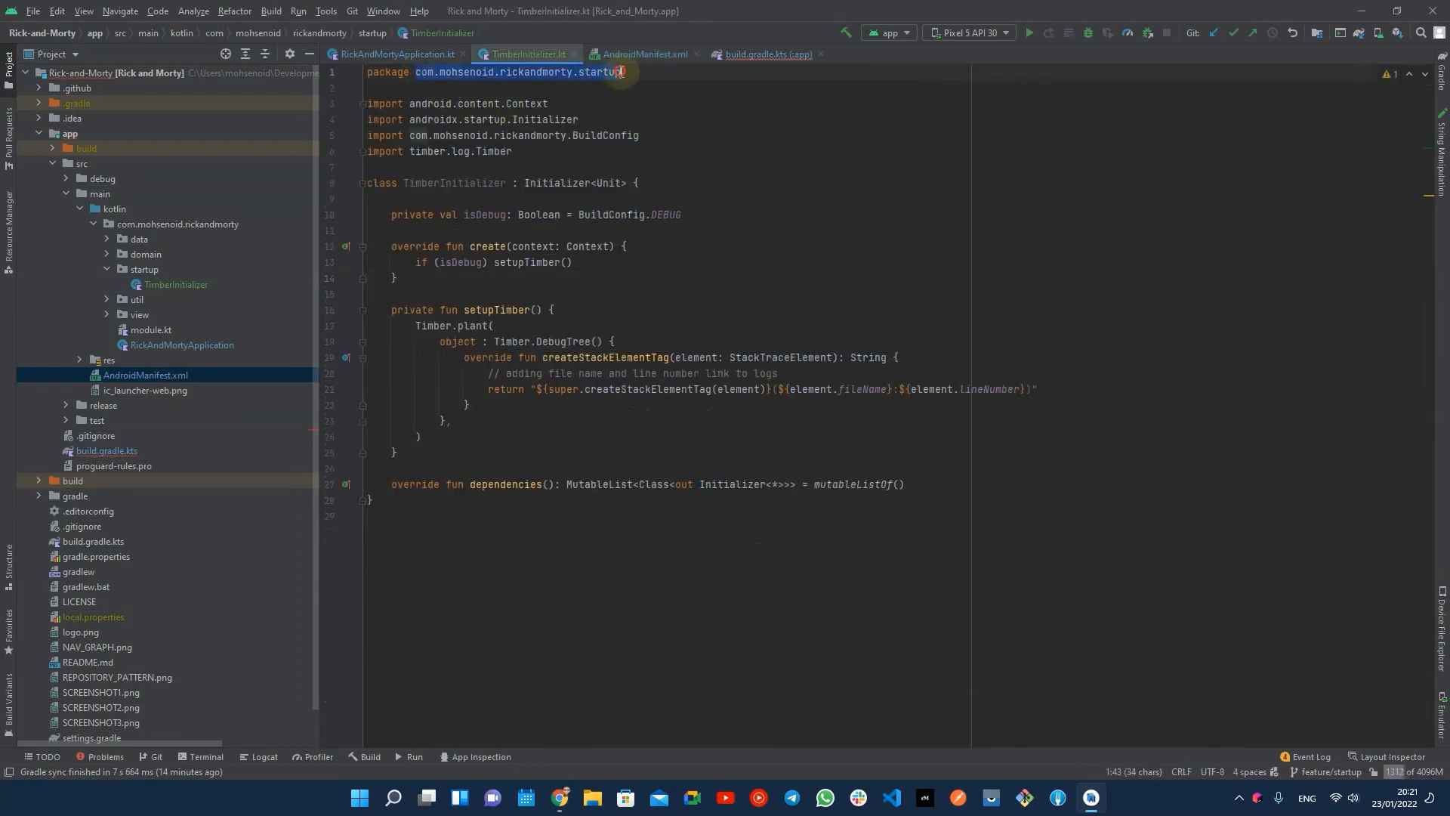
{"action": "left_click", "coordinate": [649, 54]}
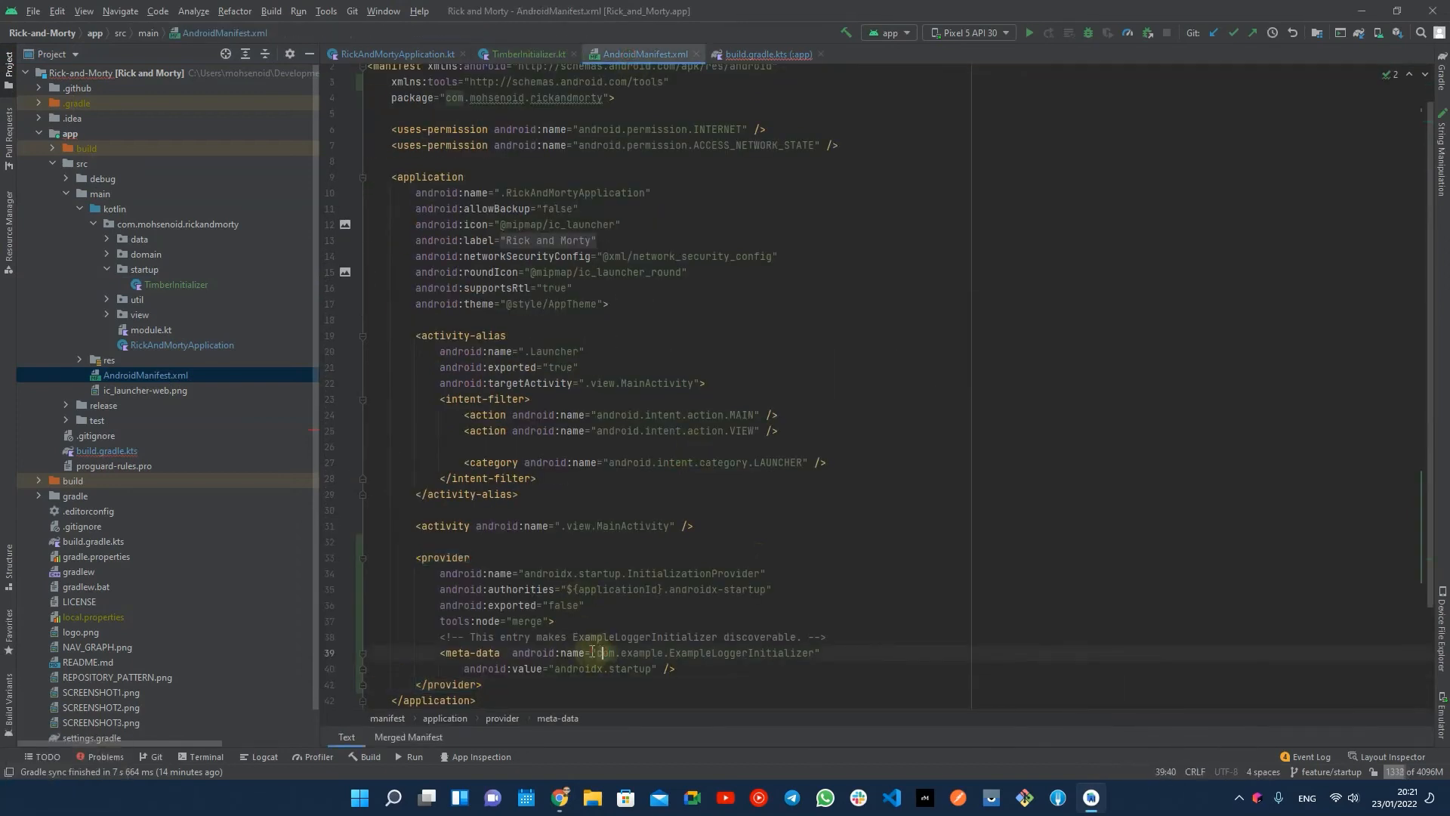
{"action": "type", "text": "com.mohsenoid.rickandmorty.startup."}
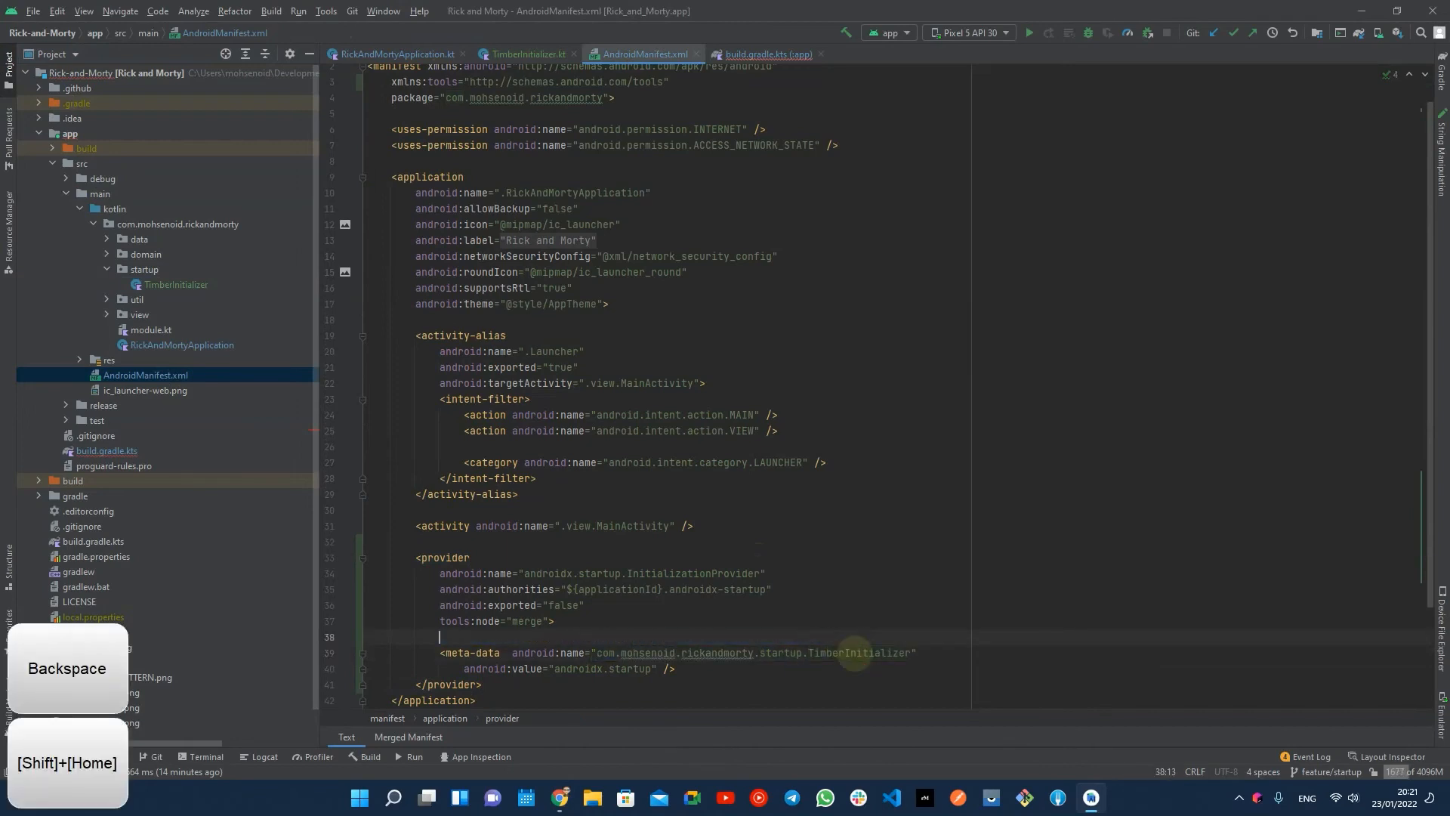
{"action": "key", "text": "Backspace"}
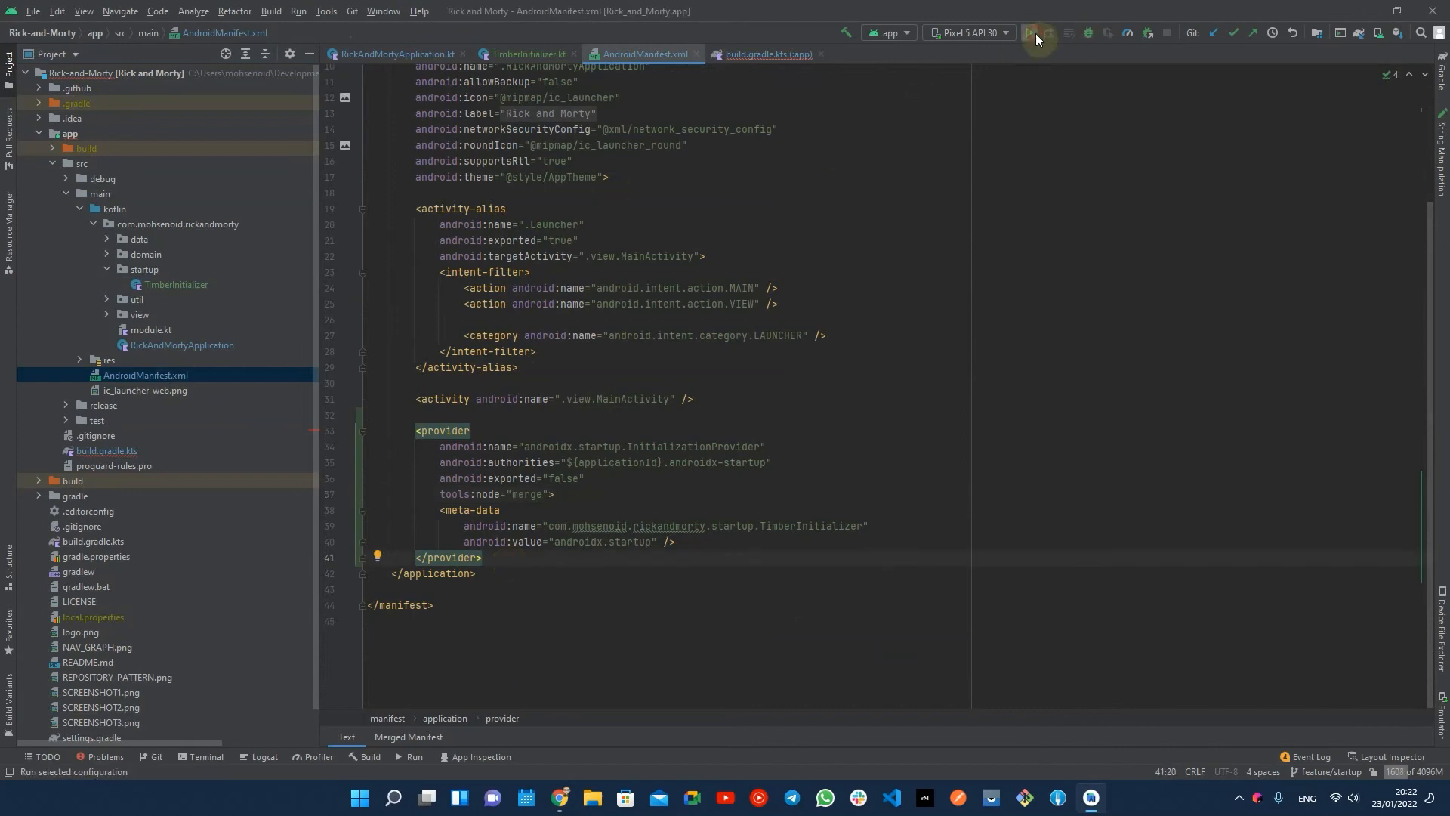
Run the app, hit breakpoints in TimberInitializer.create and RickAndMortyApplication.onCreate, then resume with F9
{"action": "left_click", "coordinate": [1029, 34]}
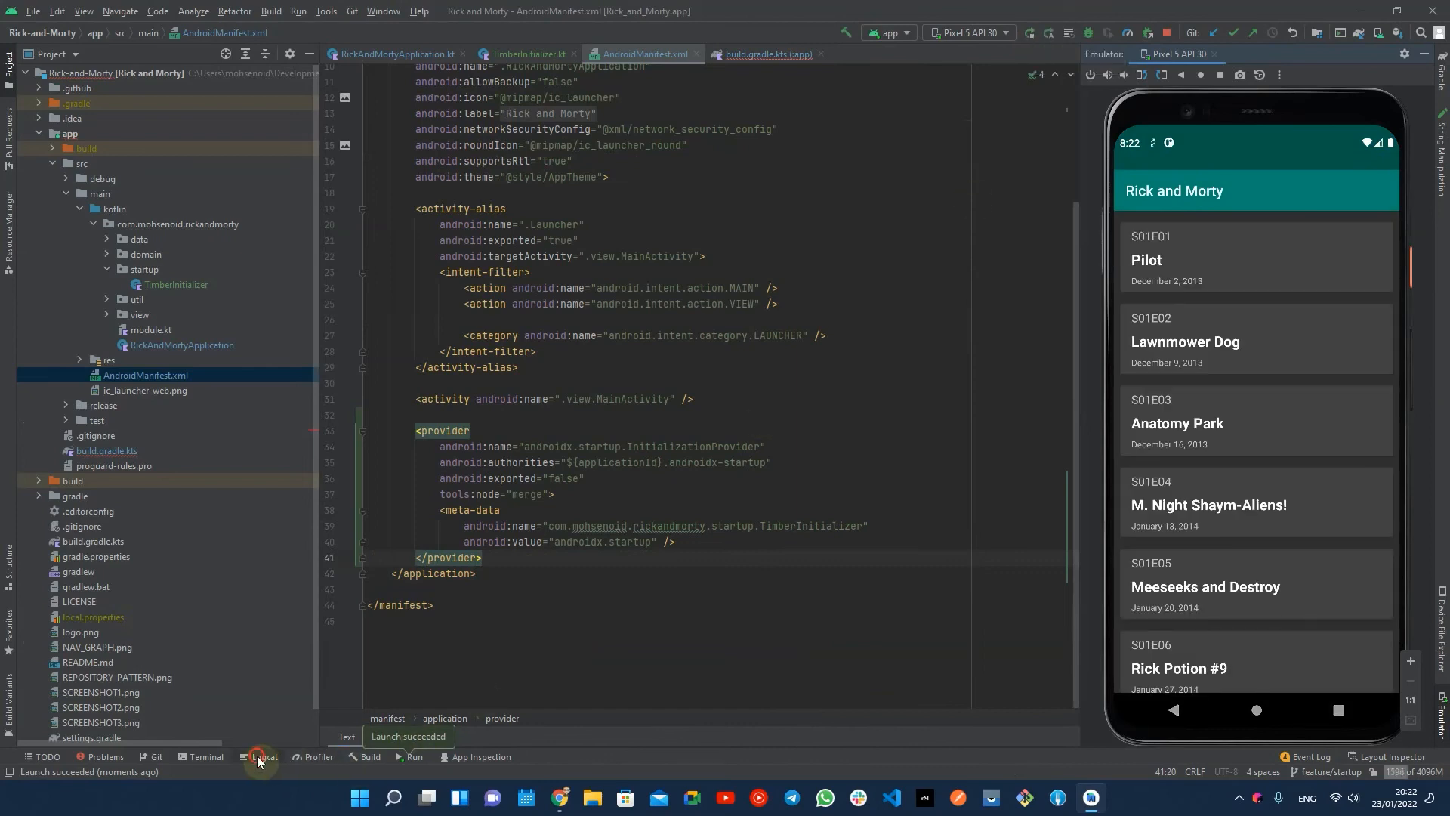
{"action": "left_click", "coordinate": [260, 757]}
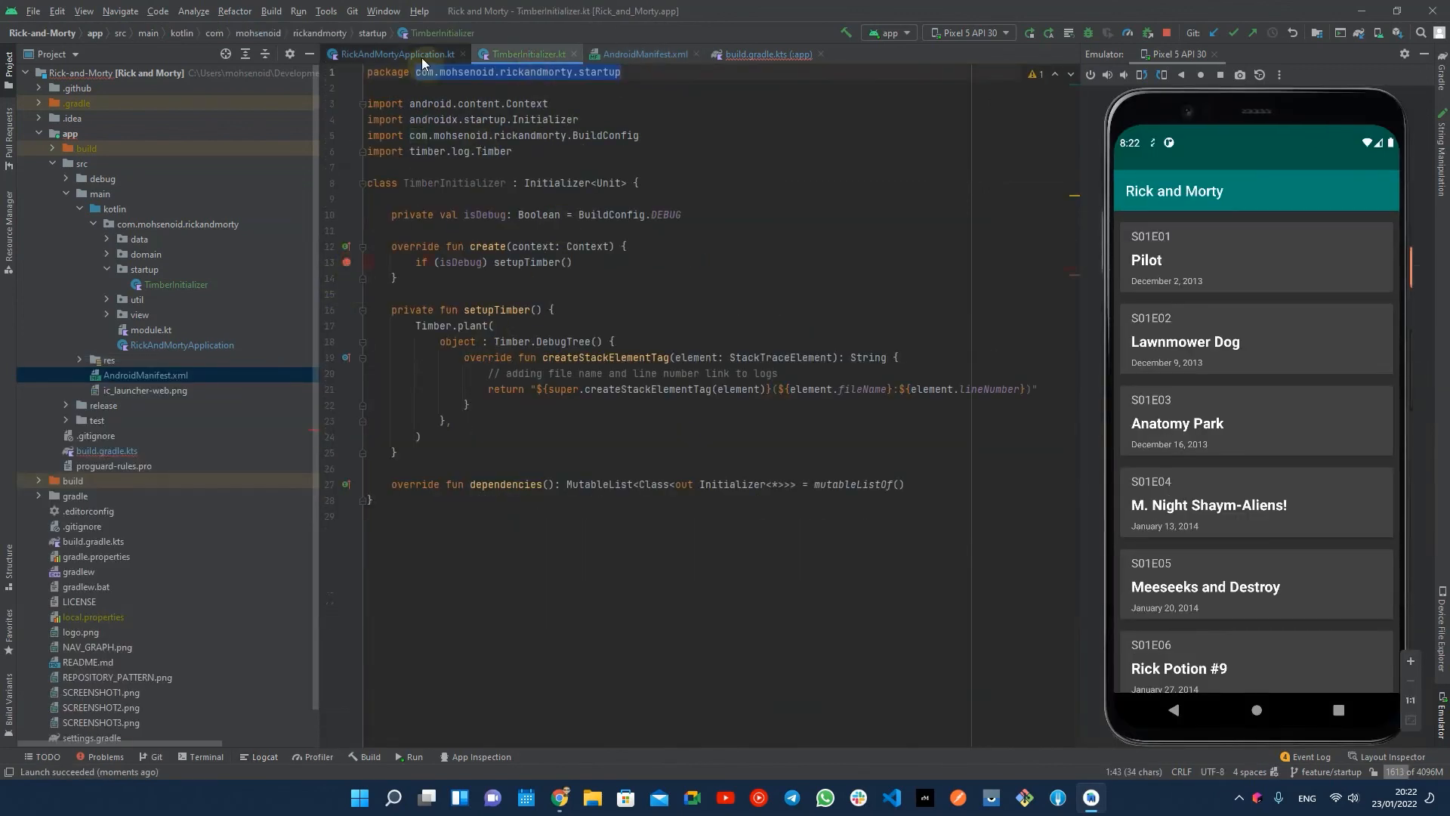
{"action": "left_click", "coordinate": [396, 54]}
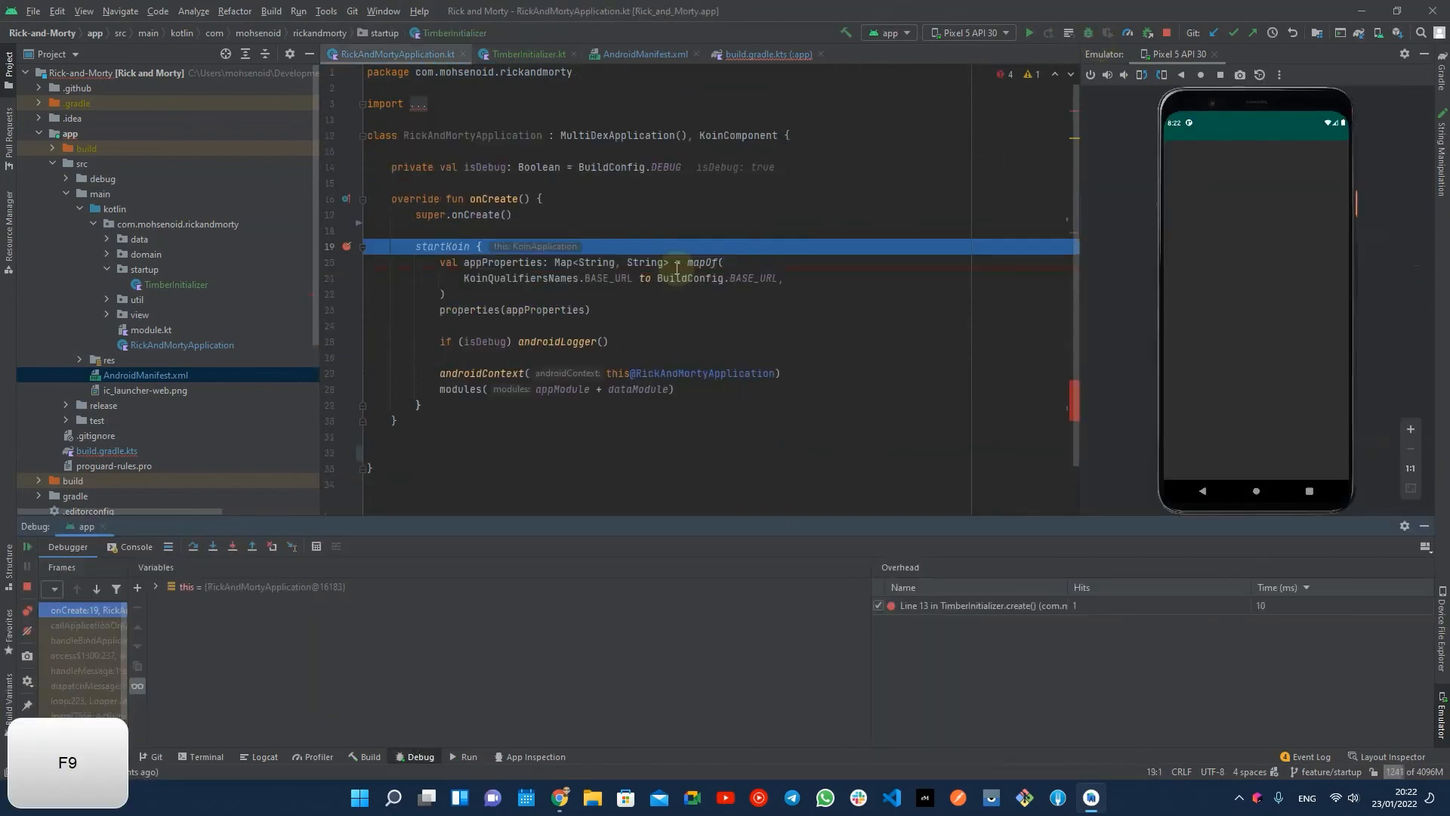
{"action": "key", "text": "F9"}
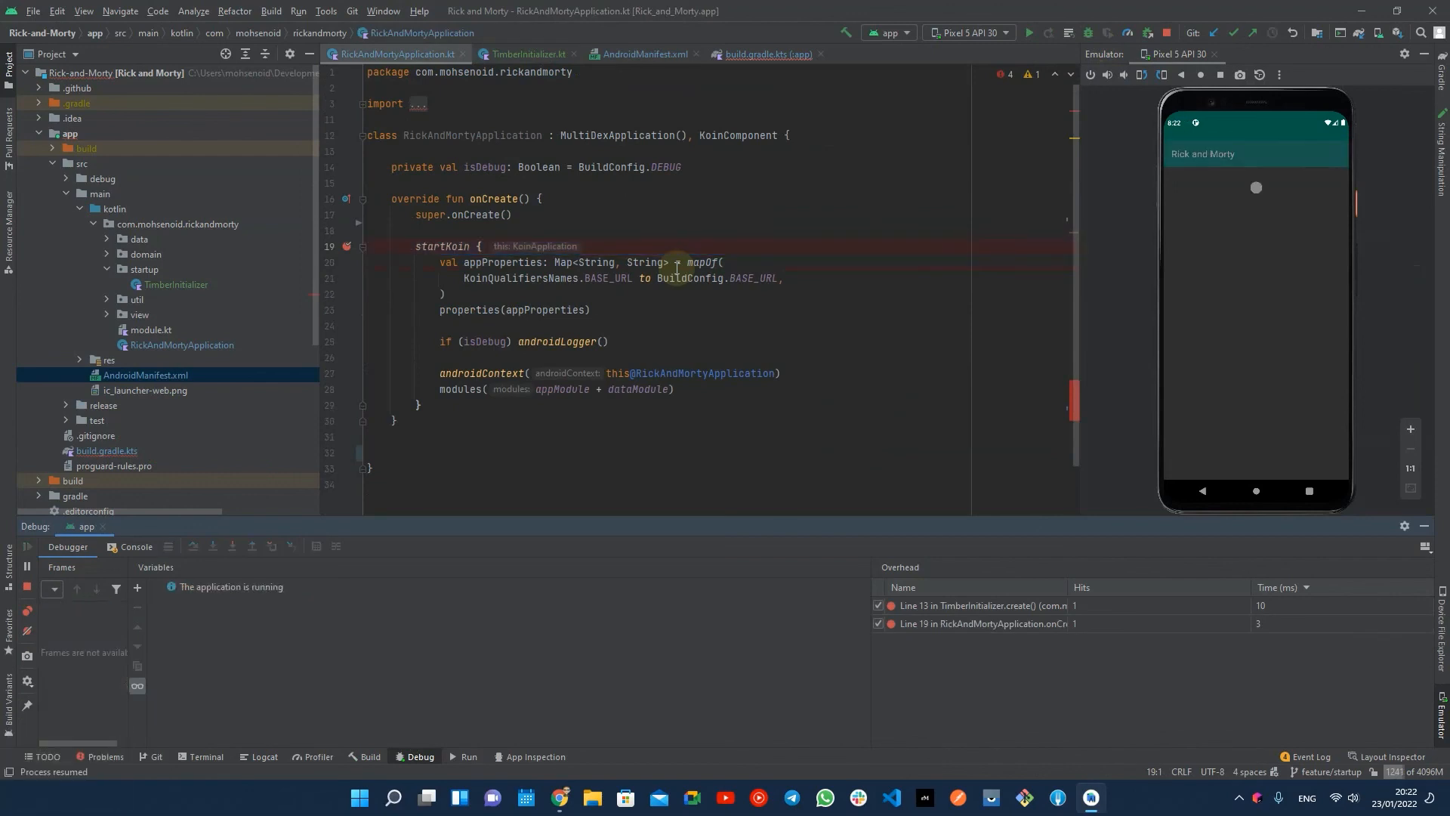